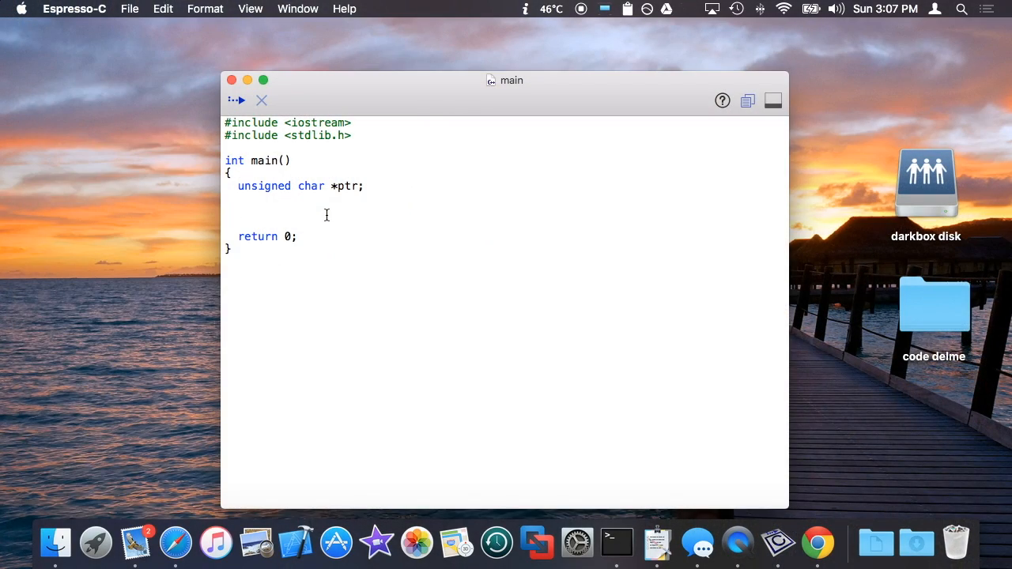
# - Remove the semicolon after 'unsigned char *ptr' and the blank line below it
pyautogui.click(245, 211)
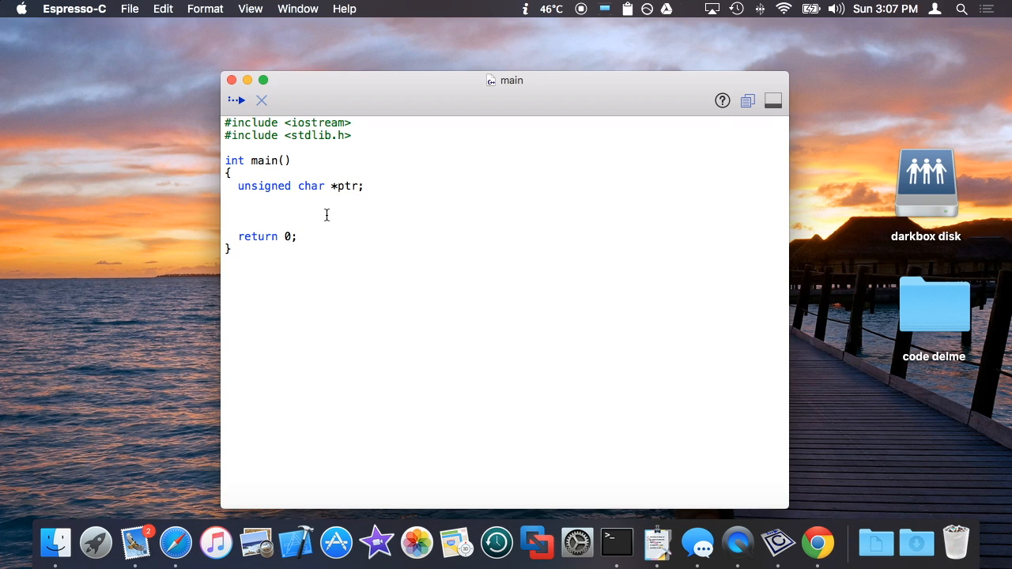
pyautogui.click(237, 212)
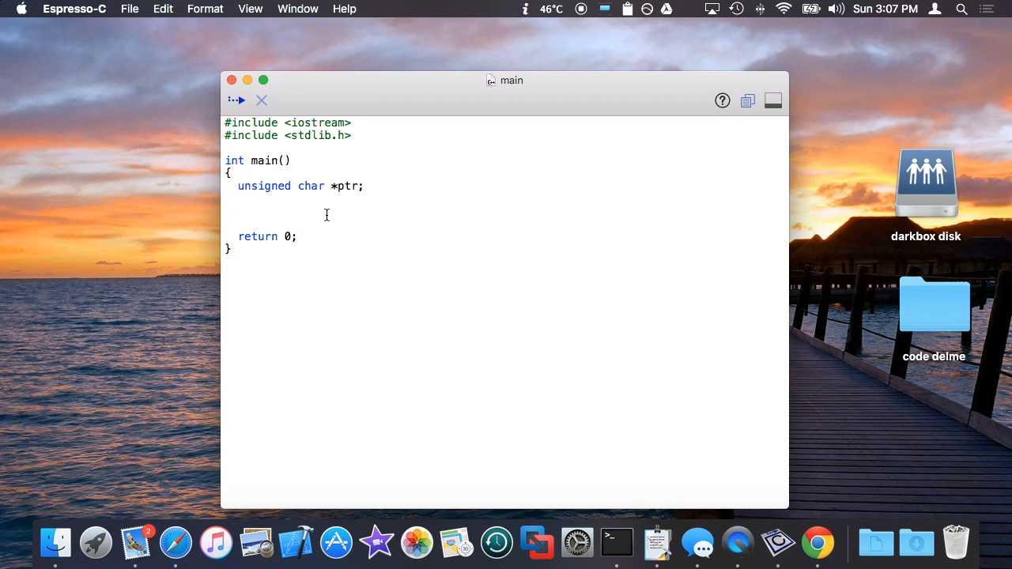
pyautogui.click(238, 211)
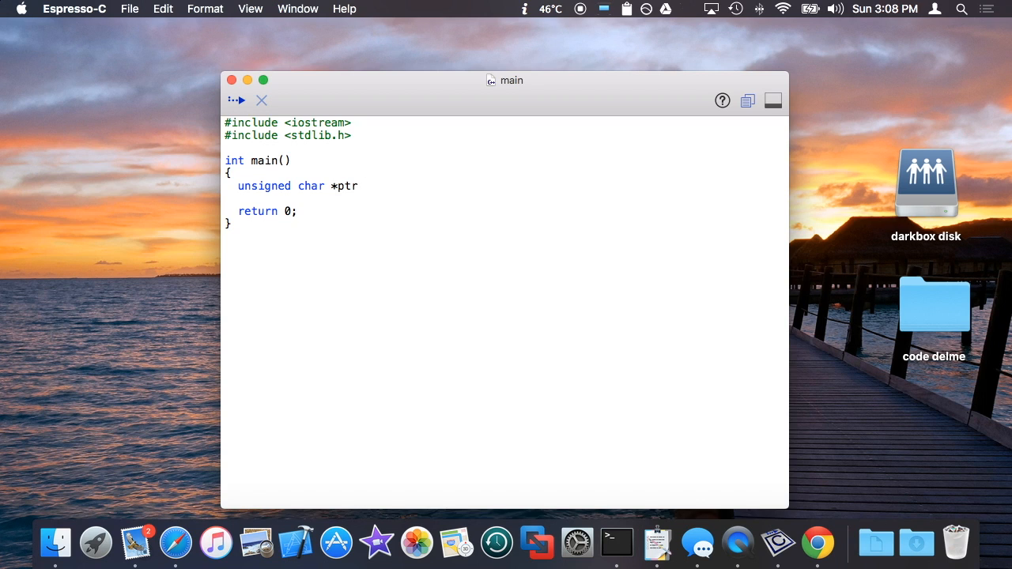
# - Initialize ptr with ' = malloc(1024);'
pyautogui.write('=')
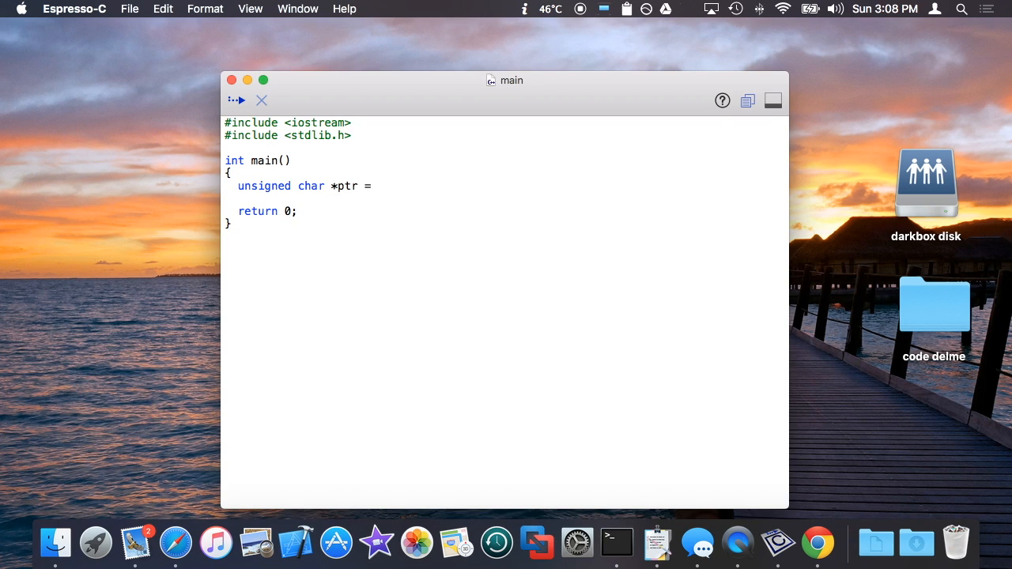
pyautogui.write('malloc(')
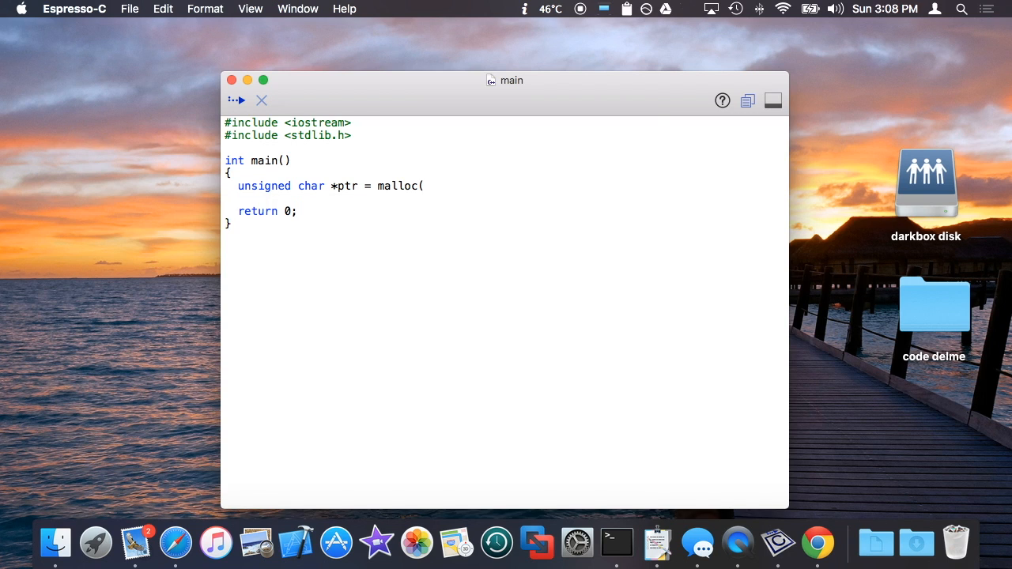
pyautogui.write('1024);')
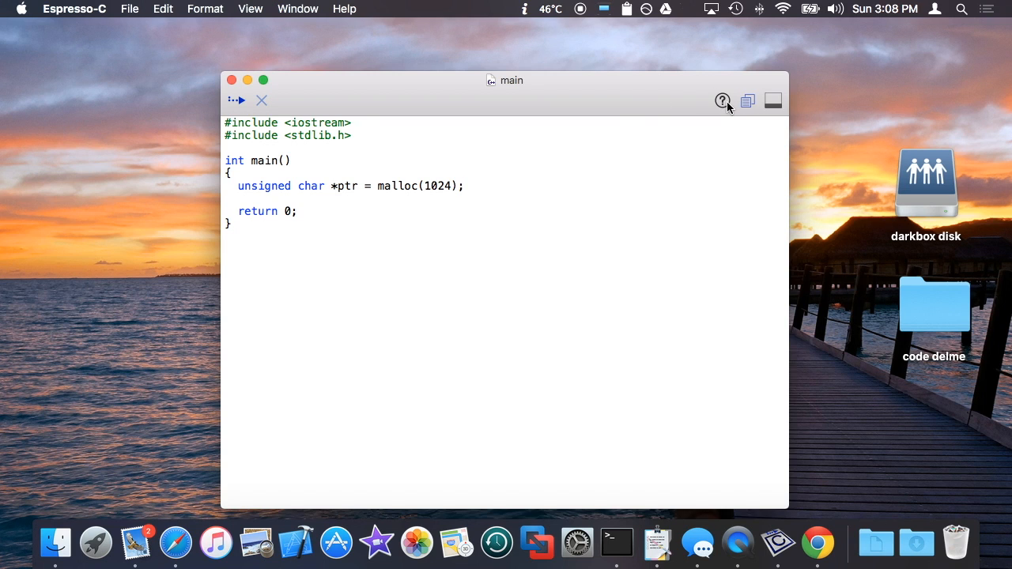
pyautogui.moveTo(329, 204)
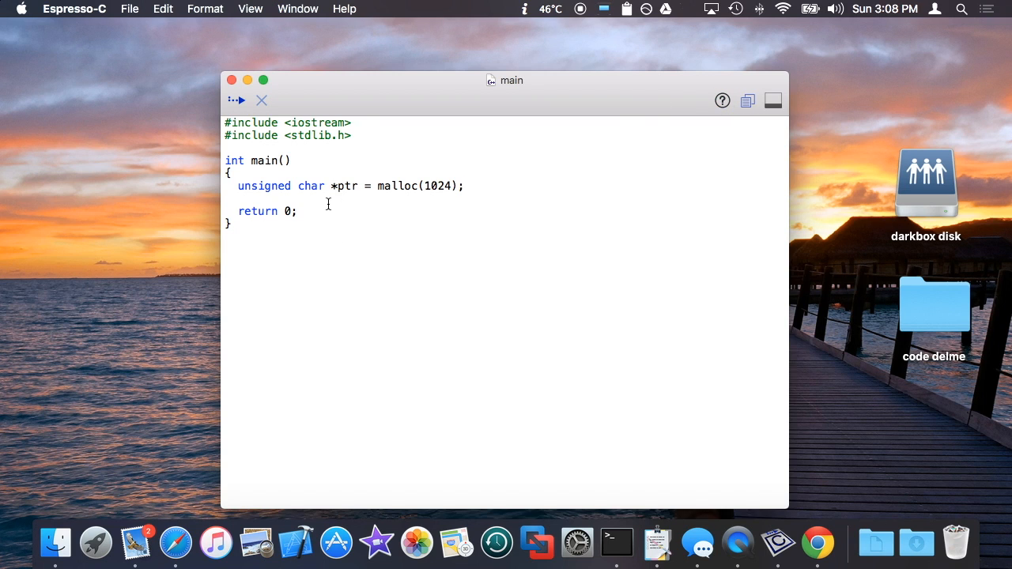
# - Briefly change the pointer type to float, then restore it to char
pyautogui.doubleClick(262, 187)
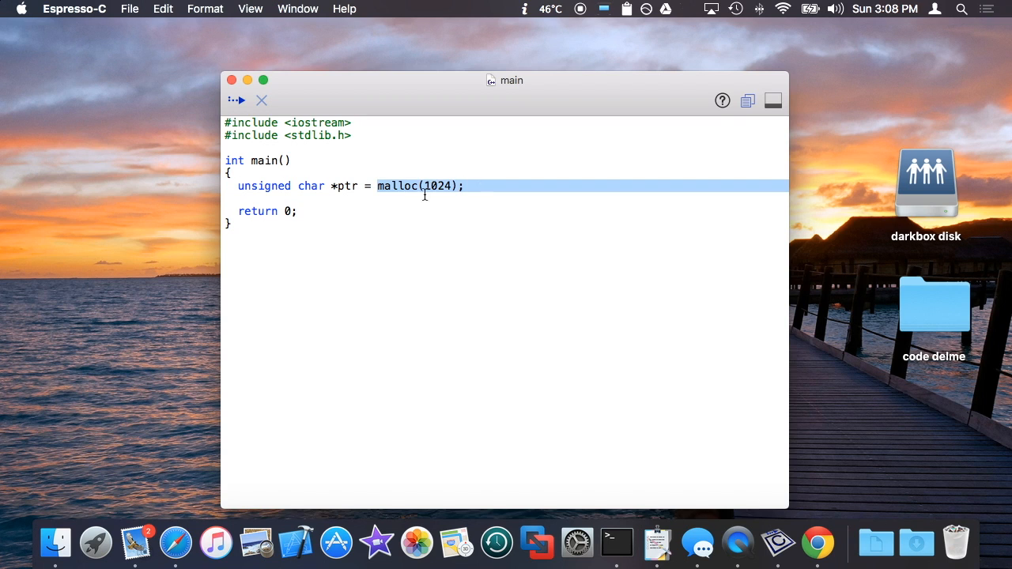
pyautogui.write('float')
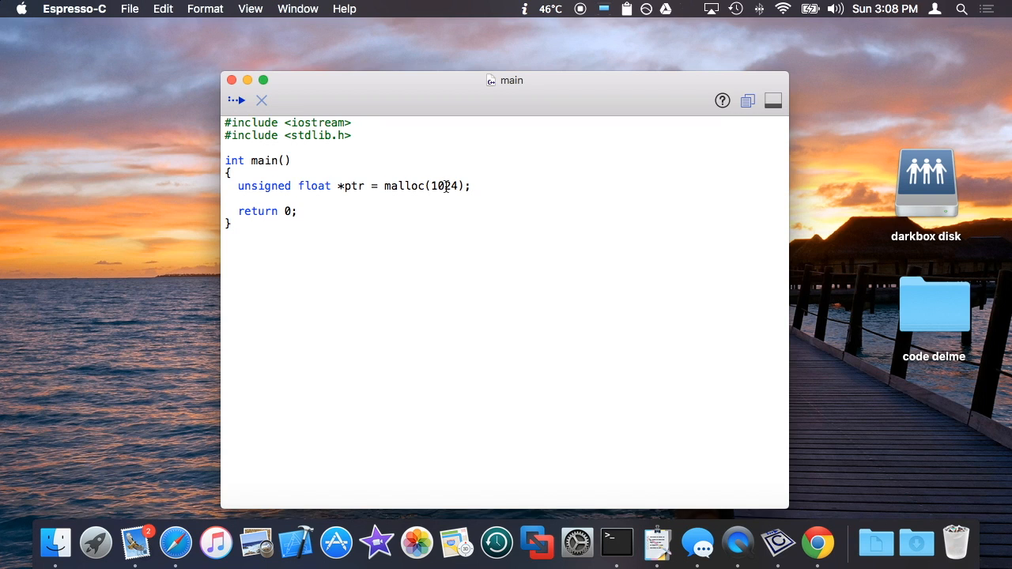
pyautogui.doubleClick(445, 187)
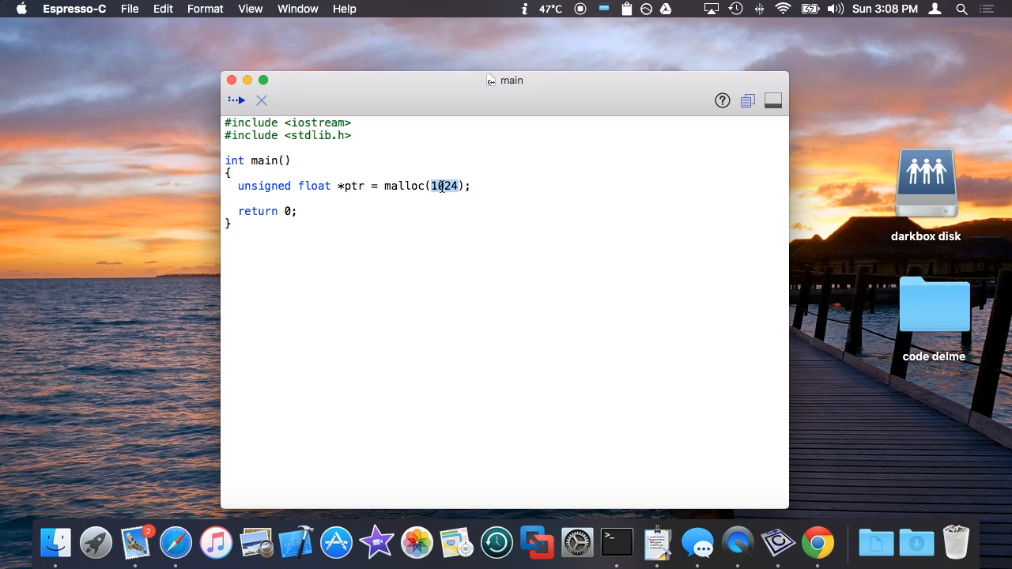
pyautogui.doubleClick(313, 187)
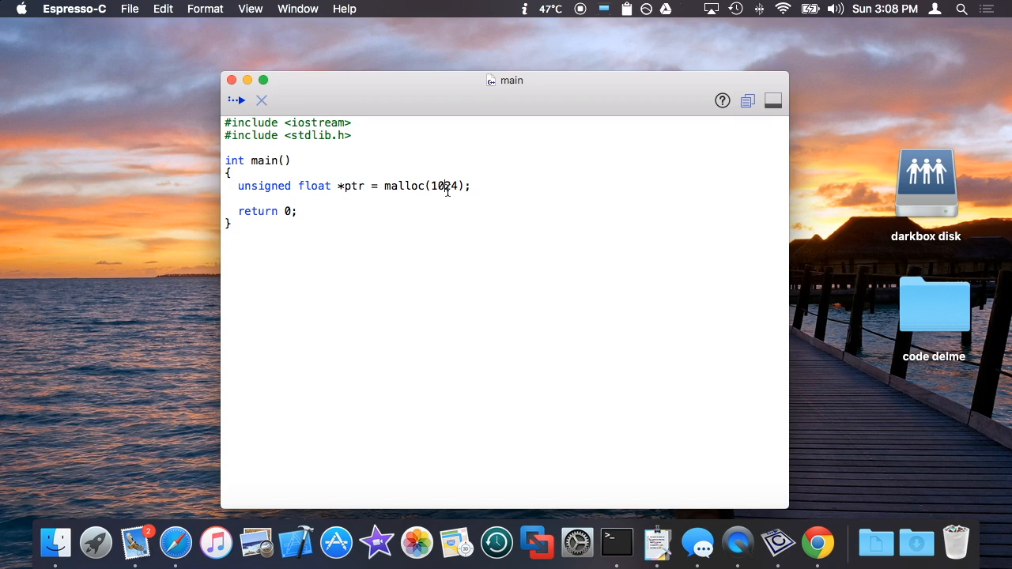
pyautogui.write('char')
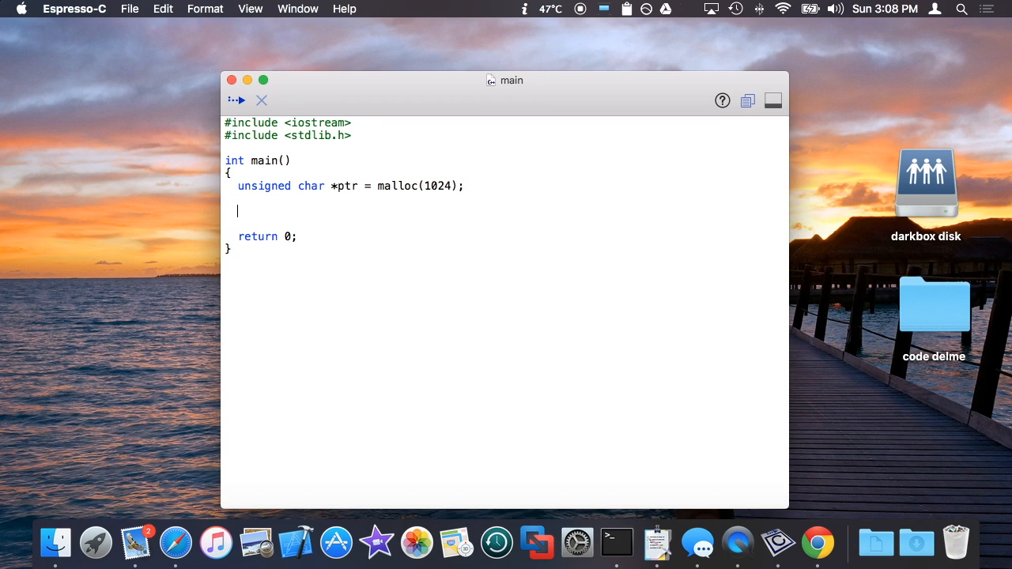
# - Add a '//...' placeholder comment and 'free(ptr);' after the malloc line
pyautogui.write('//,')
pyautogui.write('f')
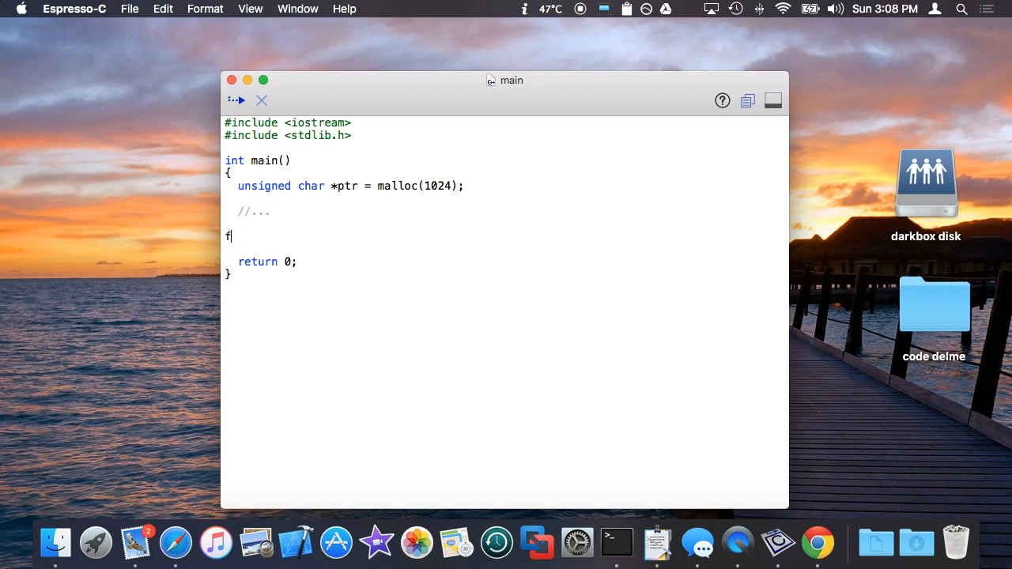
pyautogui.write('ree(ptr);')
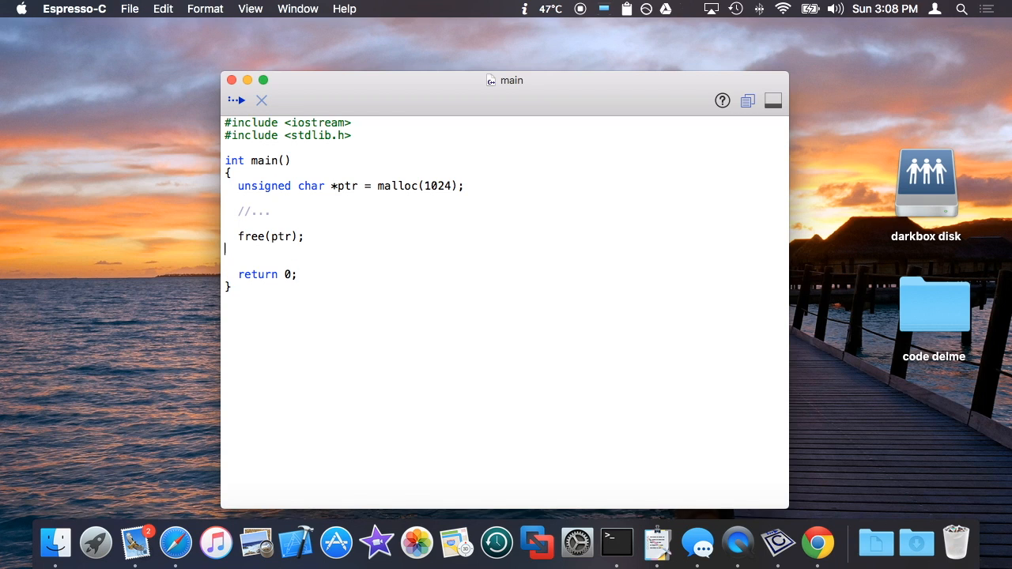
pyautogui.press('Backspace')
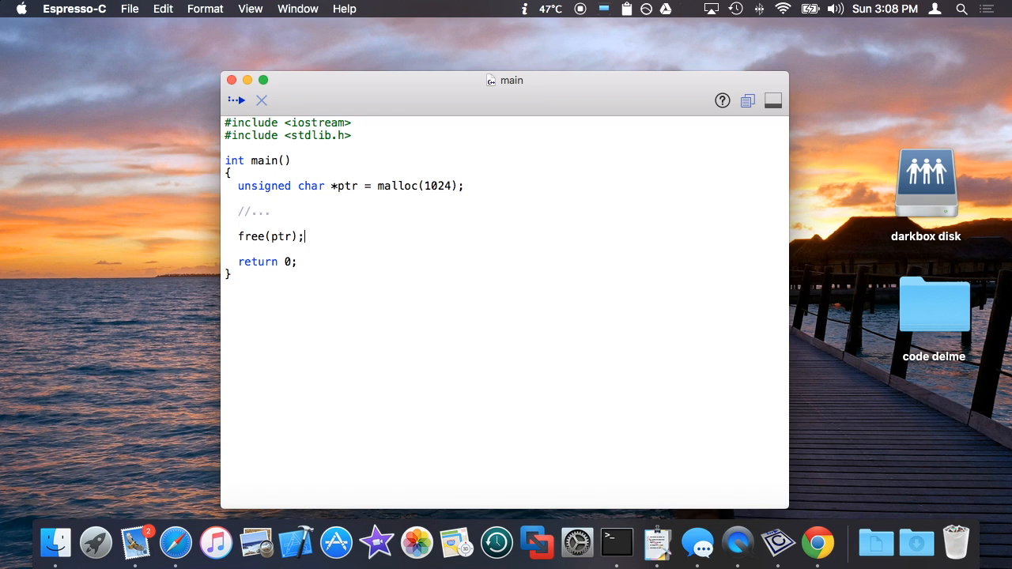
pyautogui.press('Return')
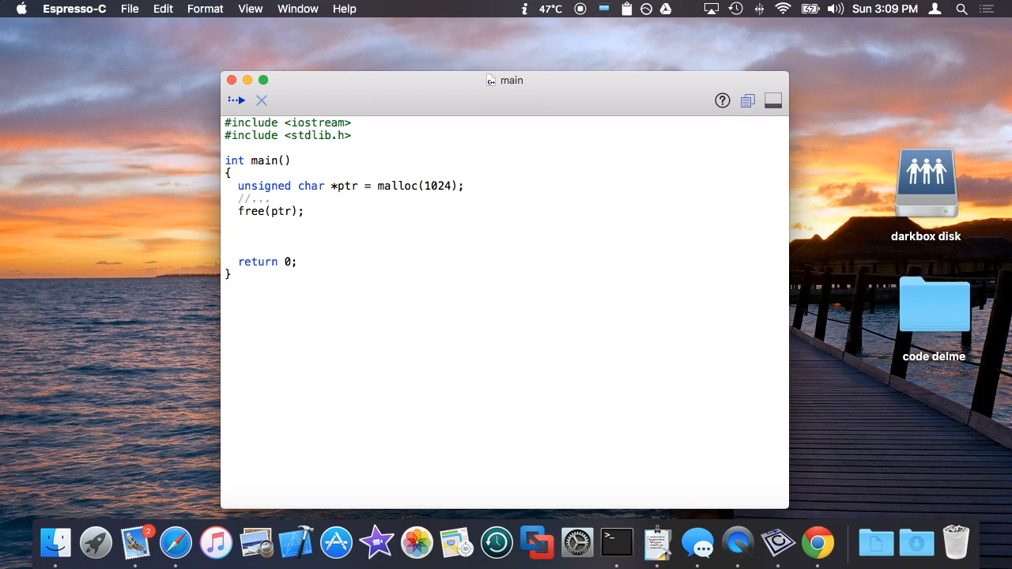
# - Reassign ptr as 'new unsigned char[1024];' below free(ptr)
pyautogui.moveTo(237, 187); pyautogui.dragTo(304, 212)
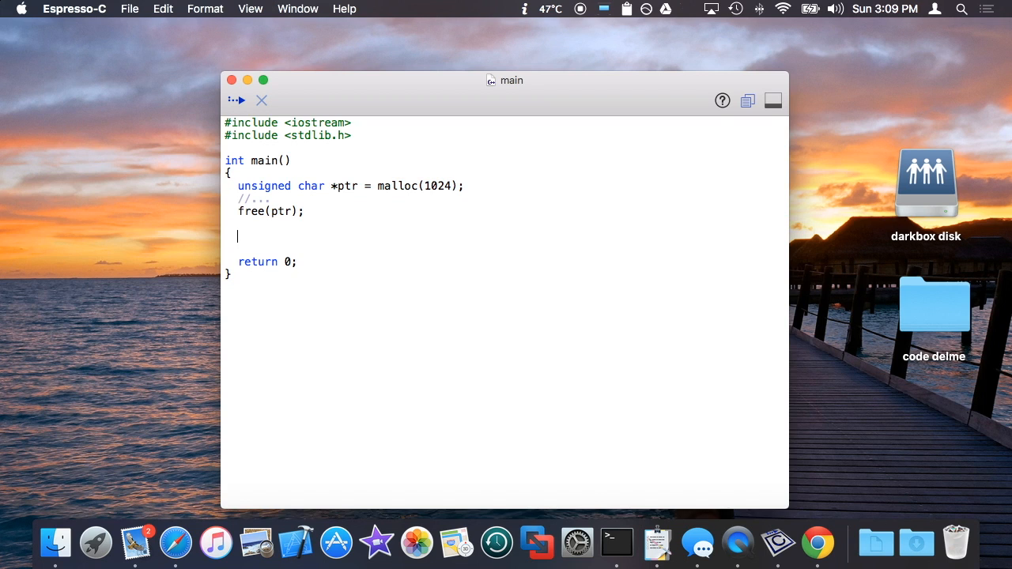
pyautogui.write('ptr =')
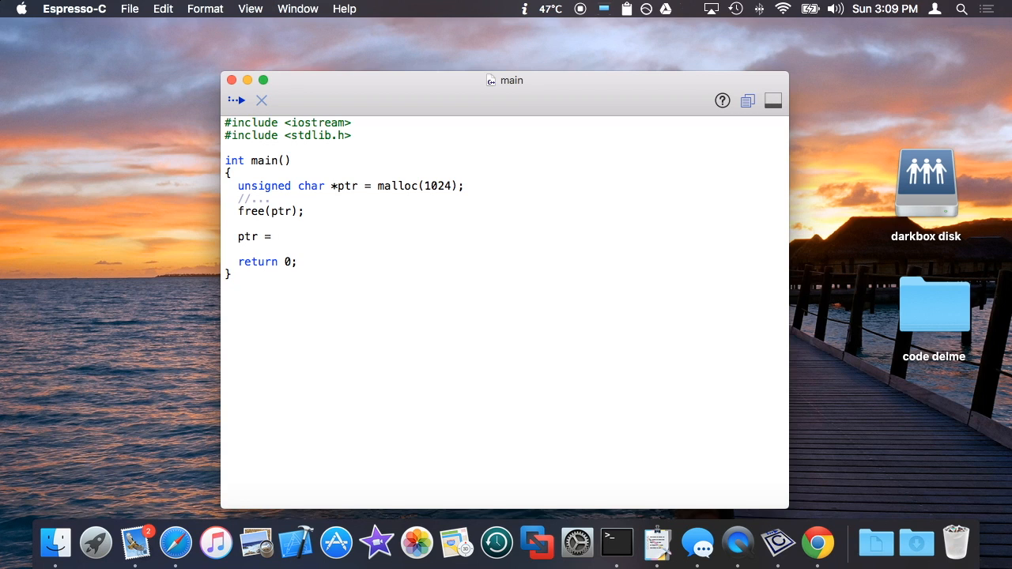
pyautogui.write('new')
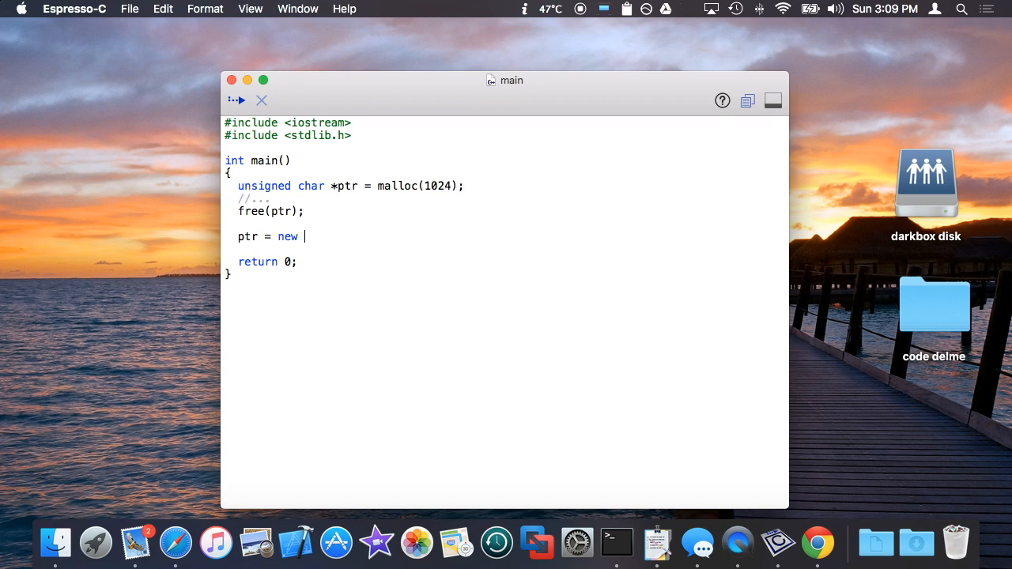
pyautogui.write('unsigned char')
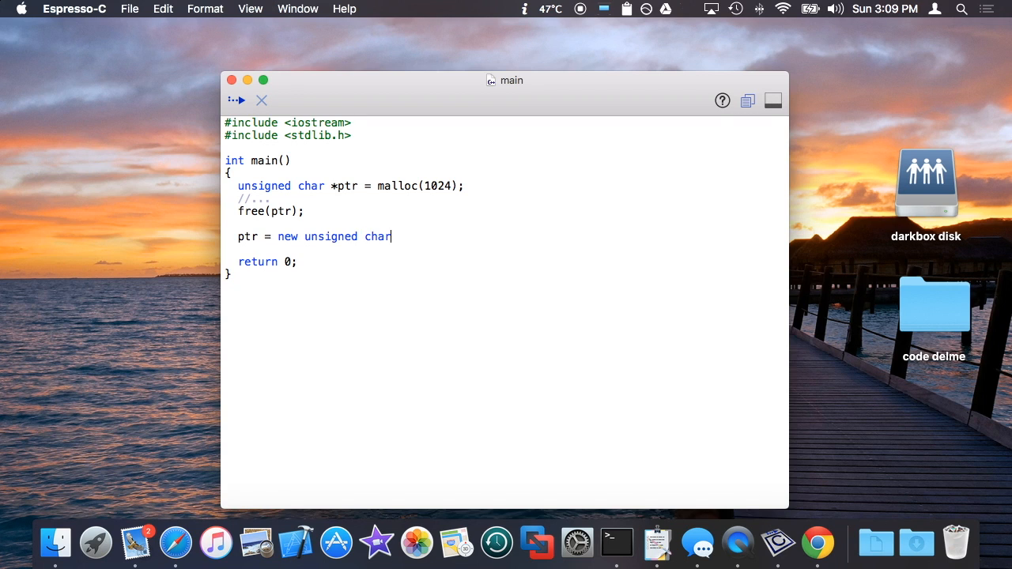
pyautogui.write(';')
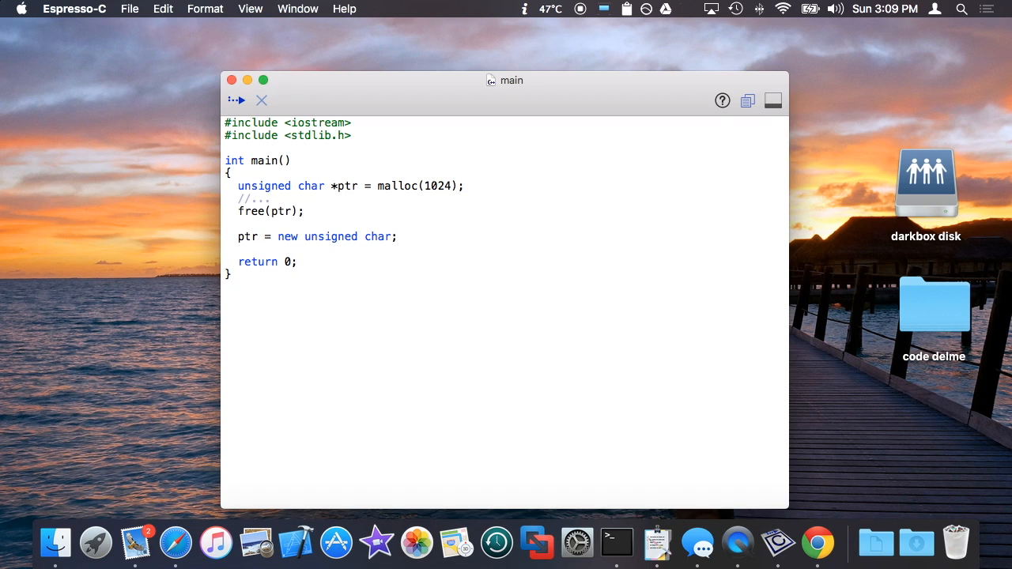
pyautogui.write('[1024')
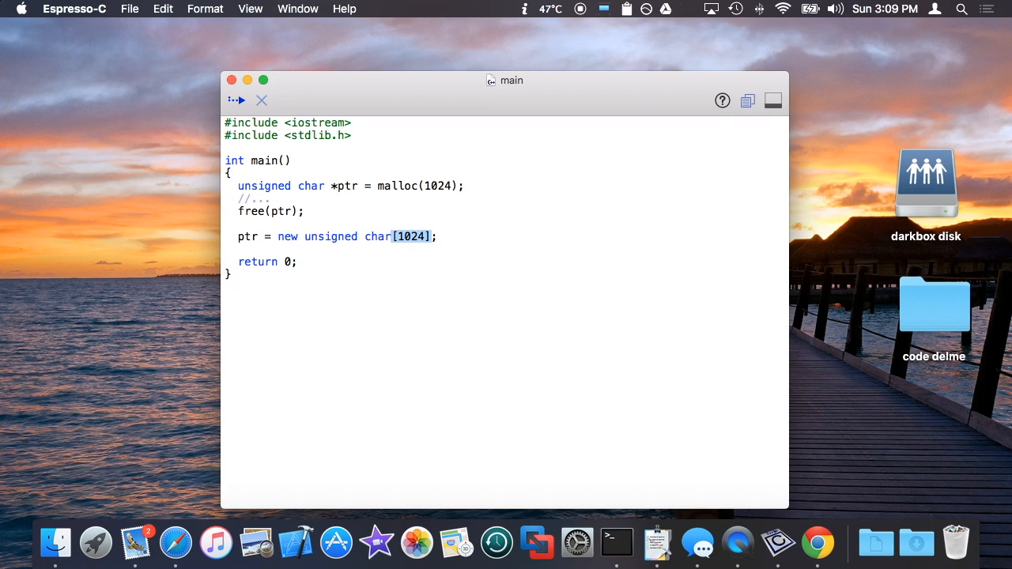
pyautogui.click(411, 237)
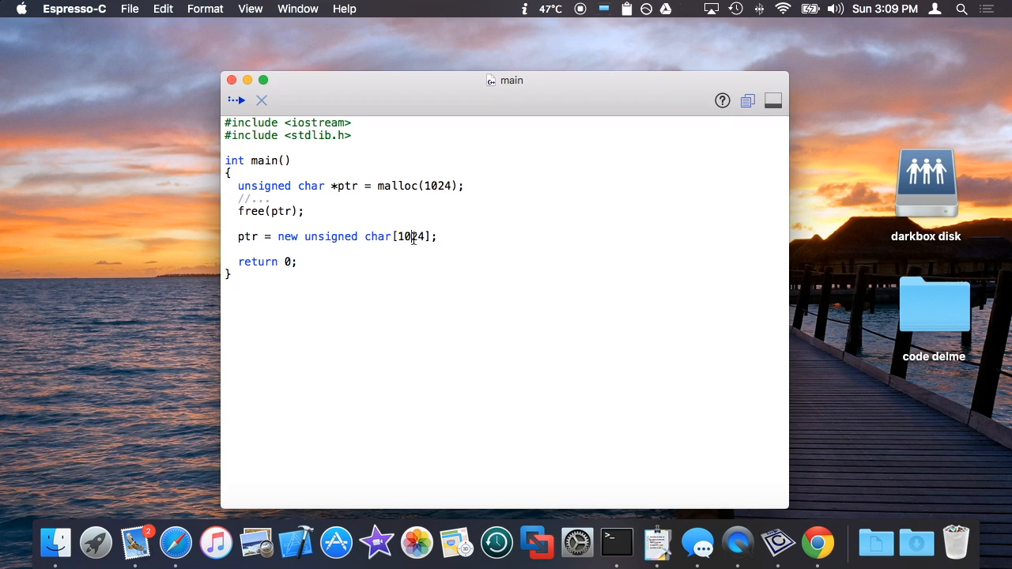
pyautogui.doubleClick(376, 237)
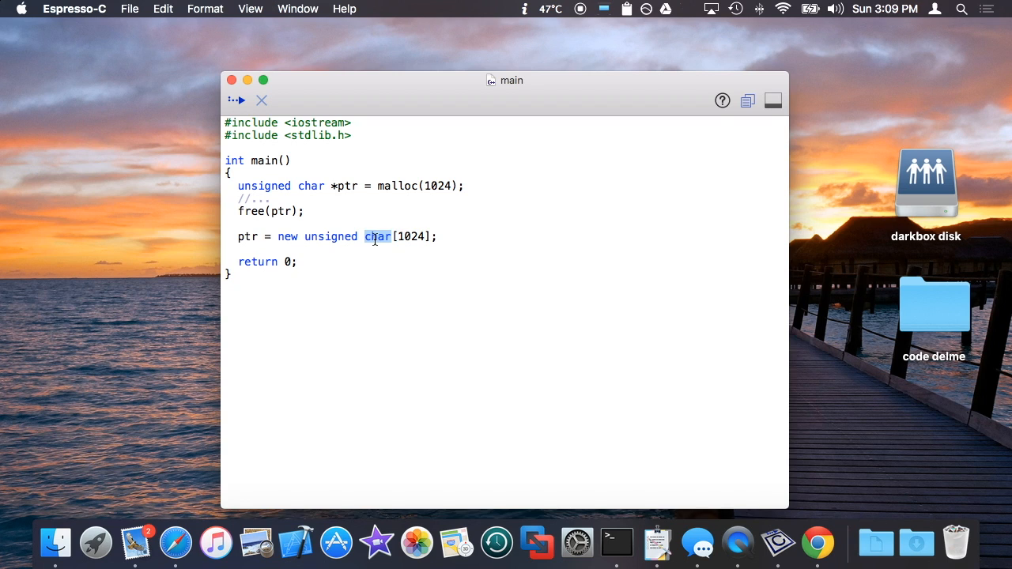
# - Add 'delete ptr;' on the following line
pyautogui.write('delete p')
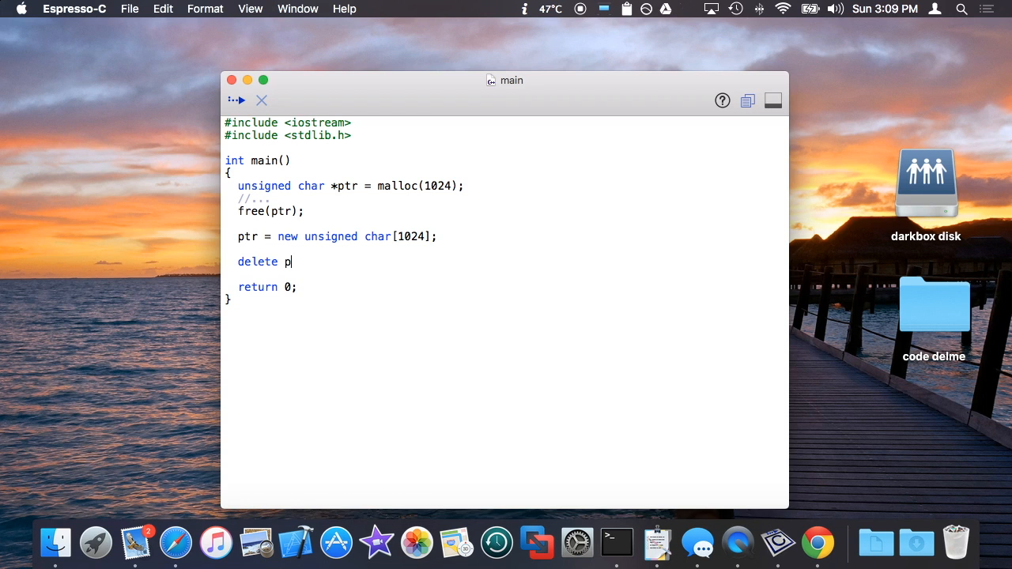
pyautogui.write('tr;')
pyautogui.click(349, 187)
pyautogui.write('(unsigned char *)')
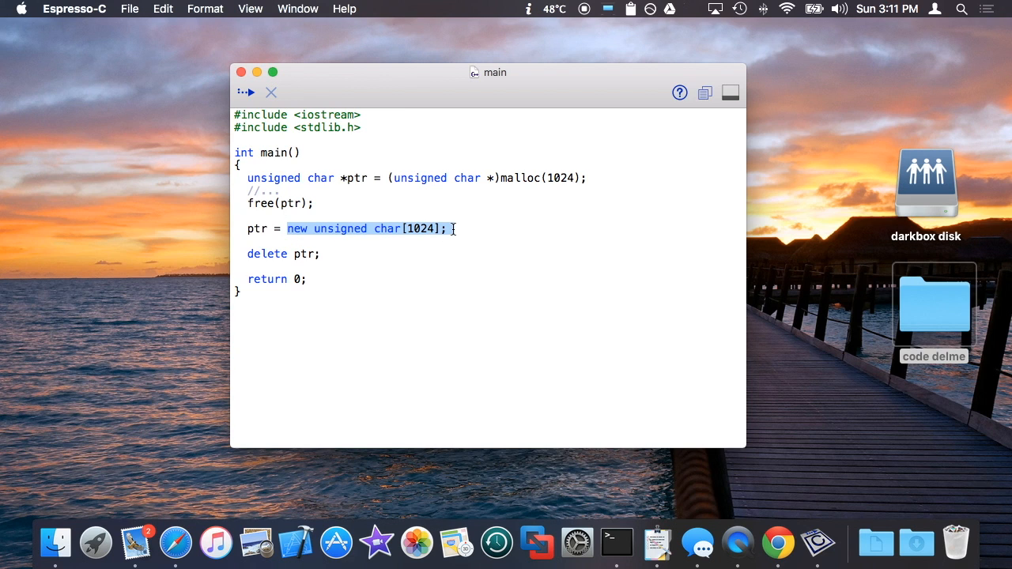
# - Put 'delete ptr;' directly under the new allocation and begin a float declaration
pyautogui.click(313, 241)
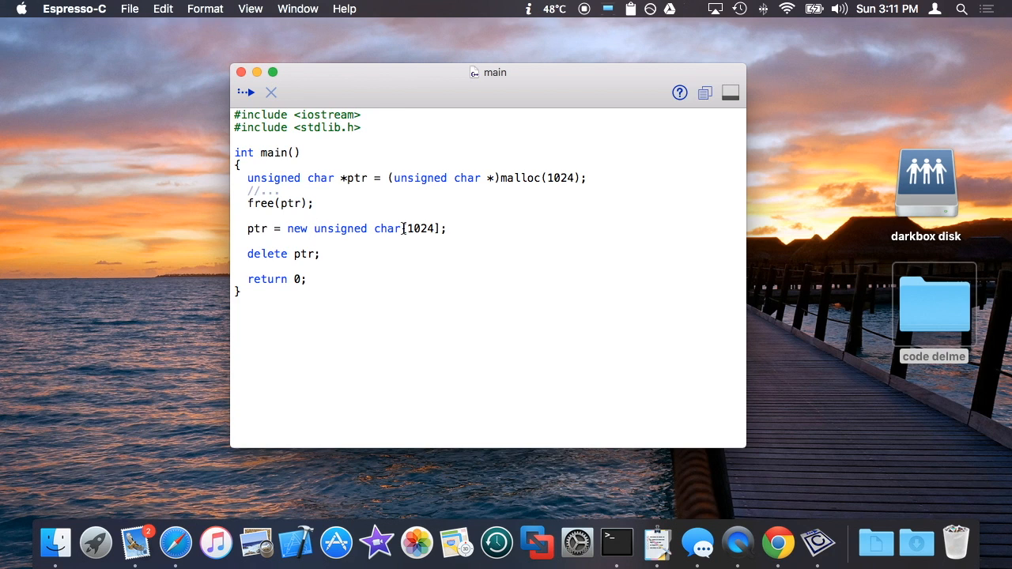
pyautogui.doubleClick(339, 228)
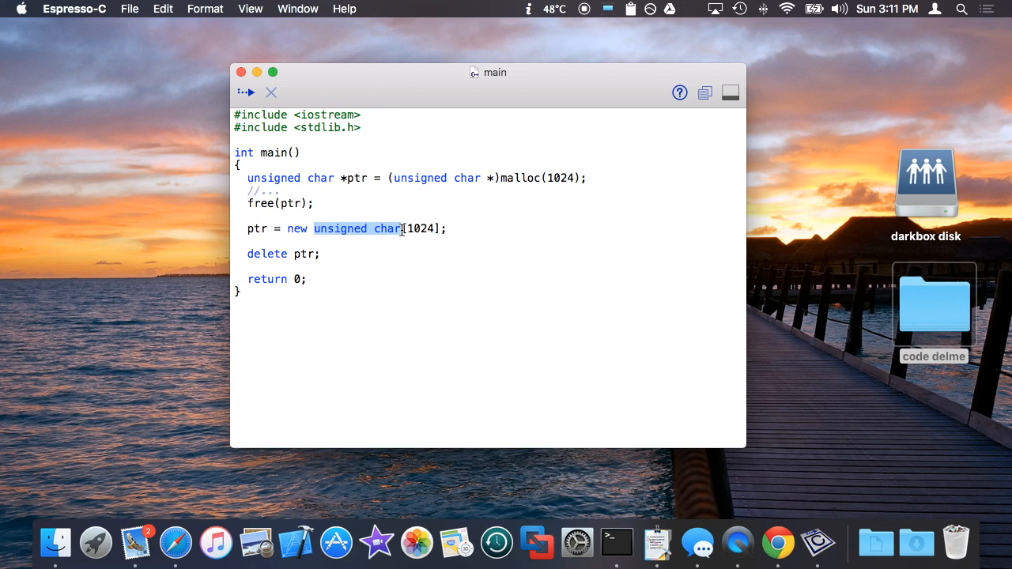
pyautogui.moveTo(382, 230)
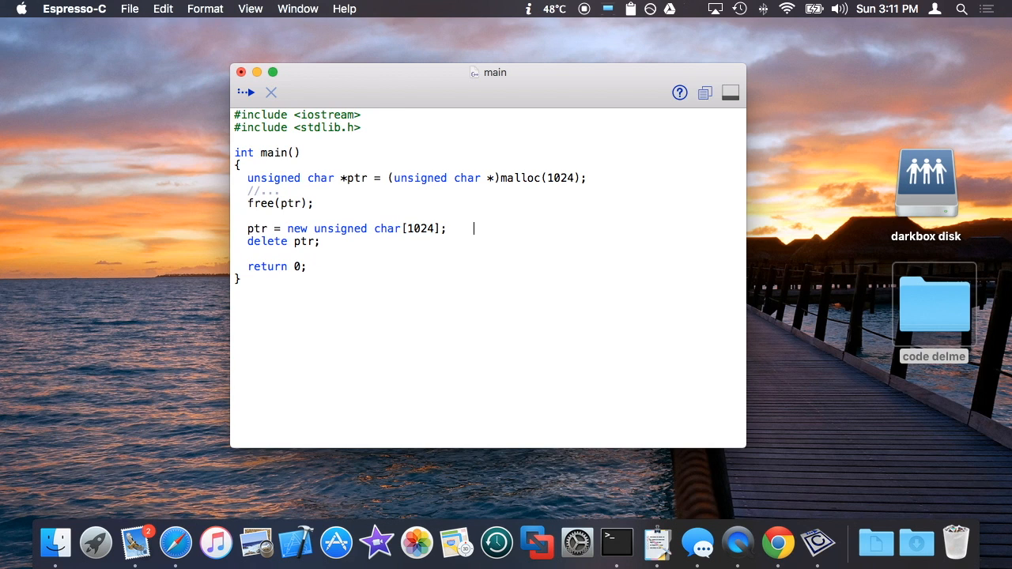
pyautogui.write('float *')
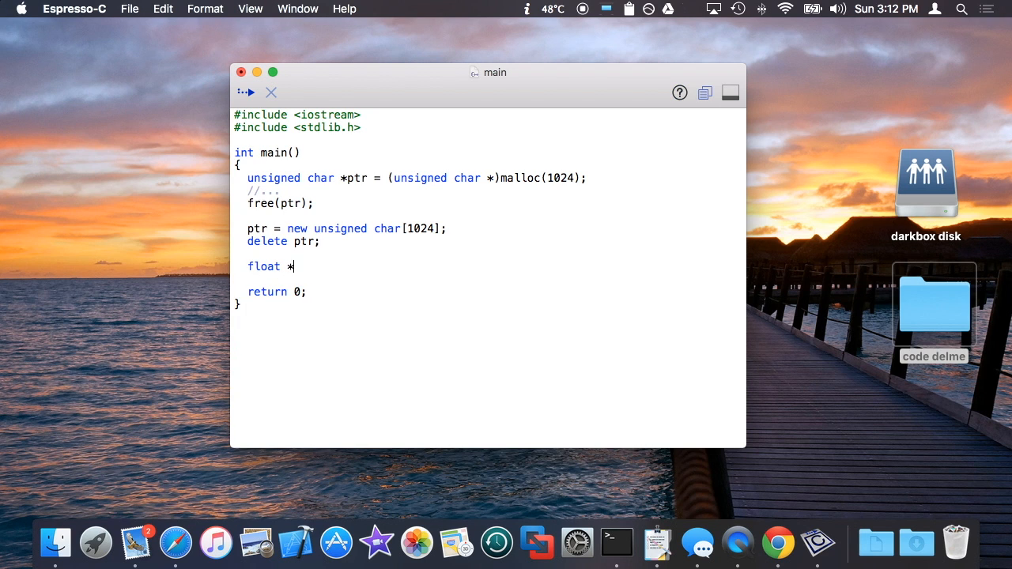
# - Add 'float *fptr = new float[1024];' with its matching 'delete fptr;'
pyautogui.write('fptr = neew')
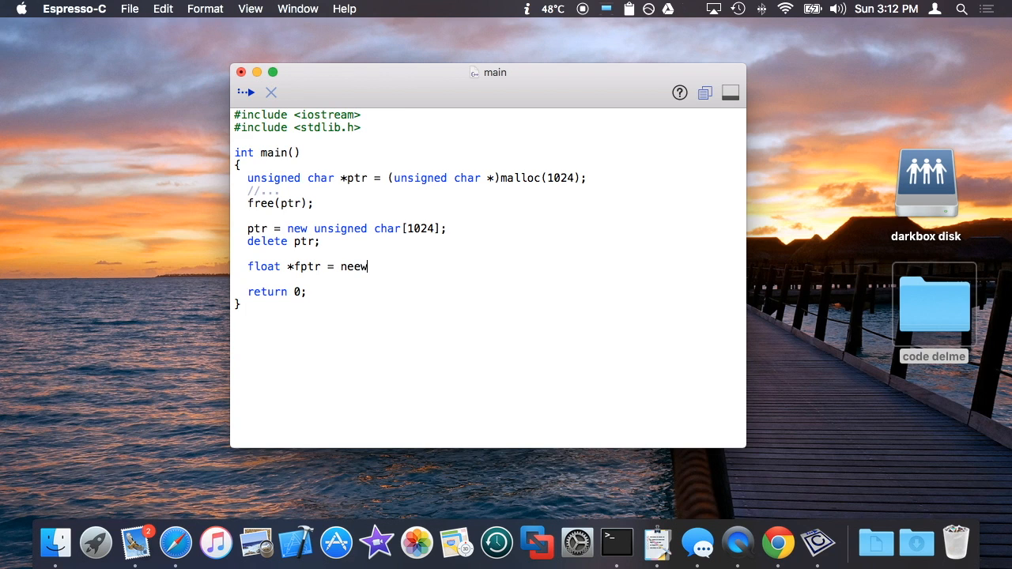
pyautogui.write('float[1024];')
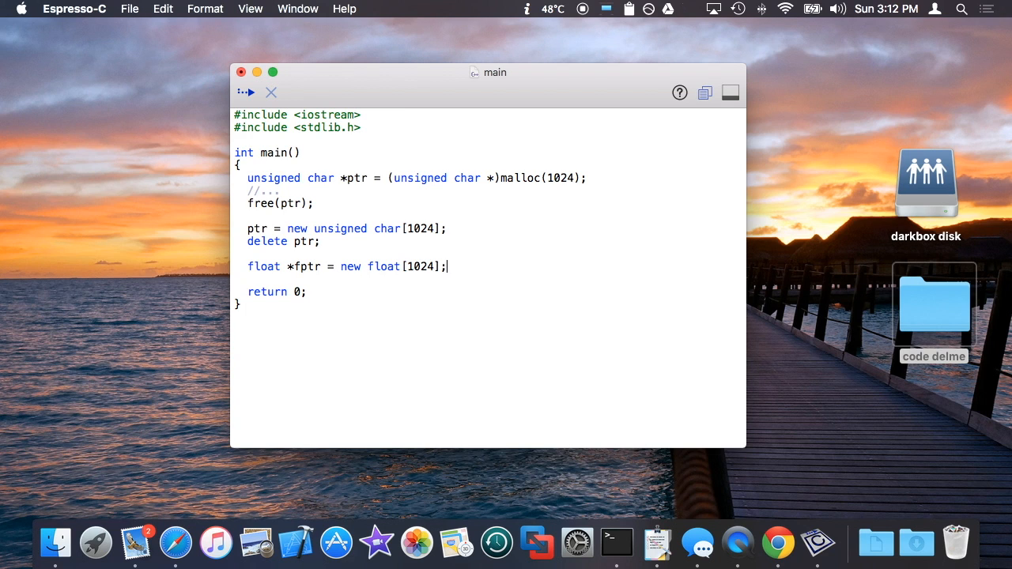
pyautogui.press('Return')
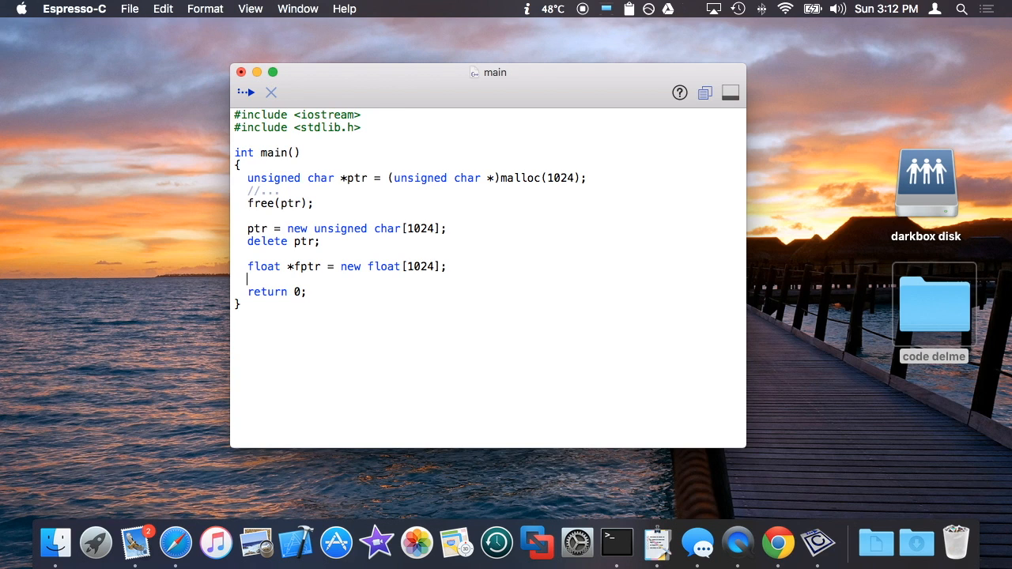
pyautogui.press('Backspace')
pyautogui.write('delete')
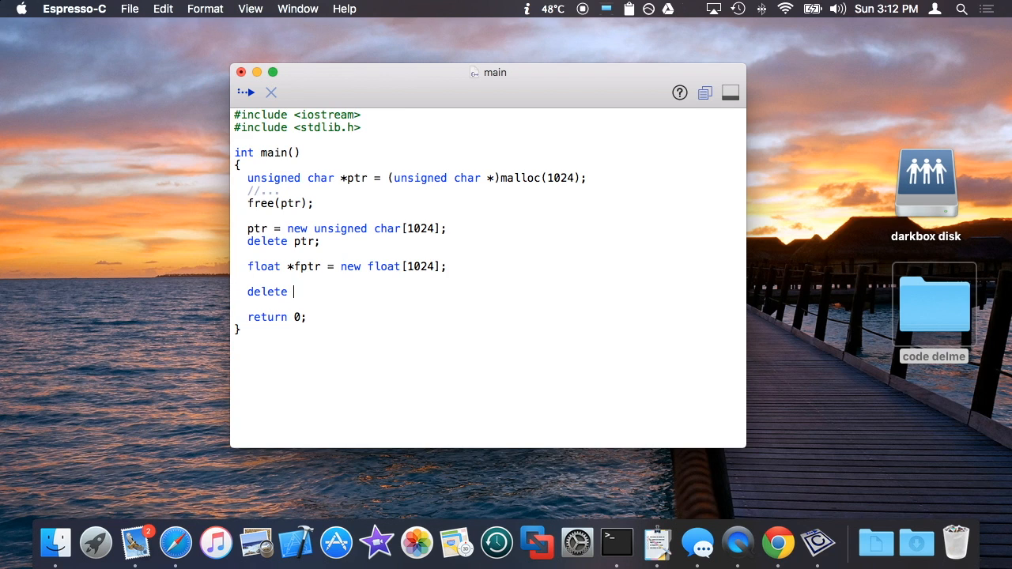
pyautogui.write('fptr;')
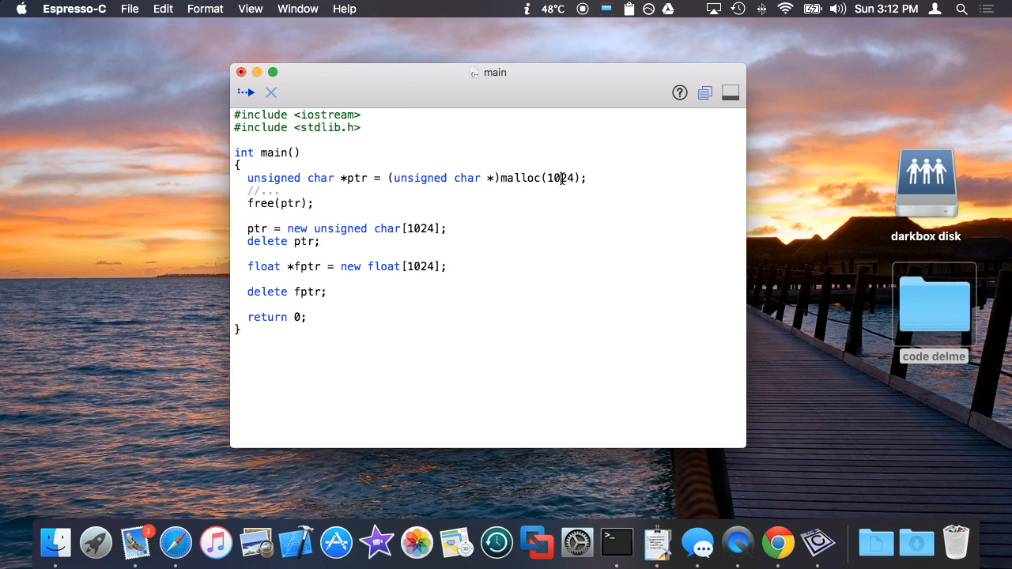
pyautogui.doubleClick(560, 178)
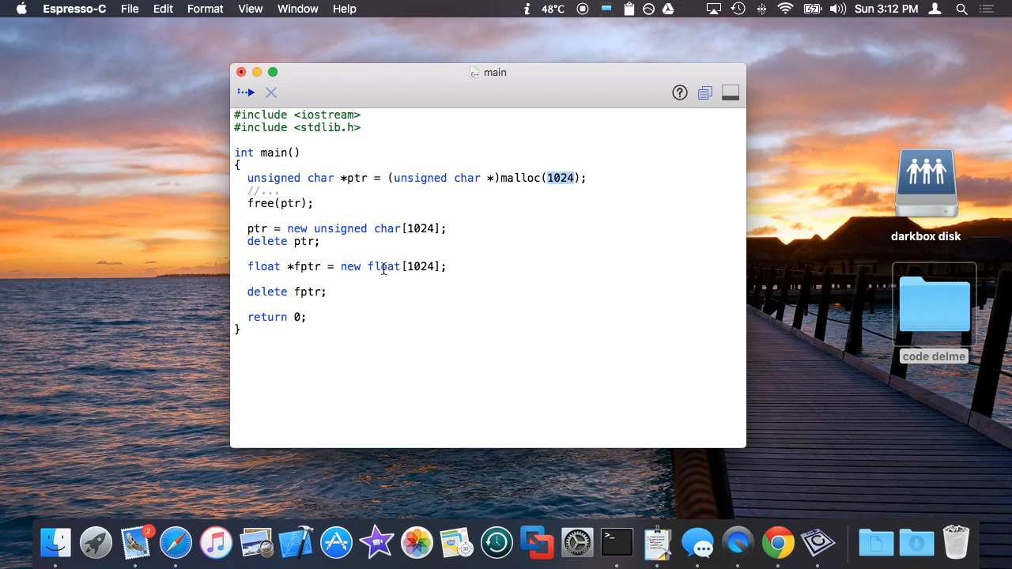
pyautogui.doubleClick(382, 266)
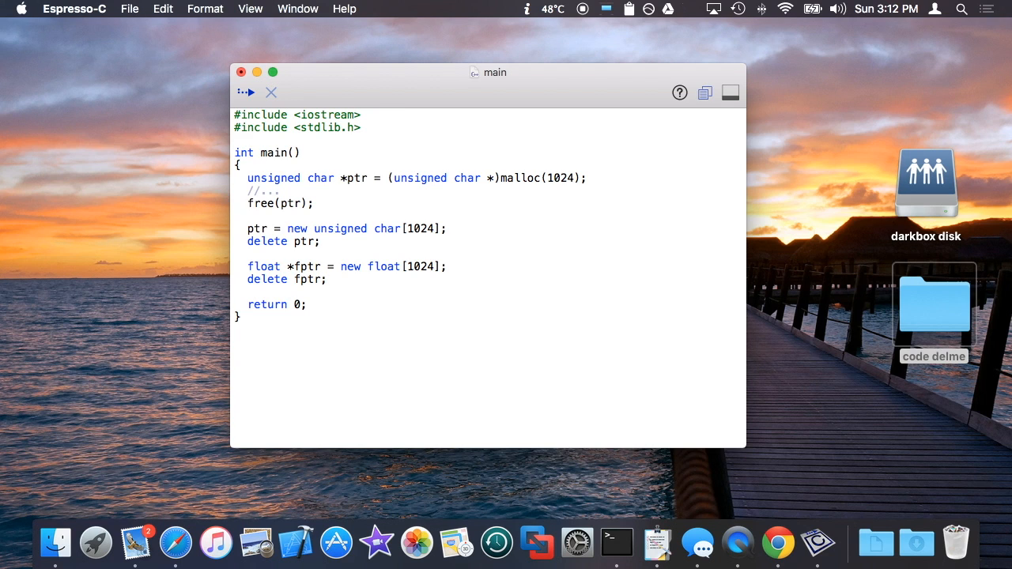
# - Add 'short *s = new short;' with its matching 'delete s;' before return 0
pyautogui.press('Return')
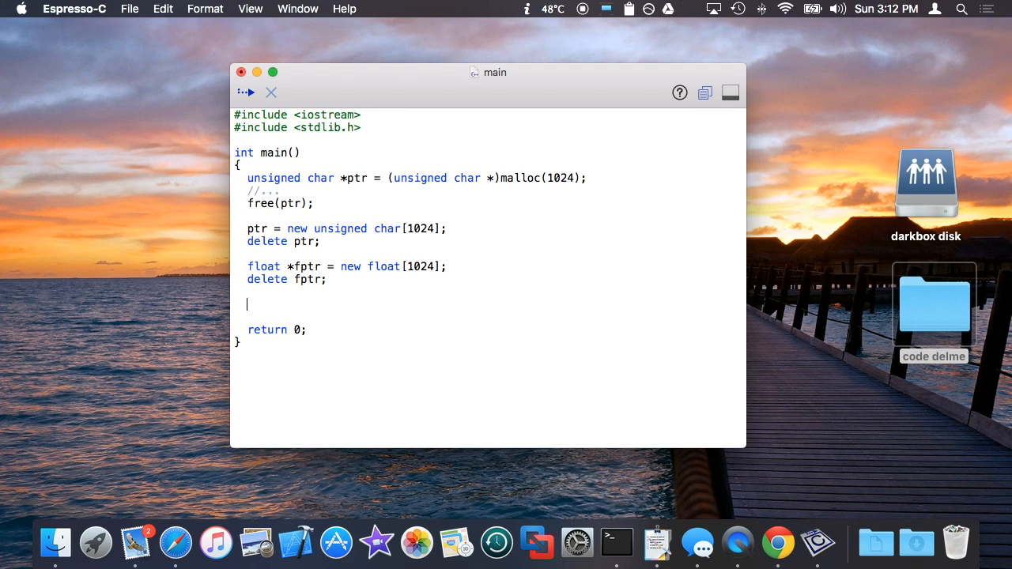
pyautogui.write('short *')
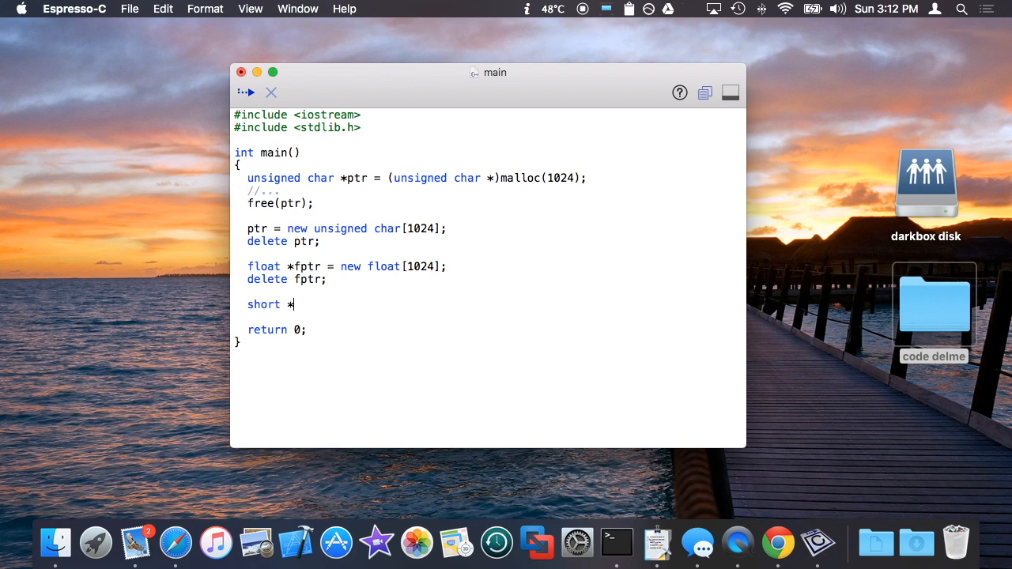
pyautogui.write('s')
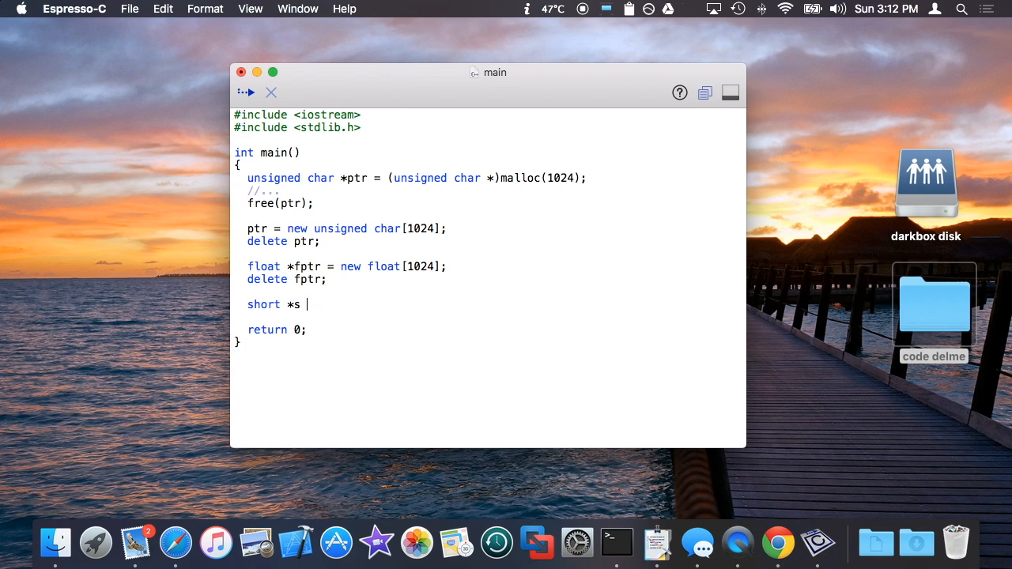
pyautogui.write('= new short;')
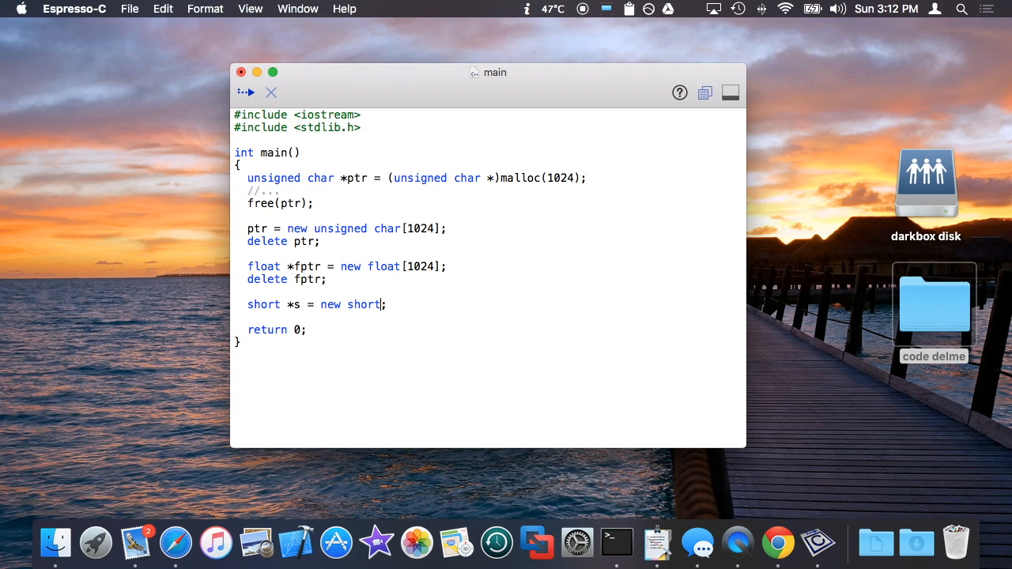
pyautogui.write('delete')
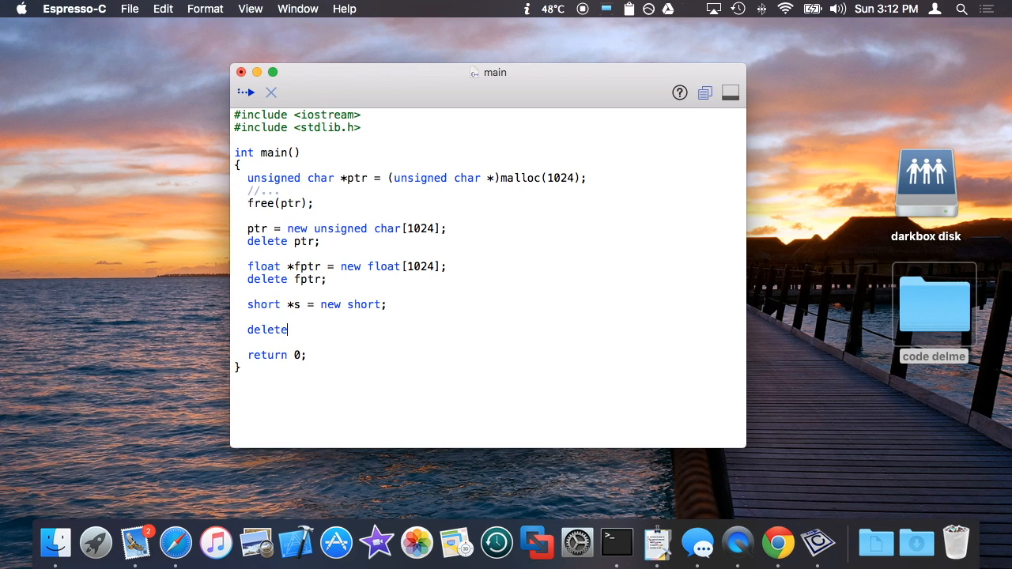
pyautogui.write('s;')
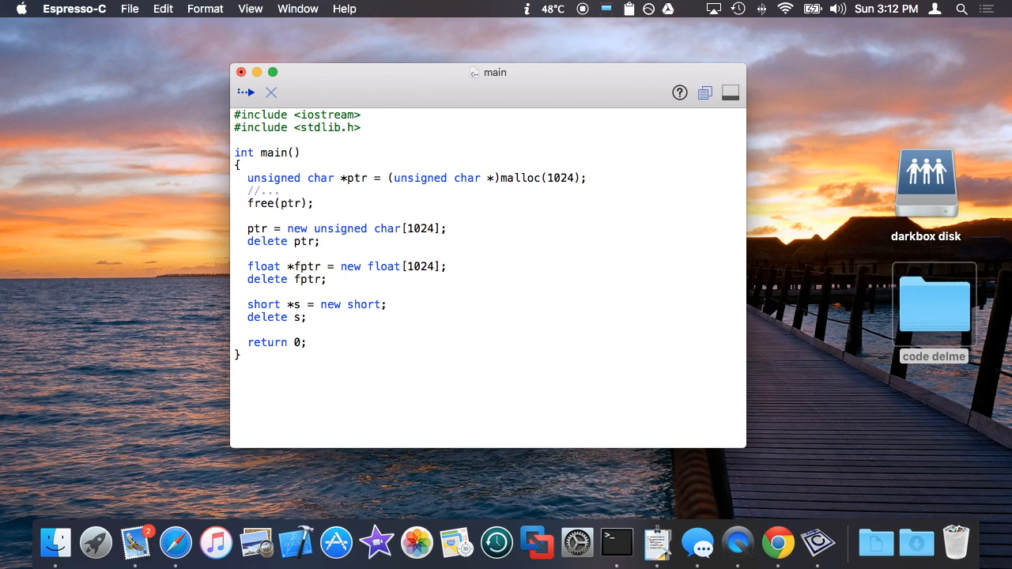
pyautogui.doubleClick(559, 177)
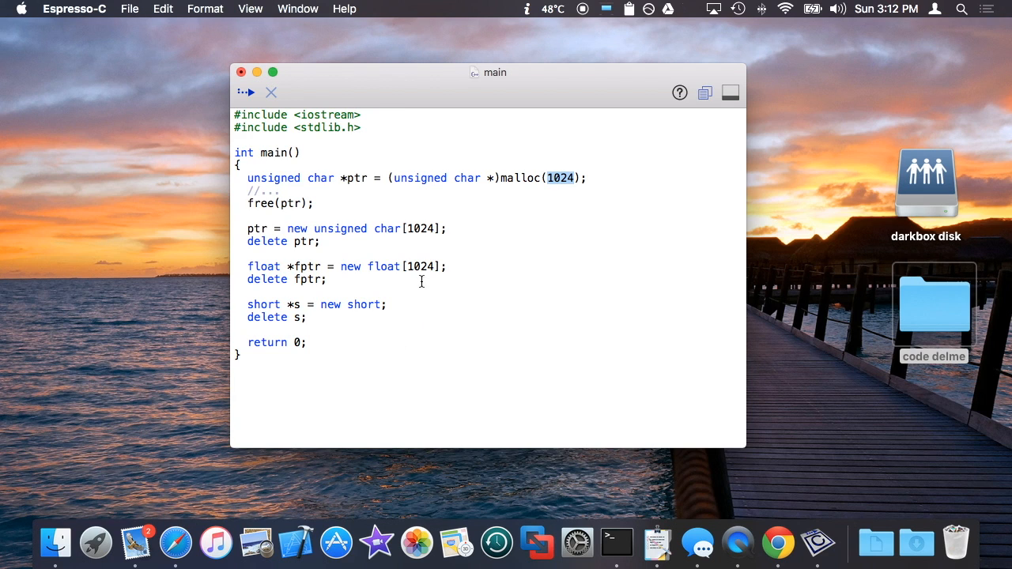
pyautogui.click(398, 304)
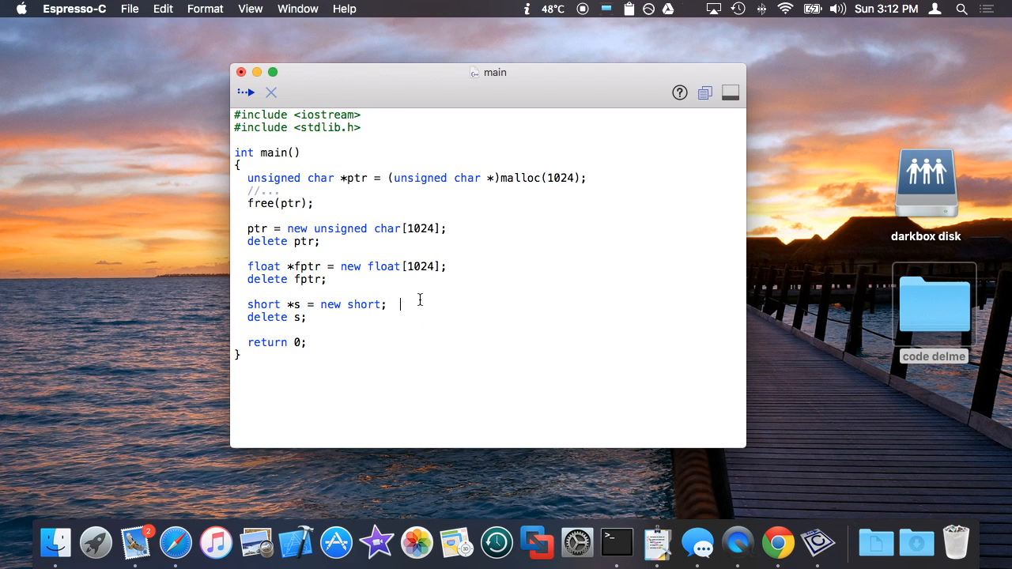
# - Define 'struct Rect { int x, y, w, h; }' above main
pyautogui.write('struct')
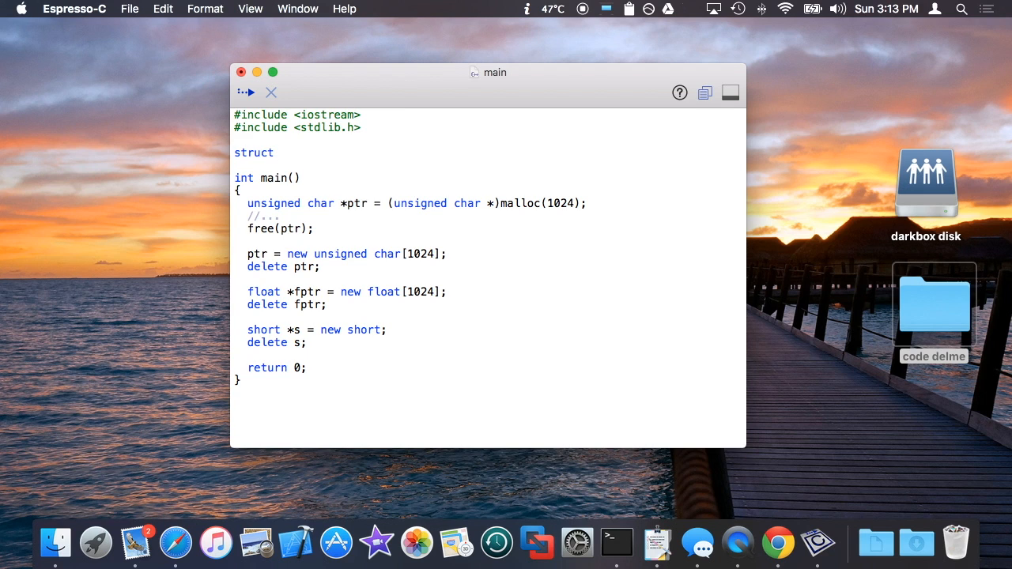
pyautogui.write('Rect')
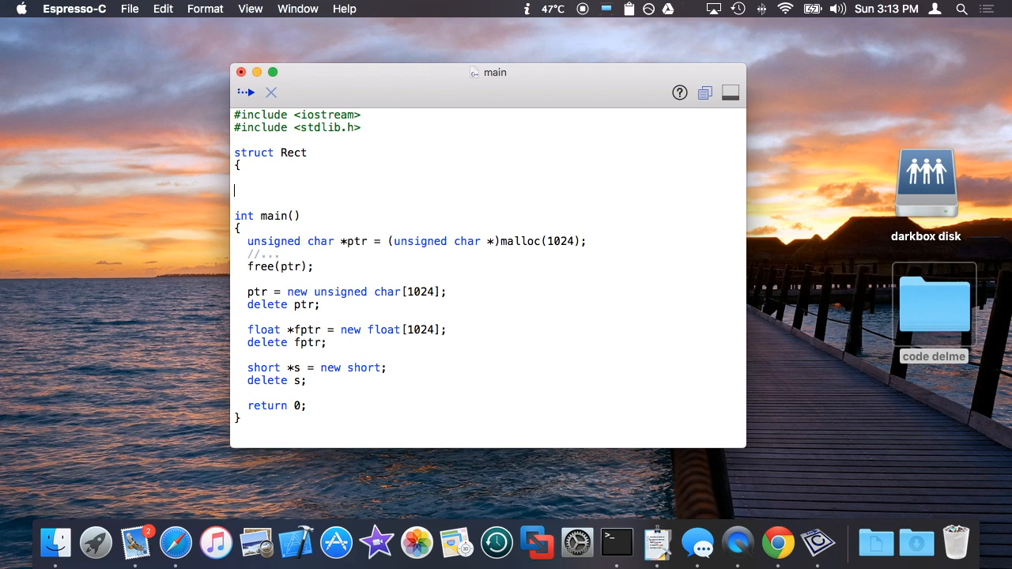
pyautogui.write('int x,')
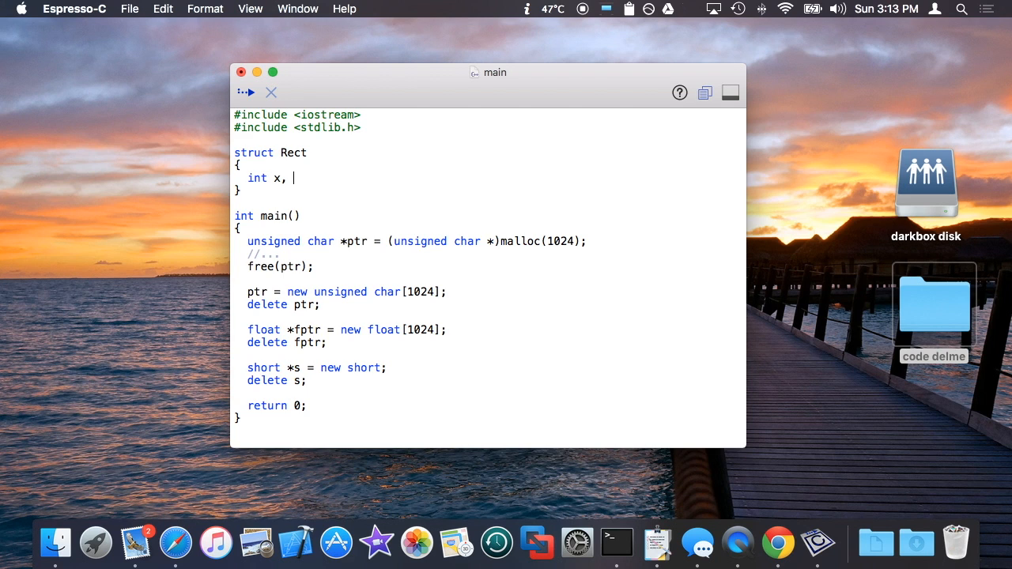
pyautogui.write('y,')
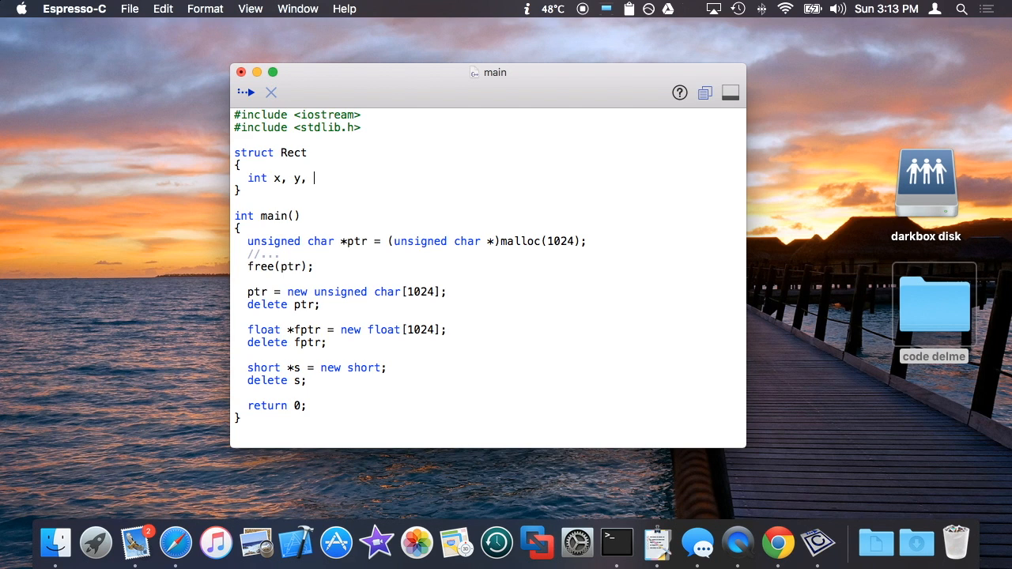
pyautogui.write('w, h;')
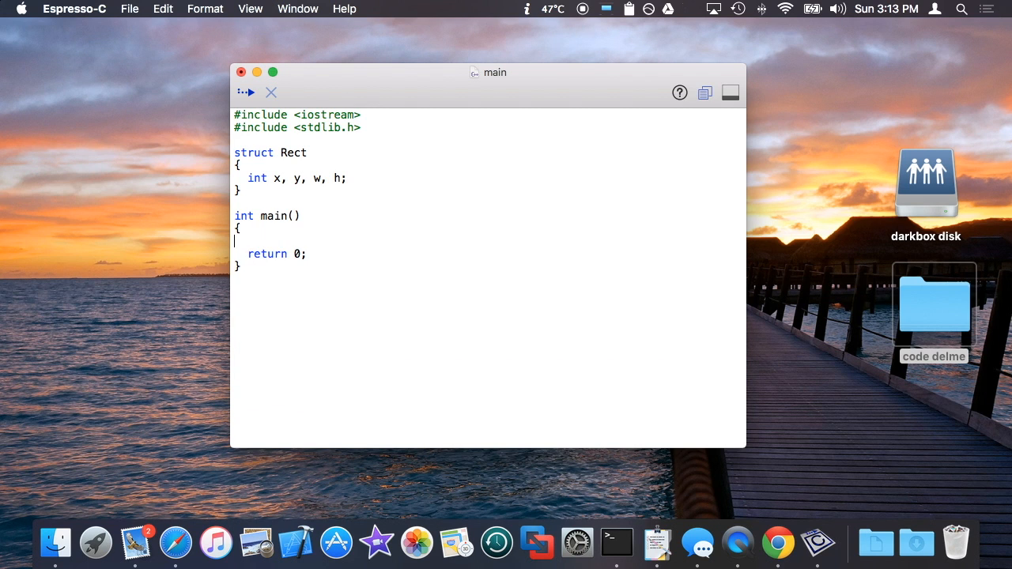
# - Make main allocate 'Rect *r = malloc(sizeof(Rect));' and 'free(r);'
pyautogui.write('Rect *r = malloc(')
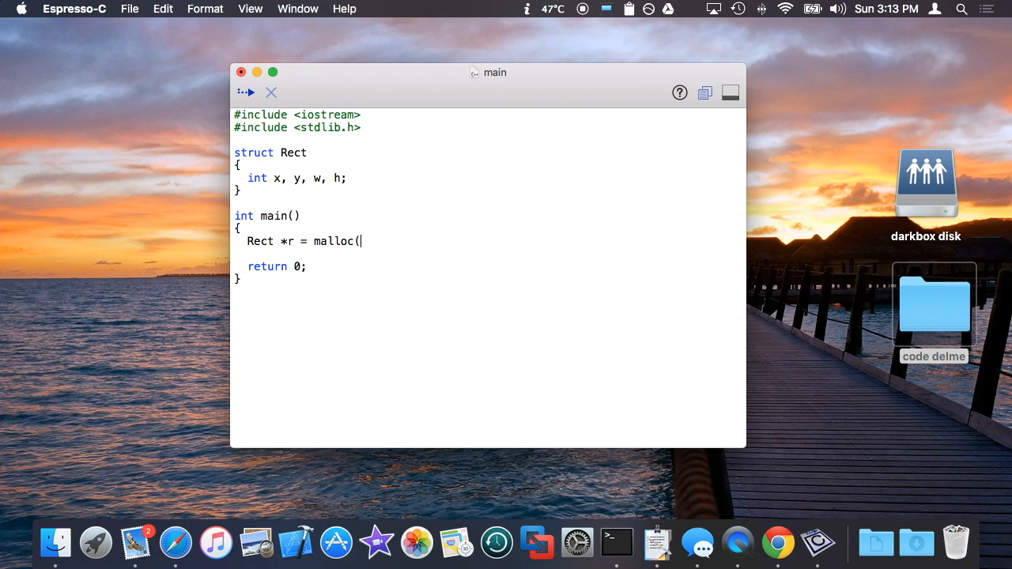
pyautogui.write('sizeof(Rect)')
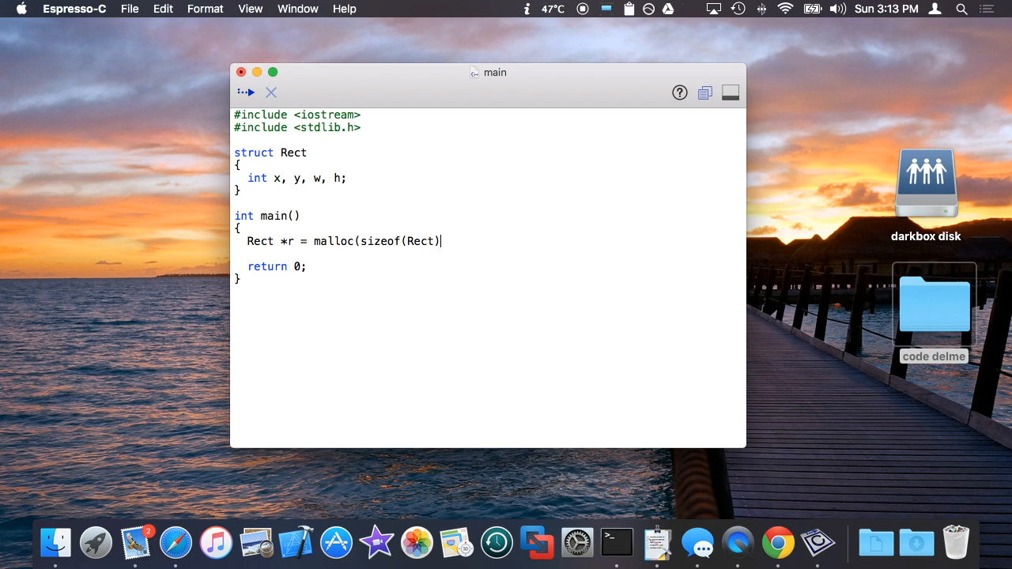
pyautogui.write(');')
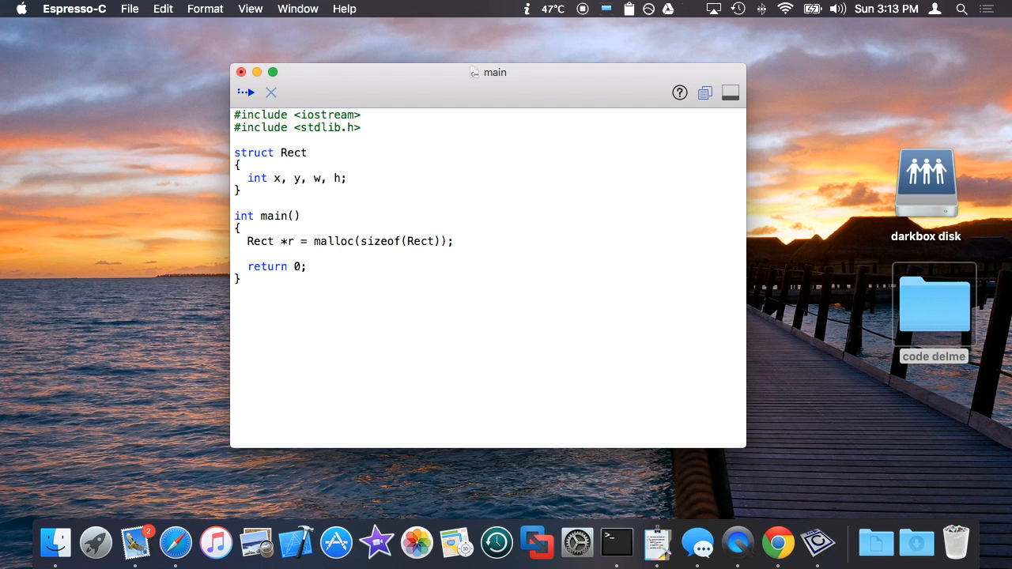
pyautogui.write('free(re')
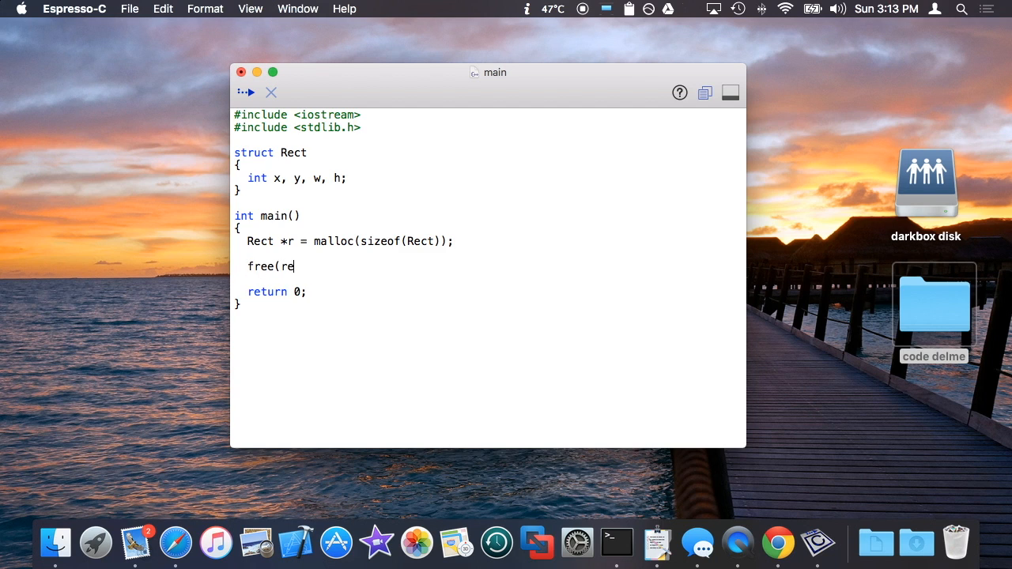
pyautogui.write('r);')
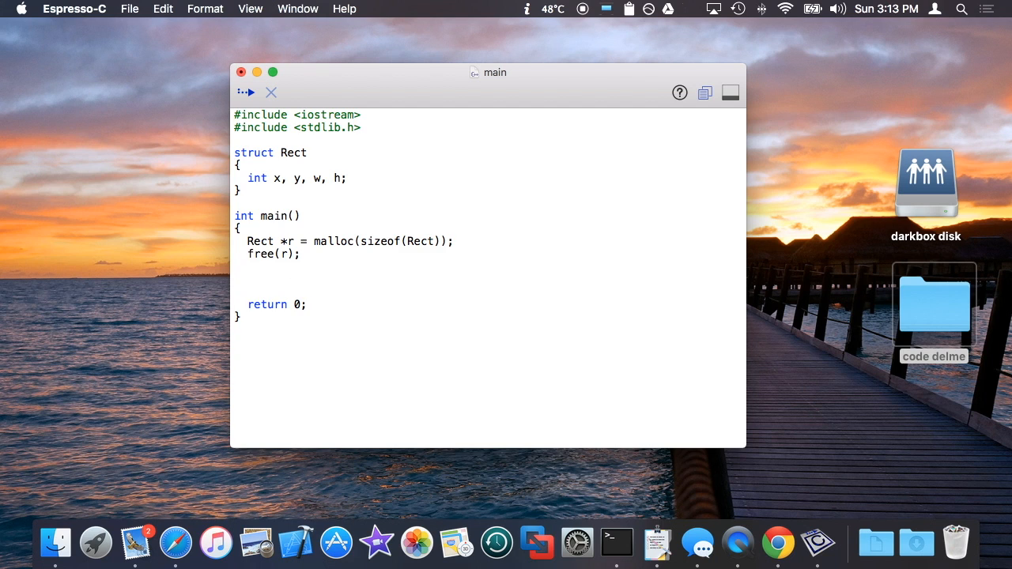
# - Label the malloc version '//C-way' and add '//C++ - way r = new Rect; delete r;'
pyautogui.write('r = new Rect;')
pyautogui.write('delete r;')
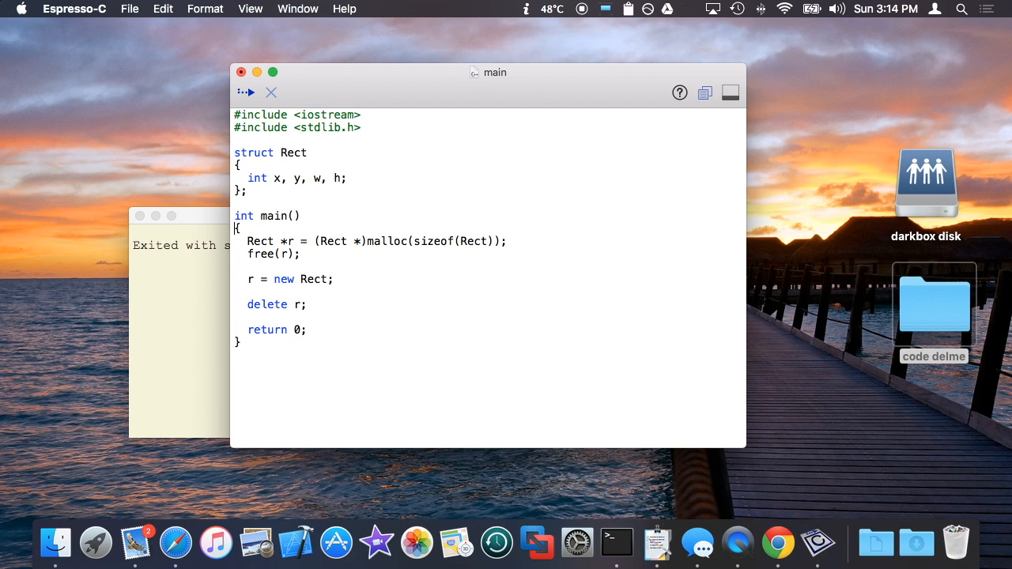
pyautogui.write('//C-way')
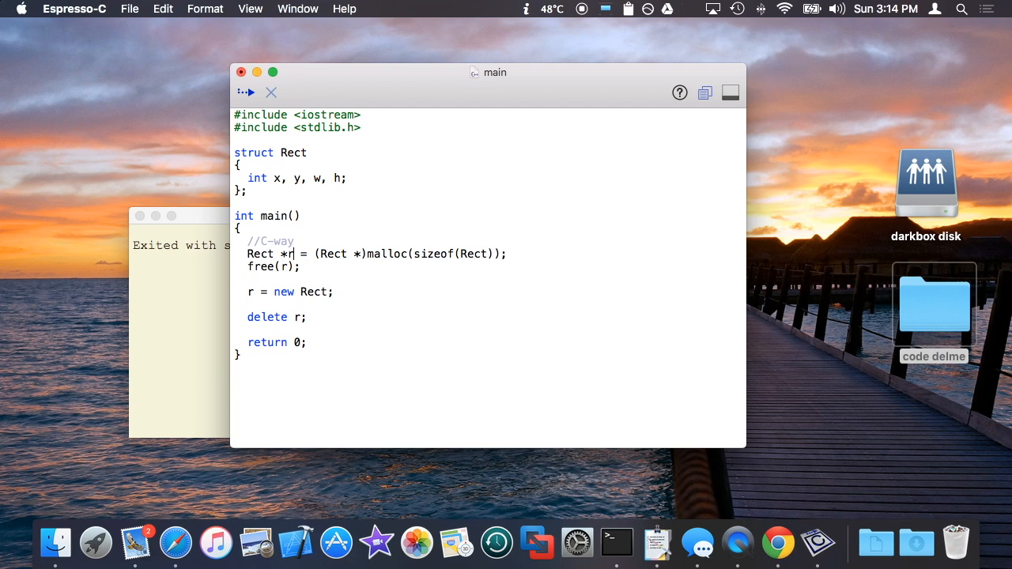
pyautogui.write('//C++-wa')
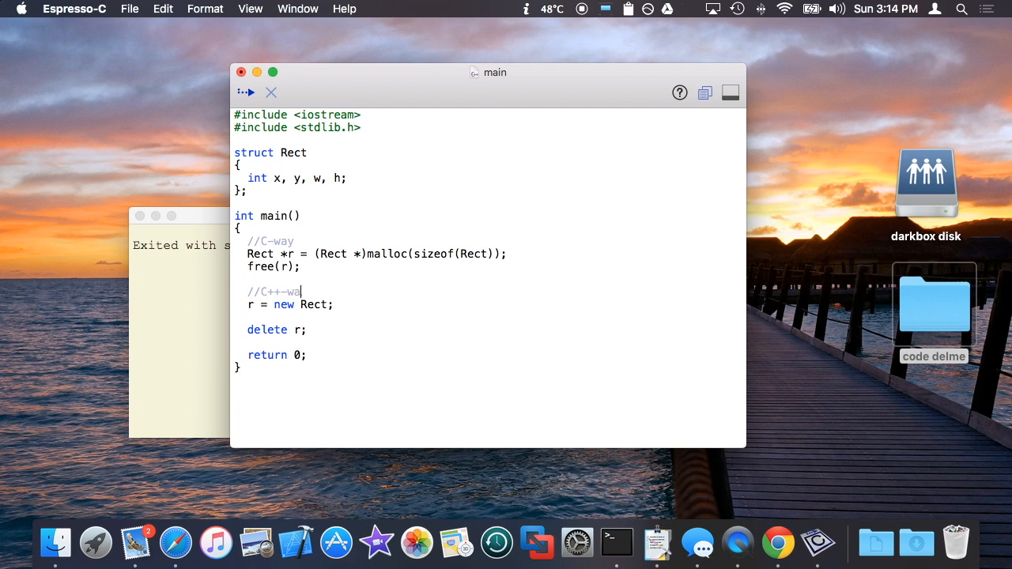
pyautogui.write('- way')
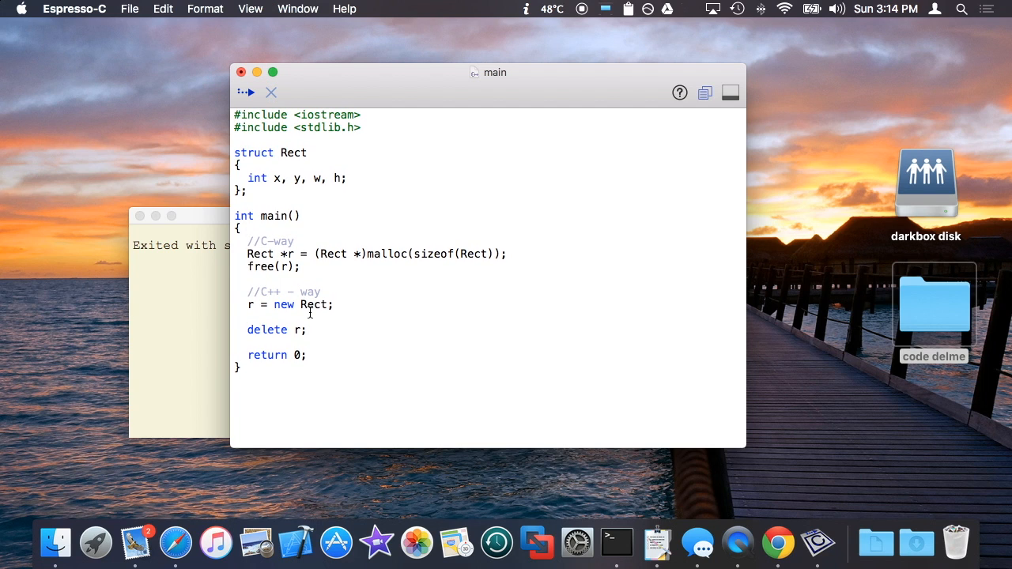
pyautogui.moveTo(309, 316)
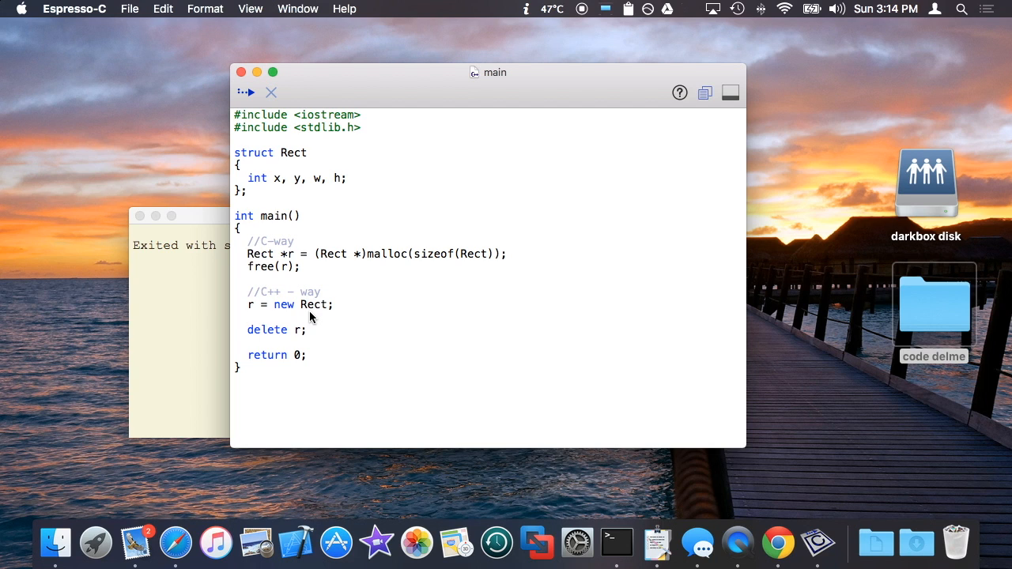
pyautogui.moveTo(382, 264)
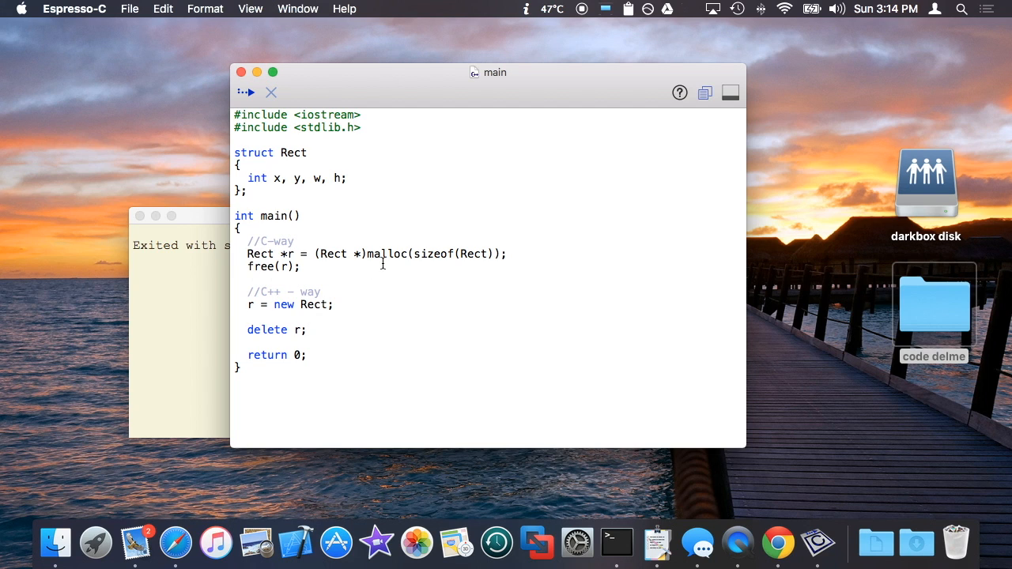
pyautogui.doubleClick(386, 253)
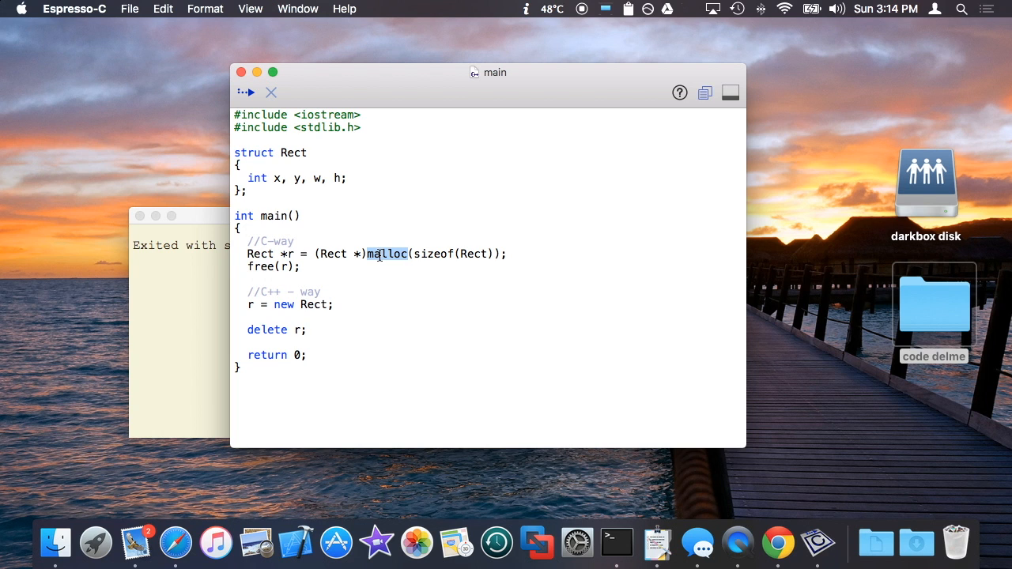
pyautogui.moveTo(56, 543)
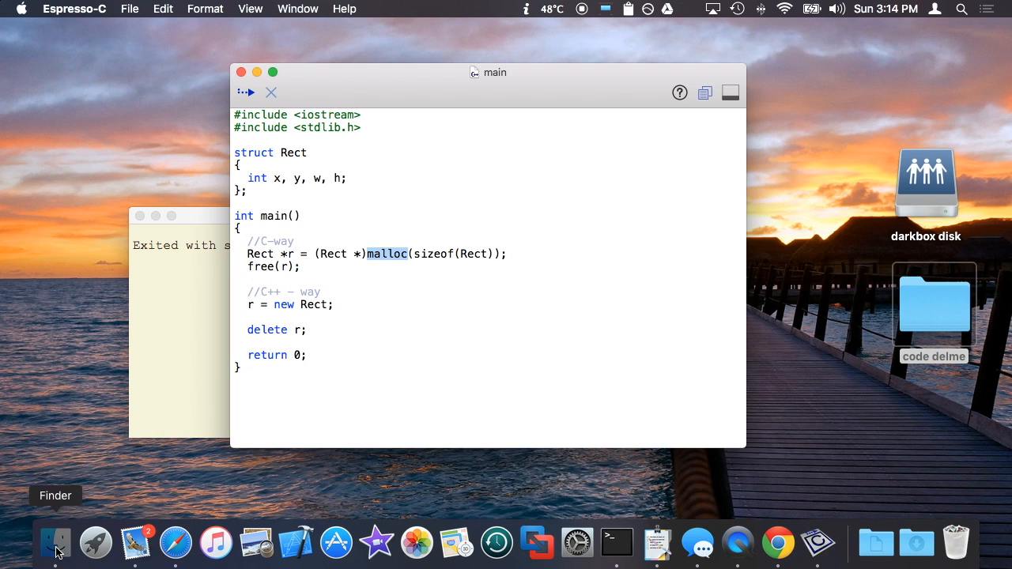
# - Load the IntArray project files, run its main to print 50, and enlarge the code window
pyautogui.click(55, 542)
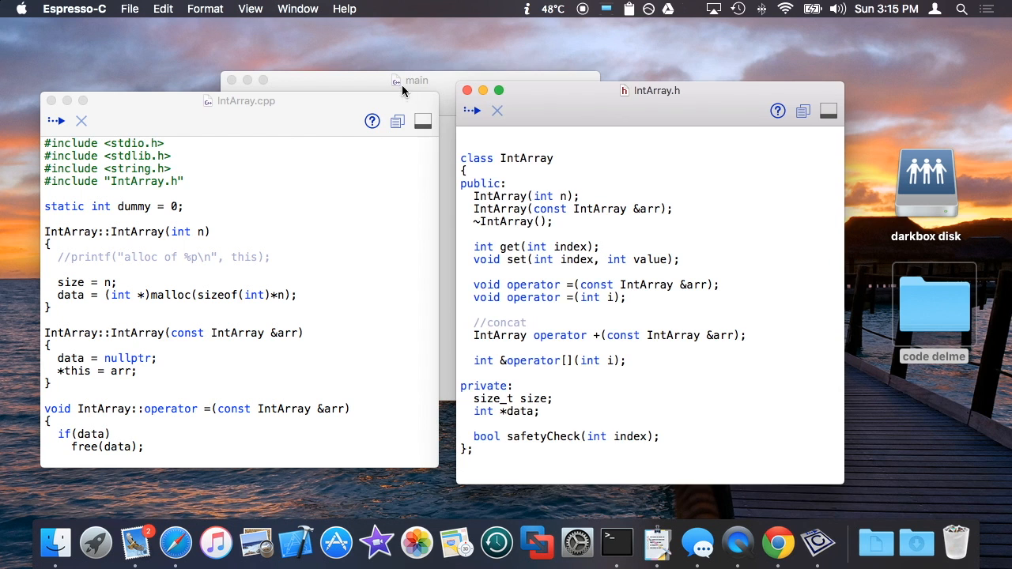
pyautogui.click(411, 79)
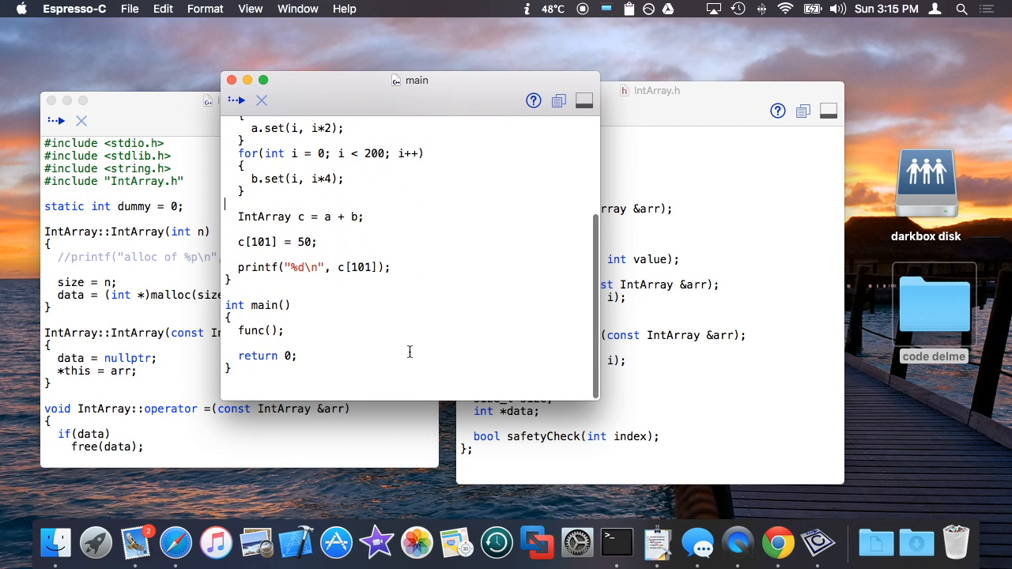
pyautogui.click(239, 99)
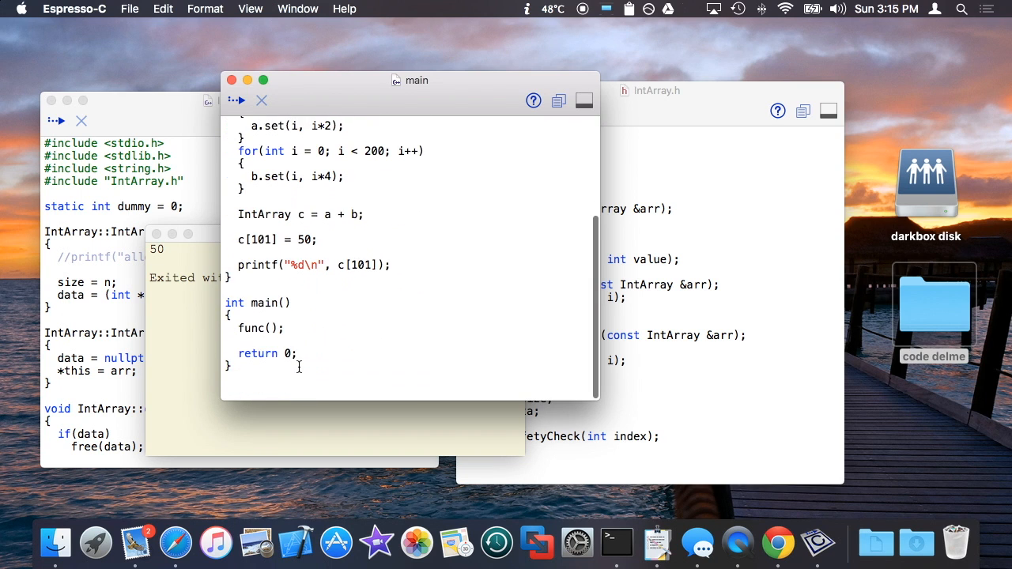
pyautogui.scroll(3)
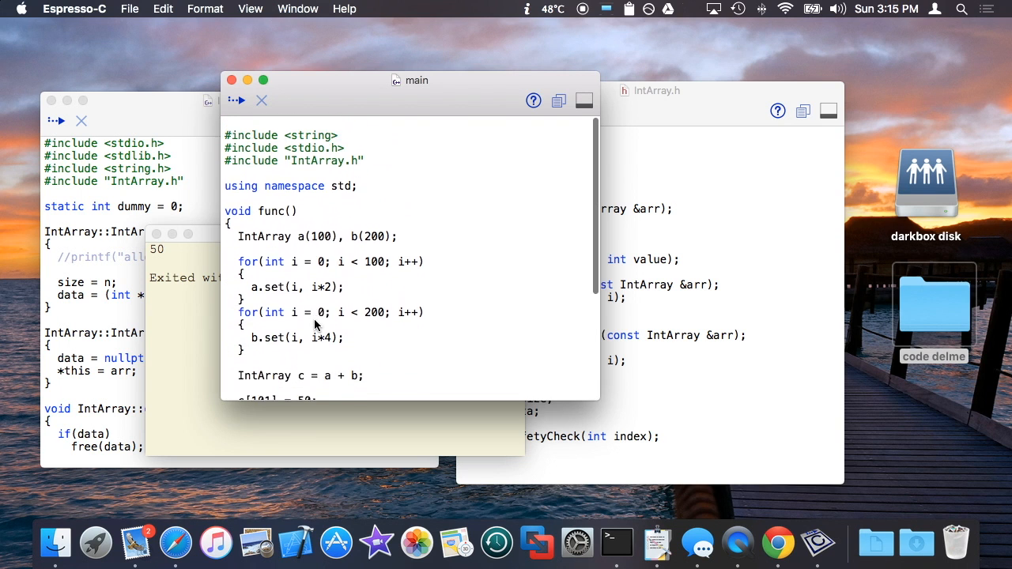
pyautogui.scroll(3)
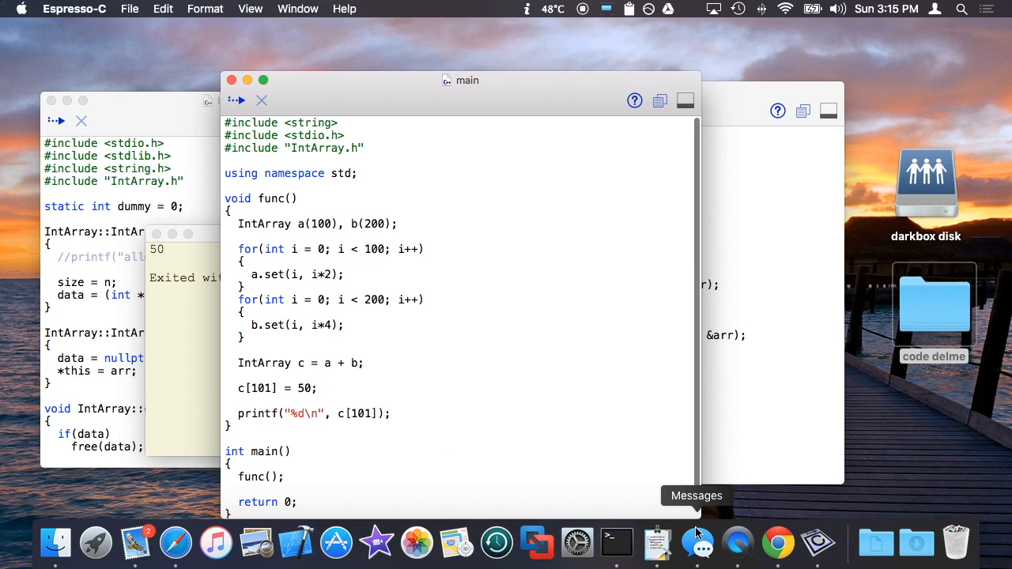
pyautogui.moveTo(467, 79); pyautogui.dragTo(468, 58)
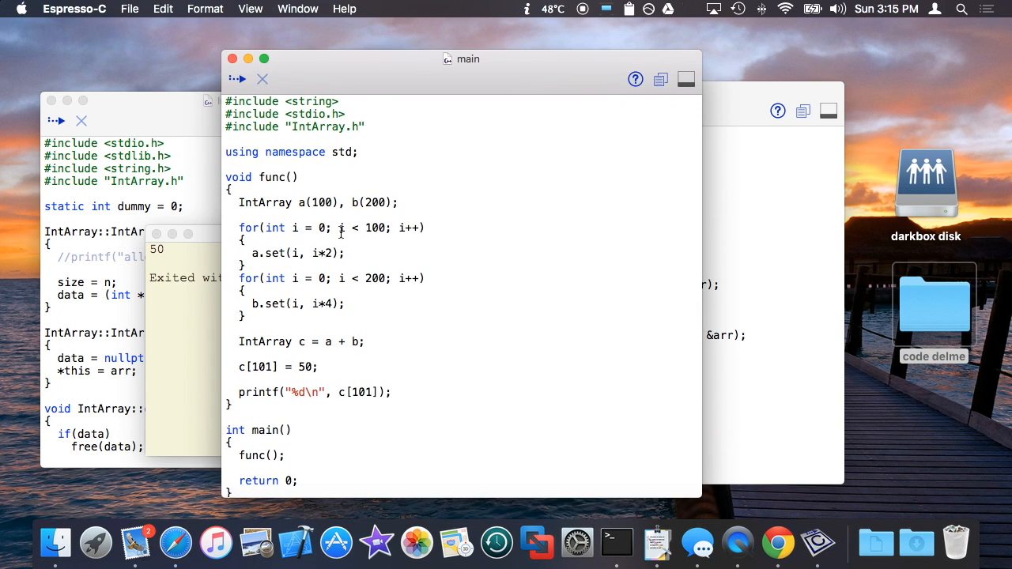
# - Rename func to 'IntArray *createArray()' and store its result in 'IntArray *result' in main
pyautogui.click(298, 202)
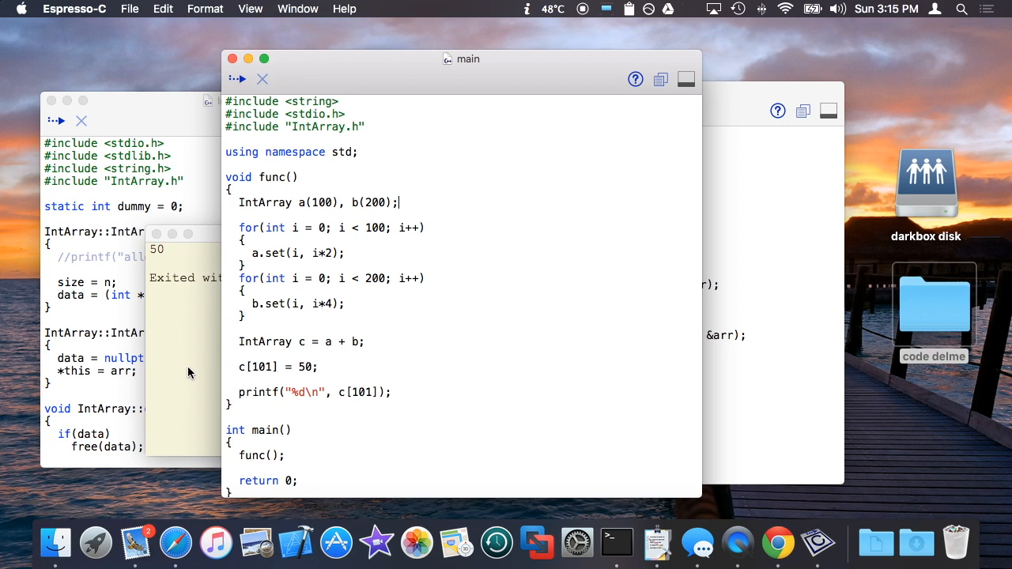
pyautogui.moveTo(282, 218)
pyautogui.write('reateArray')
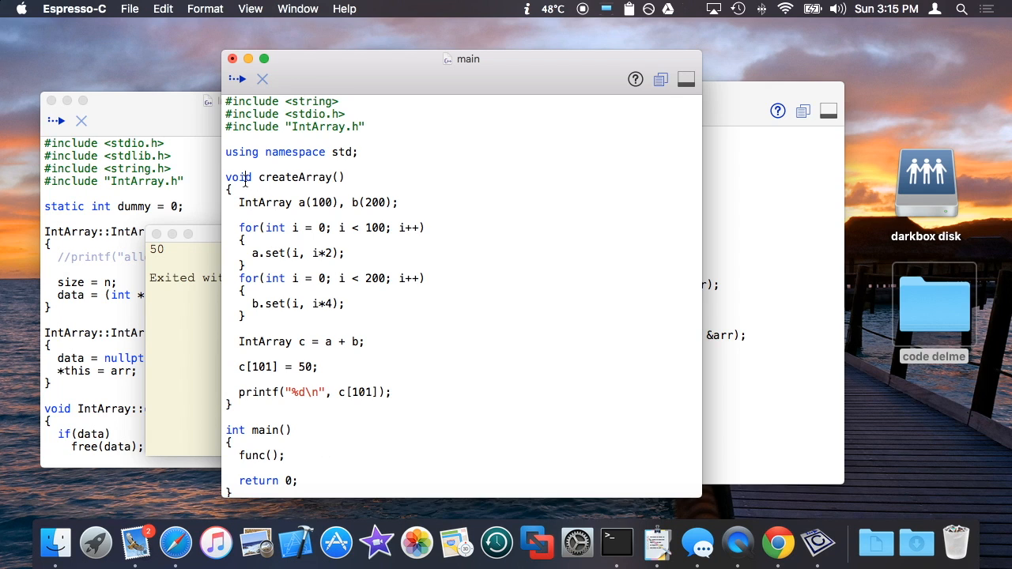
pyautogui.write('IntArray *')
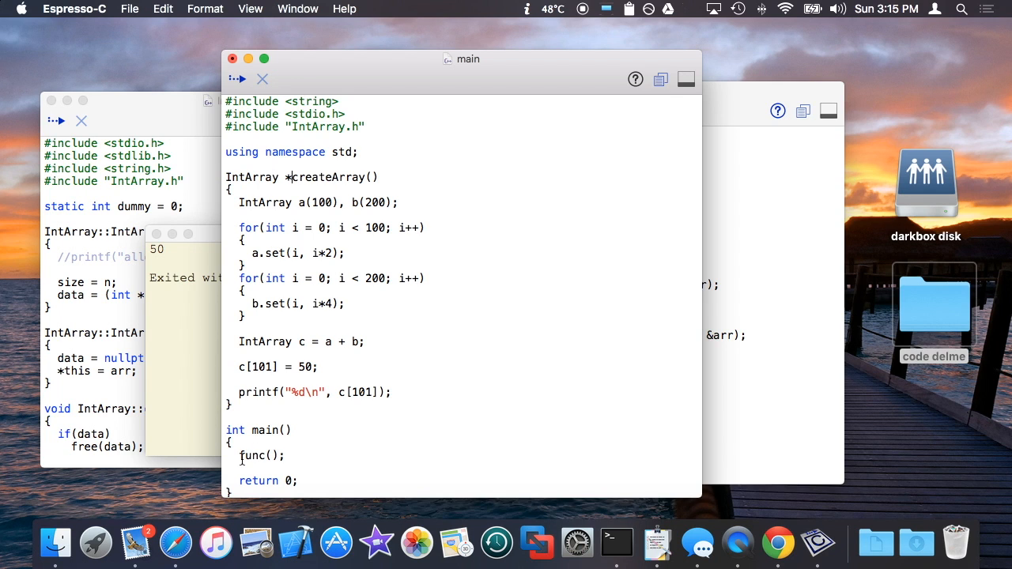
pyautogui.write('IntArray *')
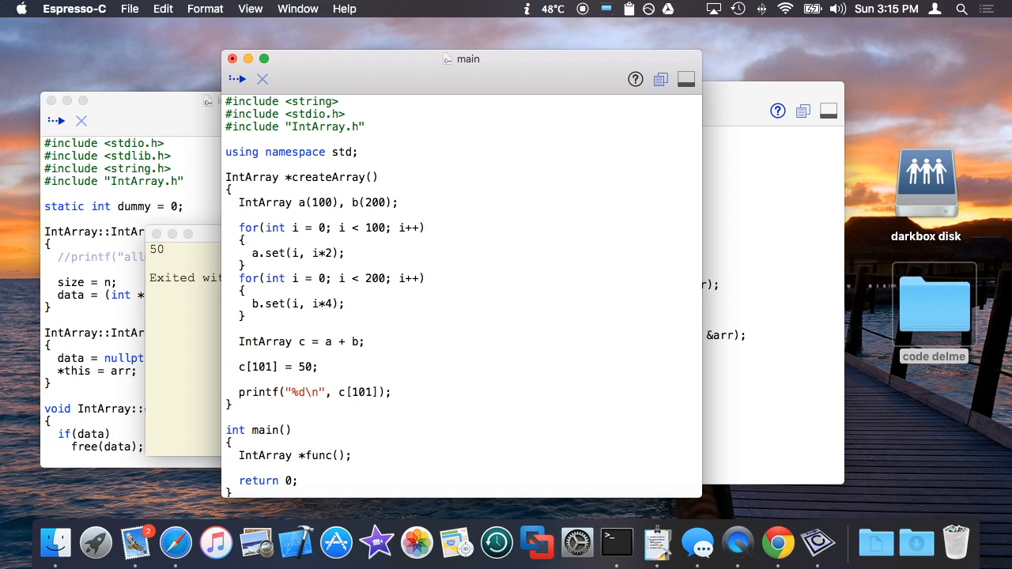
pyautogui.write('result =')
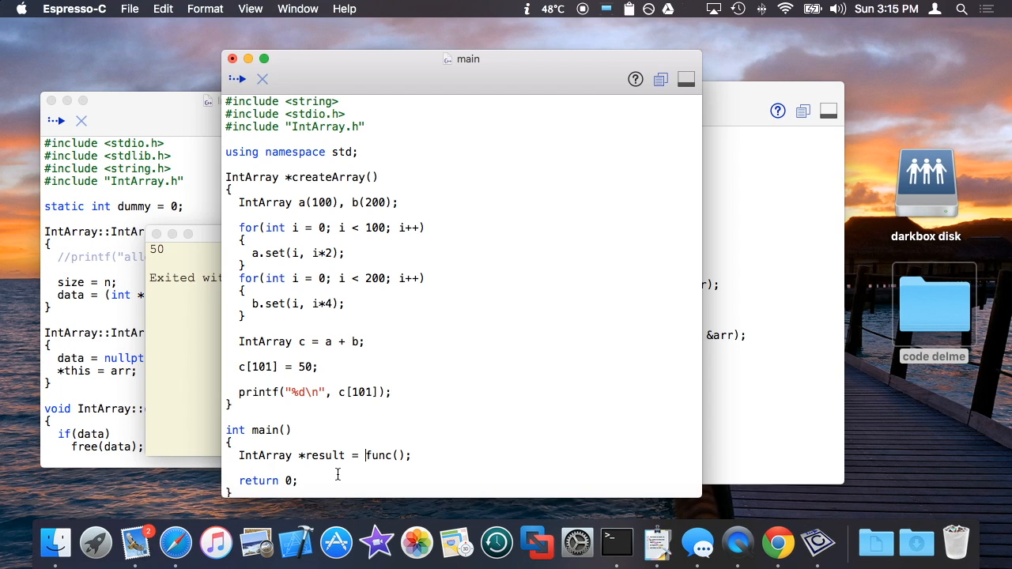
pyautogui.doubleClick(327, 178)
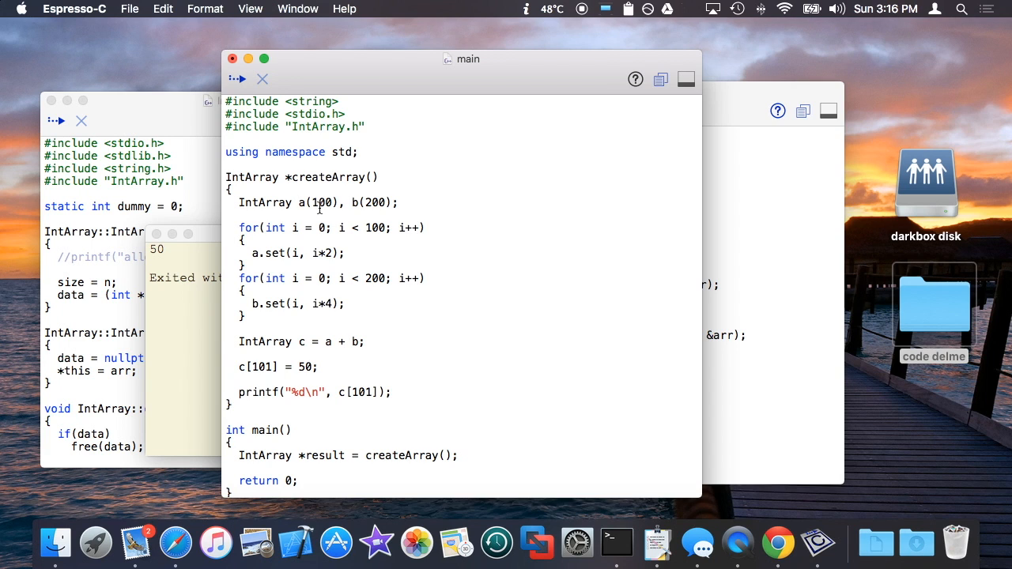
# - Declare 'IntArray *c' inside createArray and return c
pyautogui.click(237, 354)
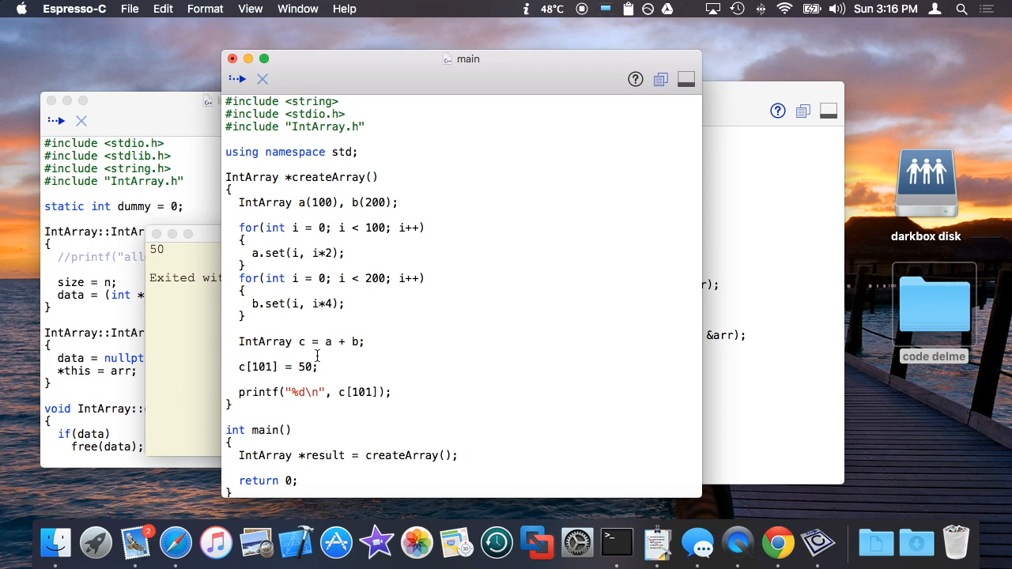
pyautogui.scroll(3)
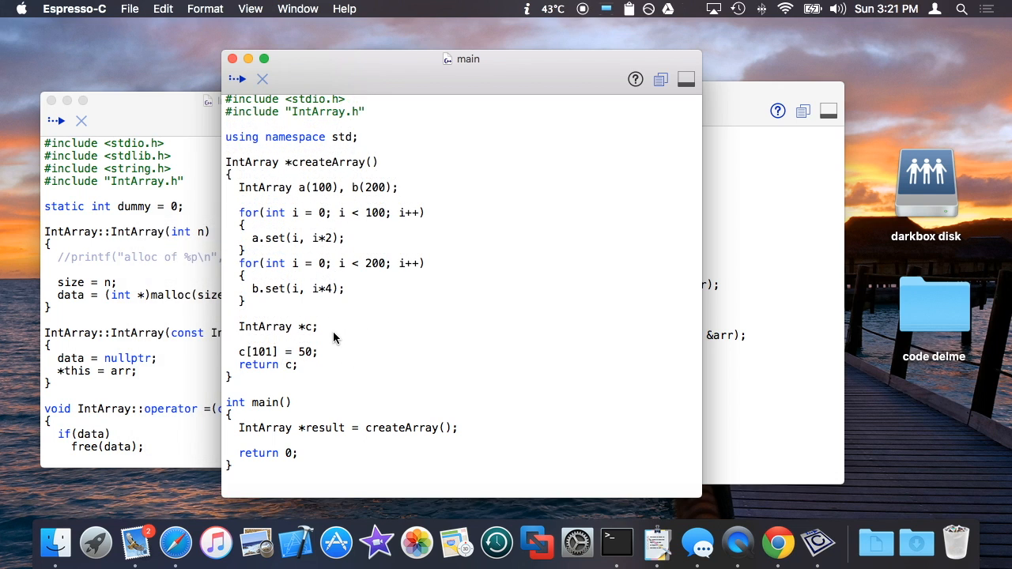
pyautogui.click(320, 326)
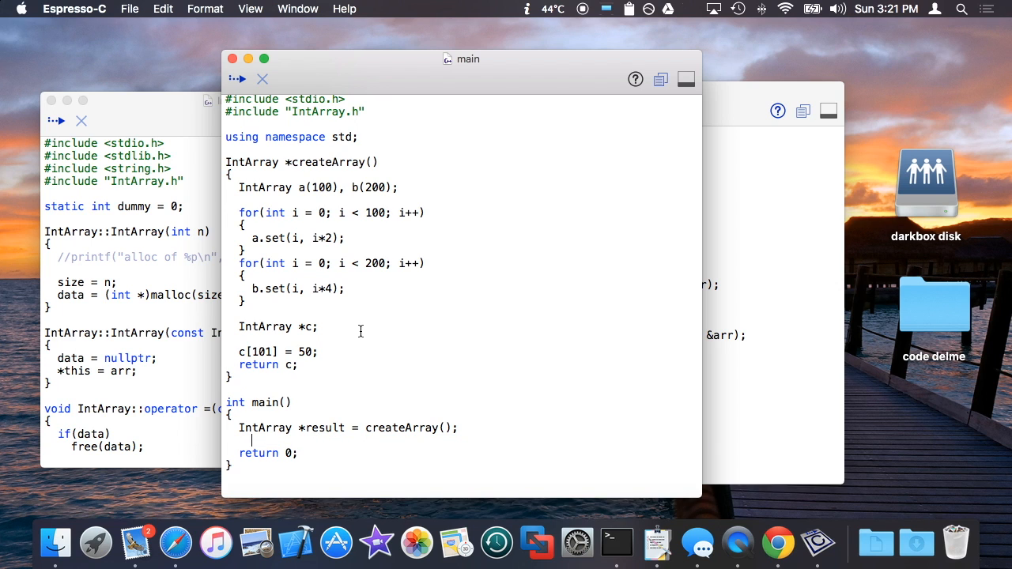
# - Initialise c with = new IntArray; and add delete result; before main's return
pyautogui.click(319, 326)
pyautogui.write(' =')
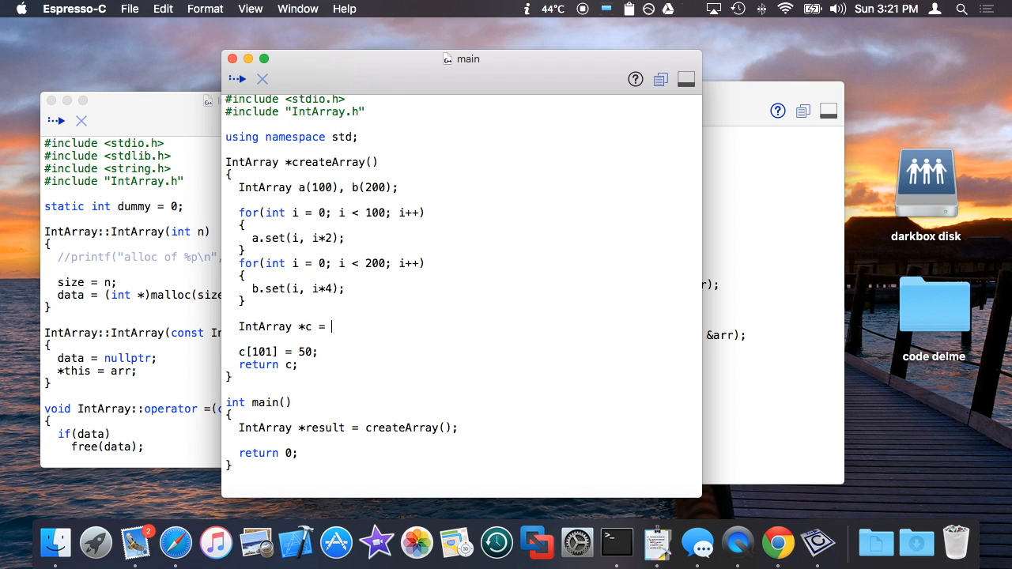
pyautogui.write('new IntArray')
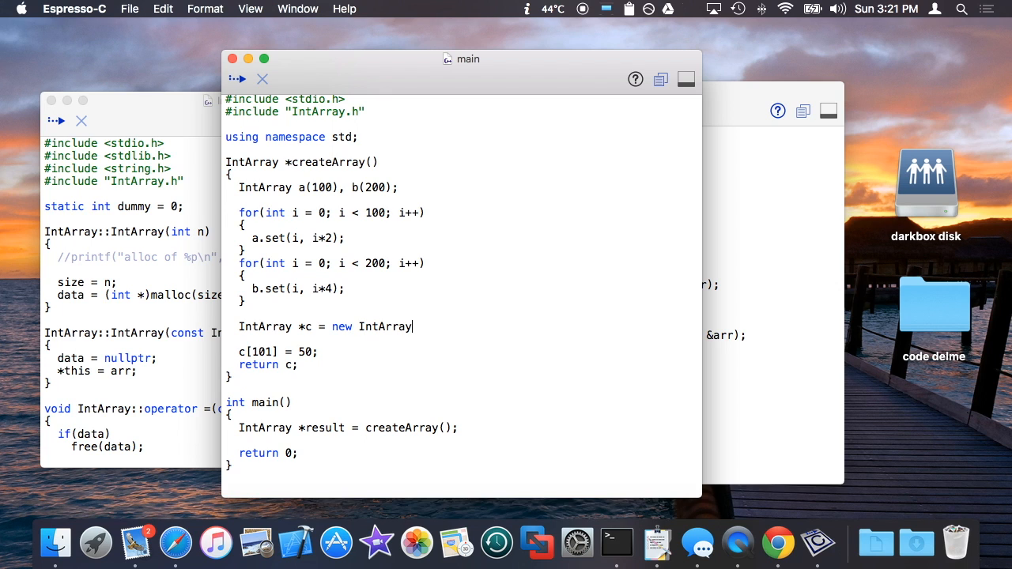
pyautogui.write(';')
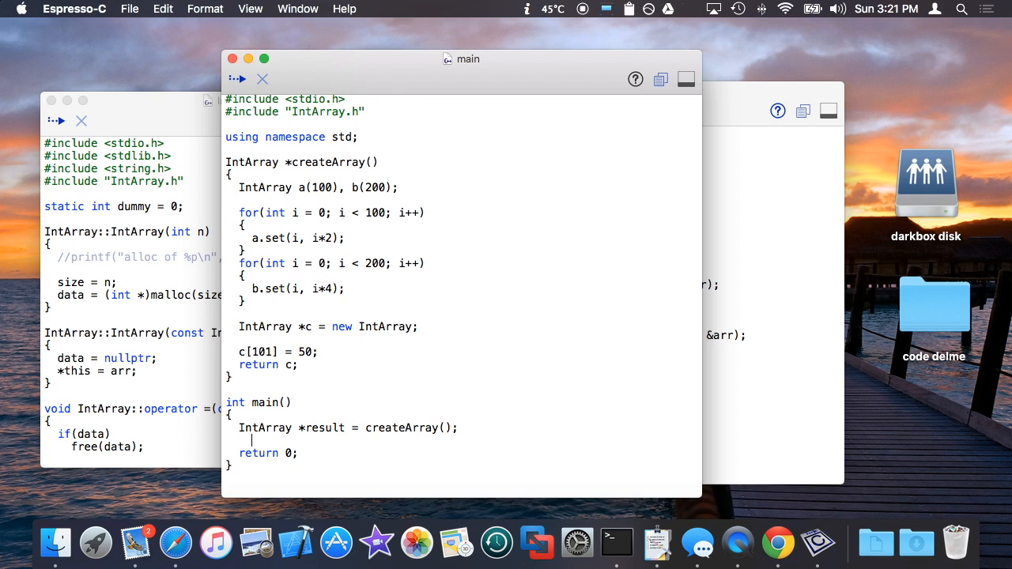
pyautogui.write('delete')
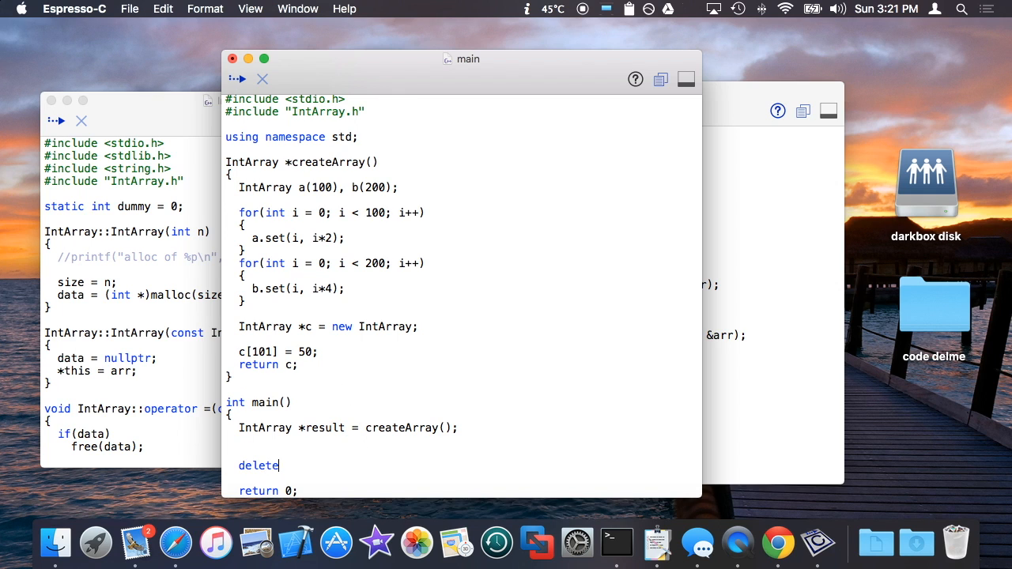
pyautogui.write('result;')
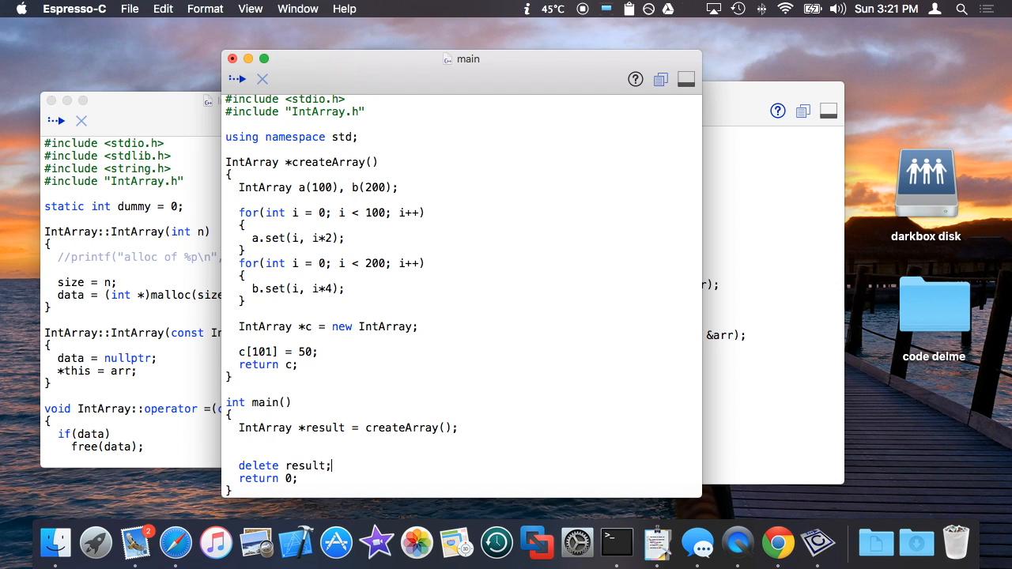
# - Run, read the constructor error, check IntArray.h, allocate new IntArray(a + b) and rerun
pyautogui.click(237, 79)
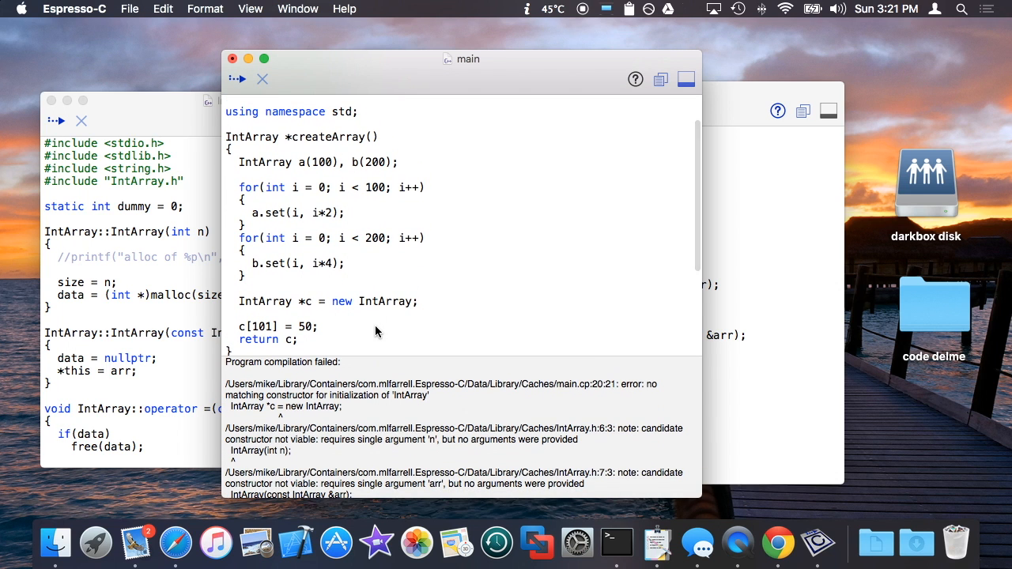
pyautogui.scroll(-3)
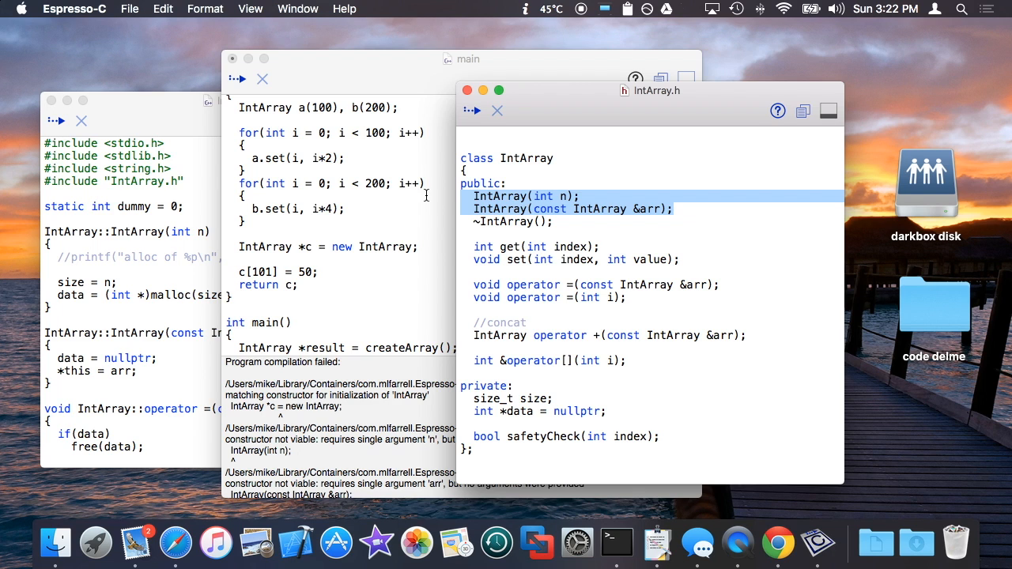
pyautogui.moveTo(870, 77)
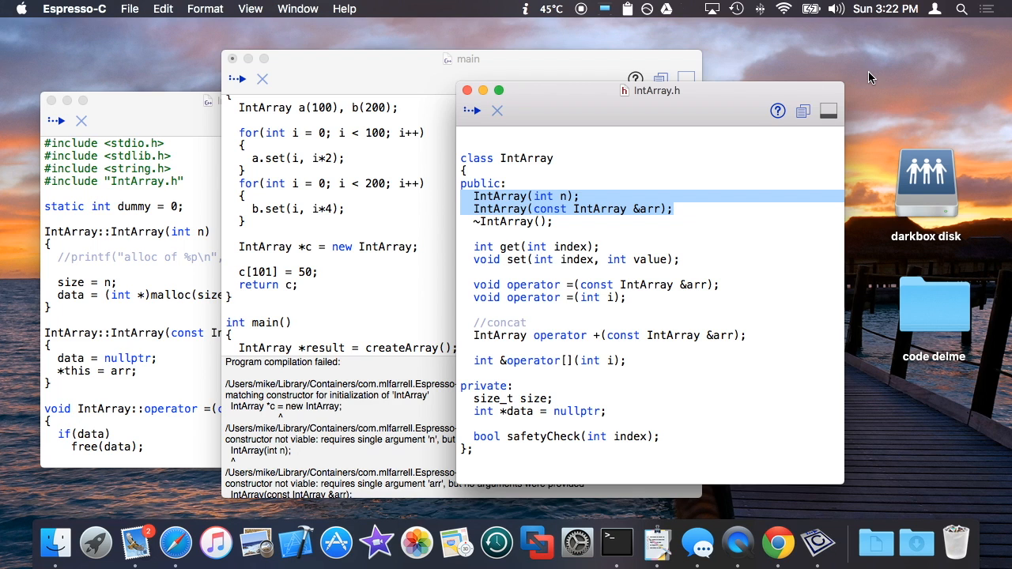
pyautogui.moveTo(837, 117)
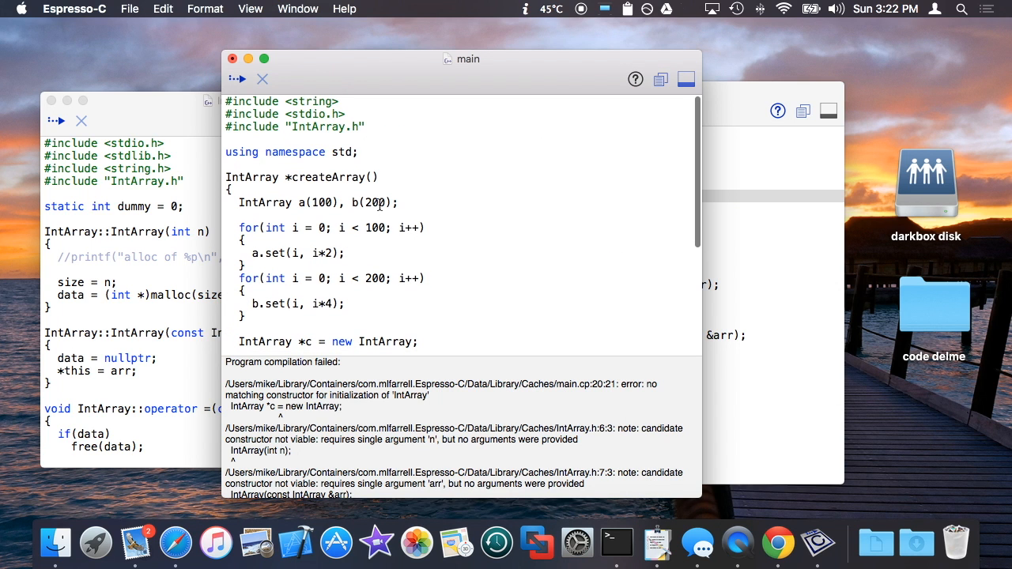
pyautogui.doubleClick(323, 202)
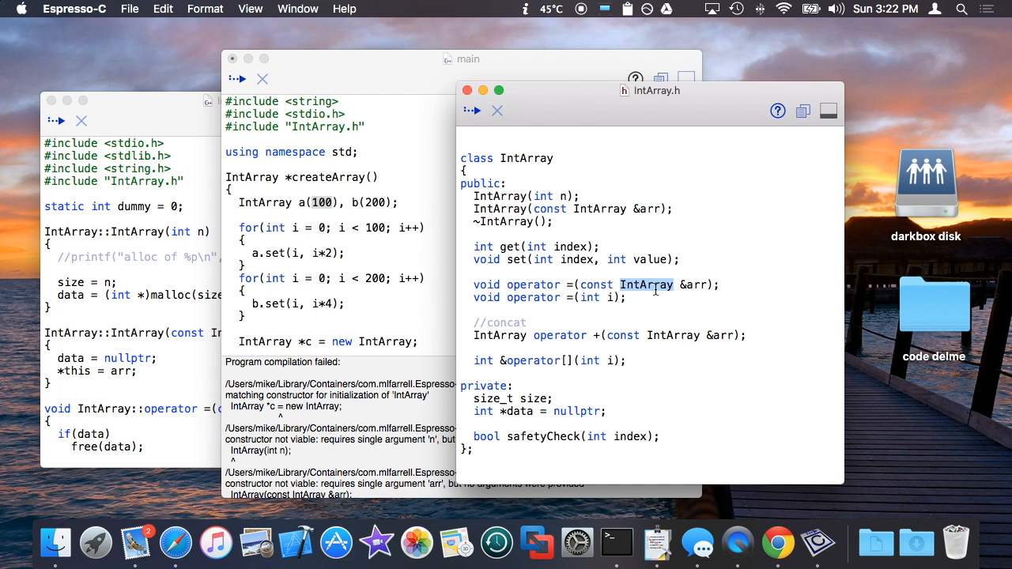
pyautogui.doubleClick(543, 196)
pyautogui.write('(a + b)')
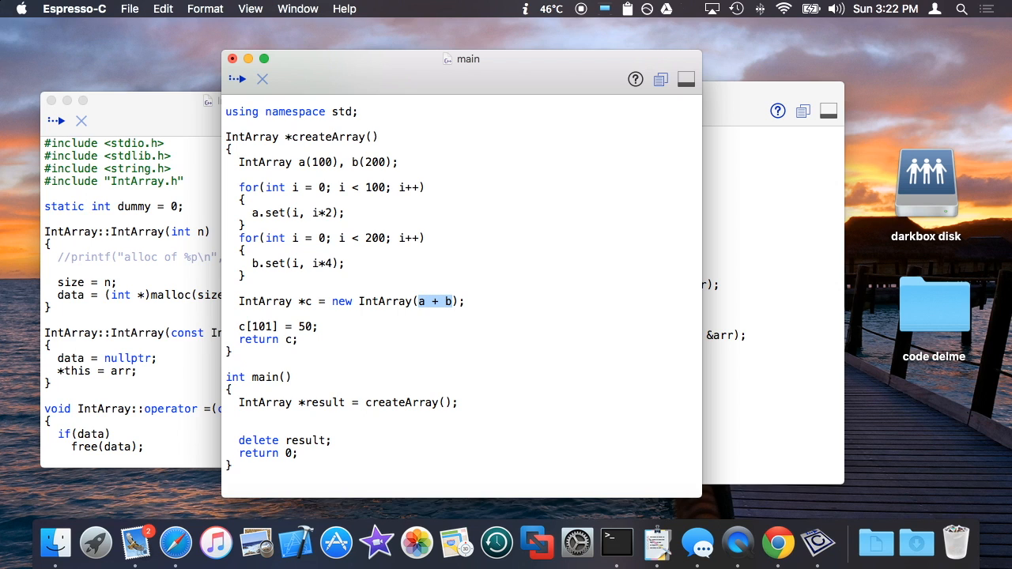
pyautogui.click(237, 79)
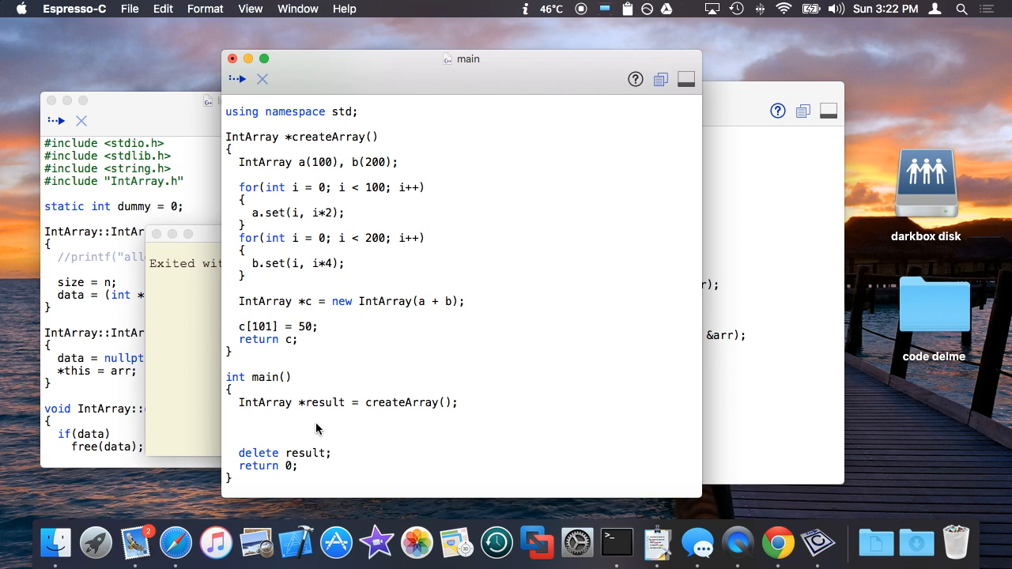
# - Rewrite the c[101] = 50 line into the call c->set(101, 50);
pyautogui.write('result->get(101) << endl;')
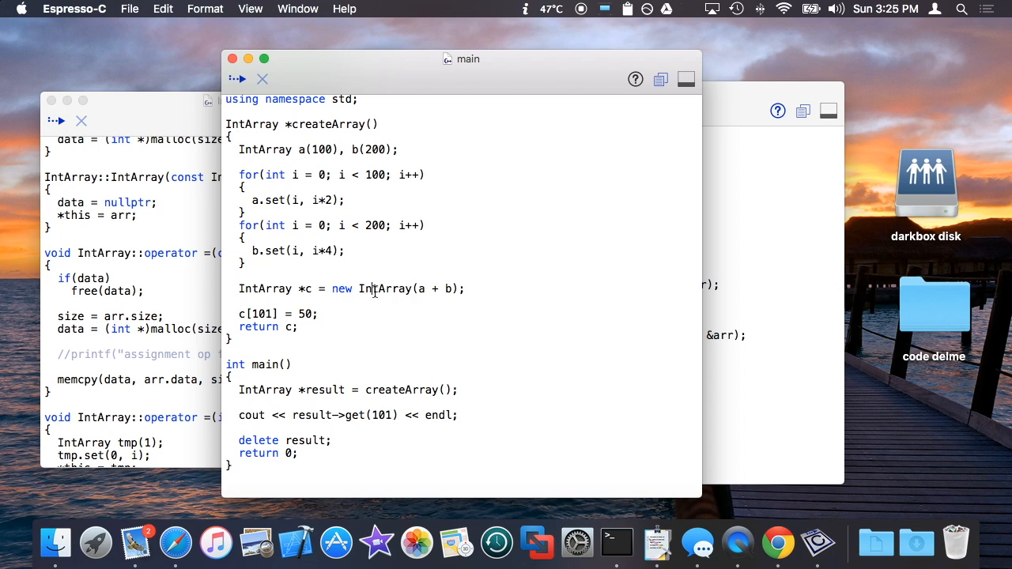
pyautogui.doubleClick(385, 287)
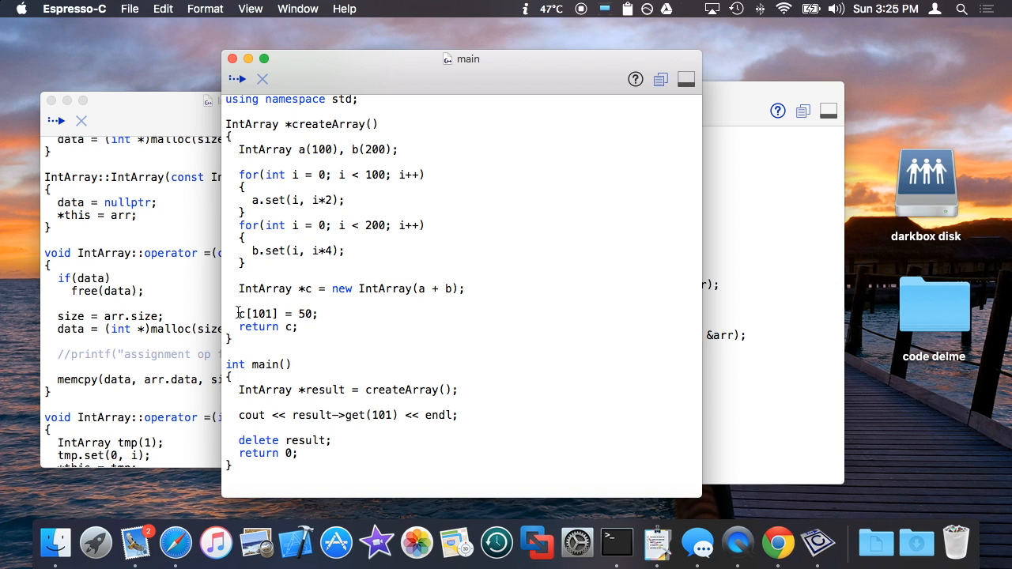
pyautogui.doubleClick(260, 313)
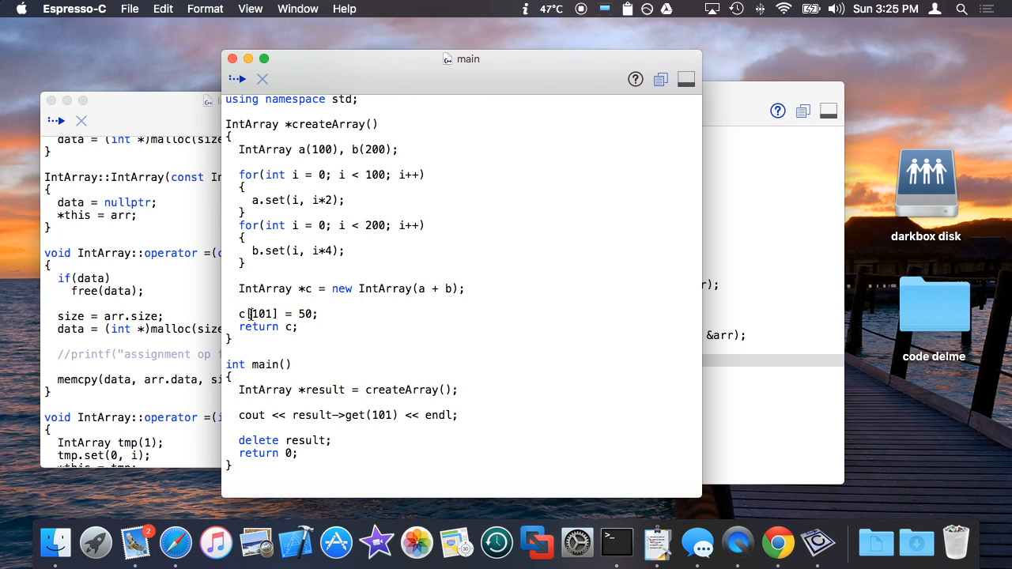
pyautogui.doubleClick(260, 313)
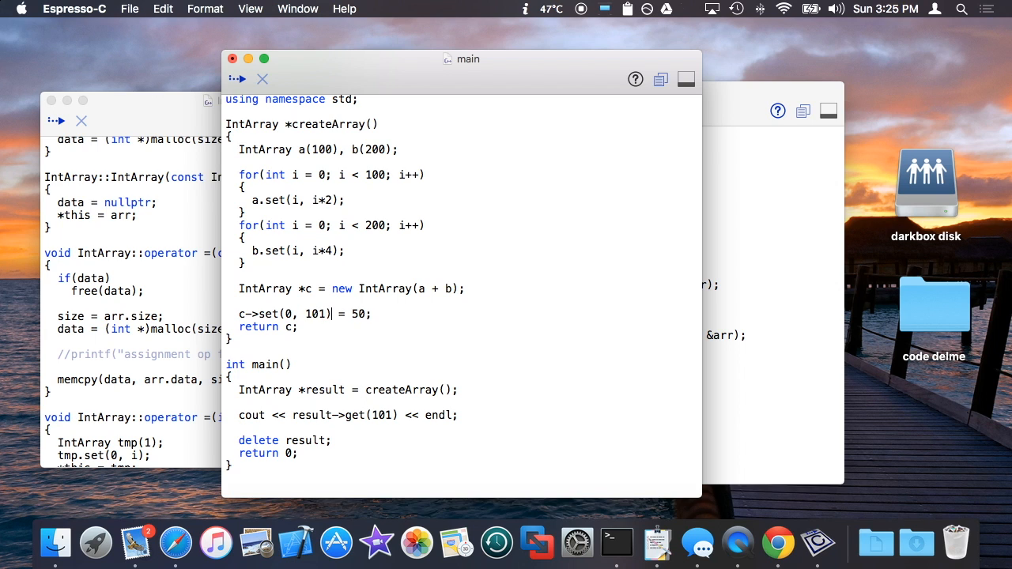
pyautogui.press('Backspace')
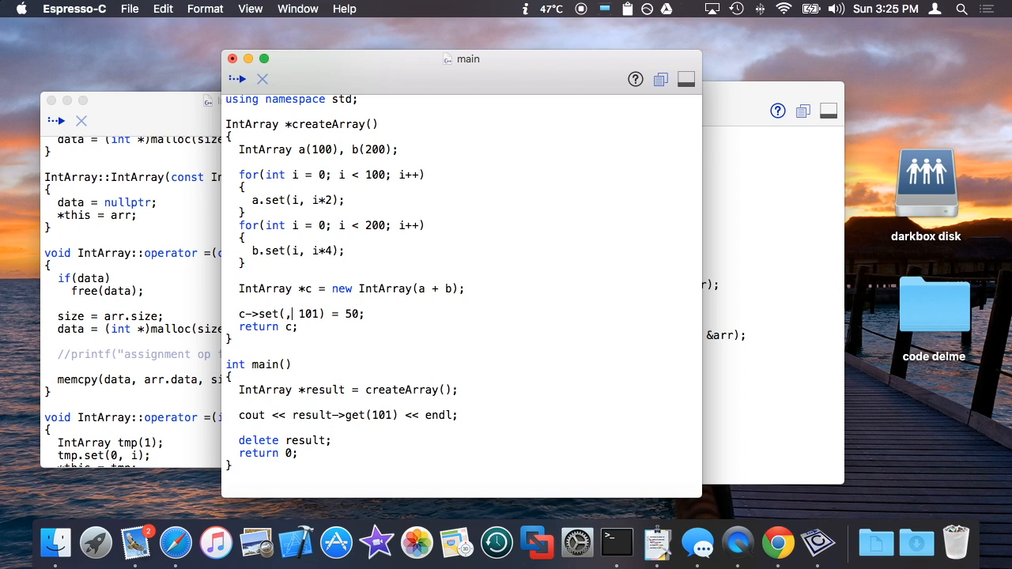
pyautogui.write('101, 50')
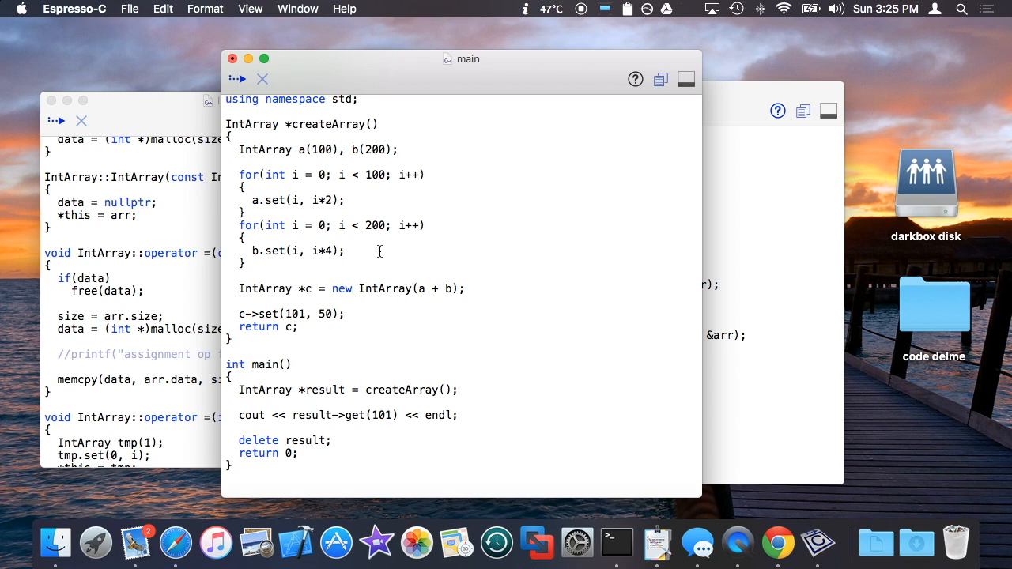
# - Write a trial (*c)[101] = 50; line, then delete it again
pyautogui.write('(*')
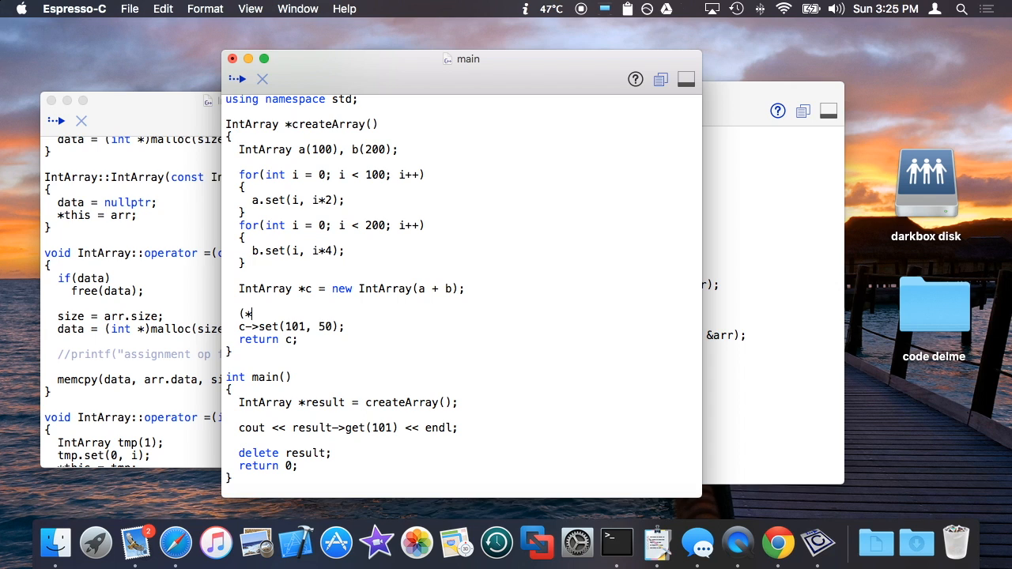
pyautogui.write('c)[101]')
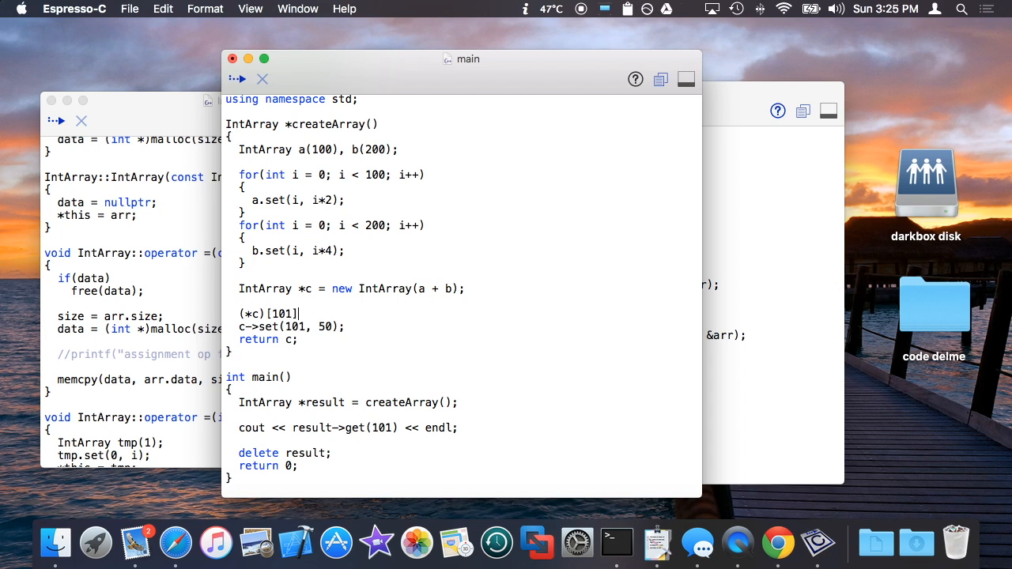
pyautogui.write('= 50;')
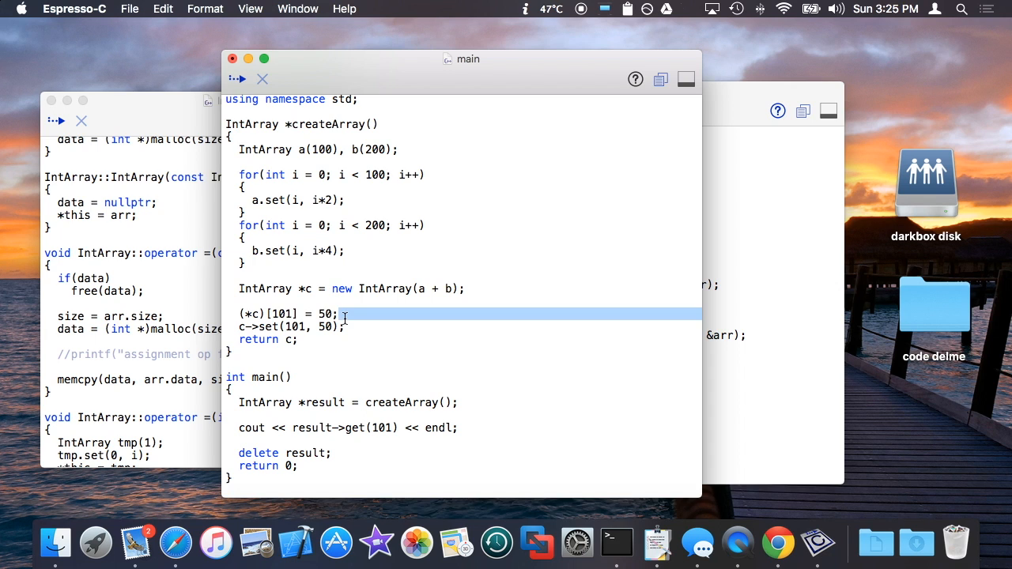
pyautogui.press('Delete')
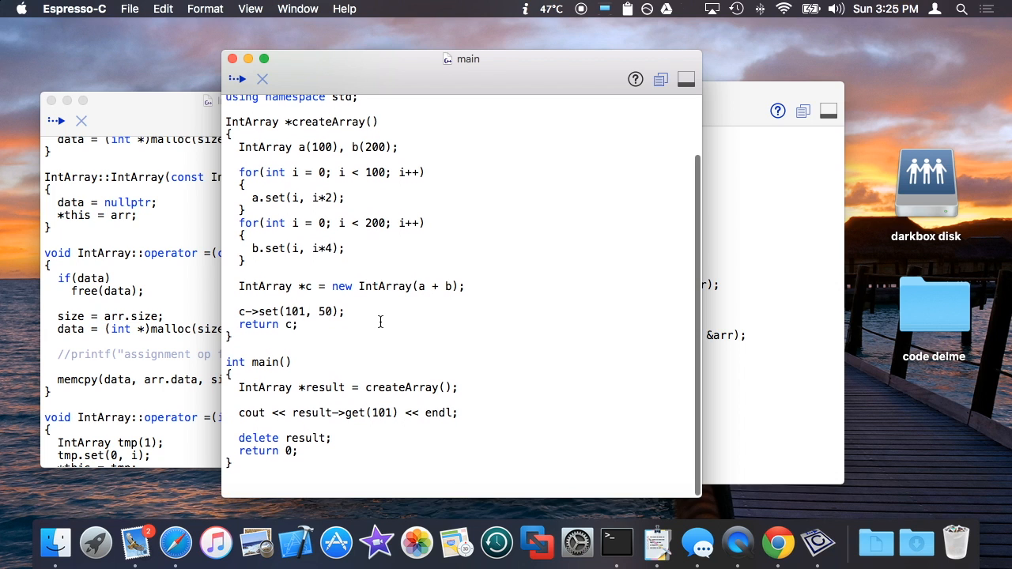
pyautogui.click(237, 79)
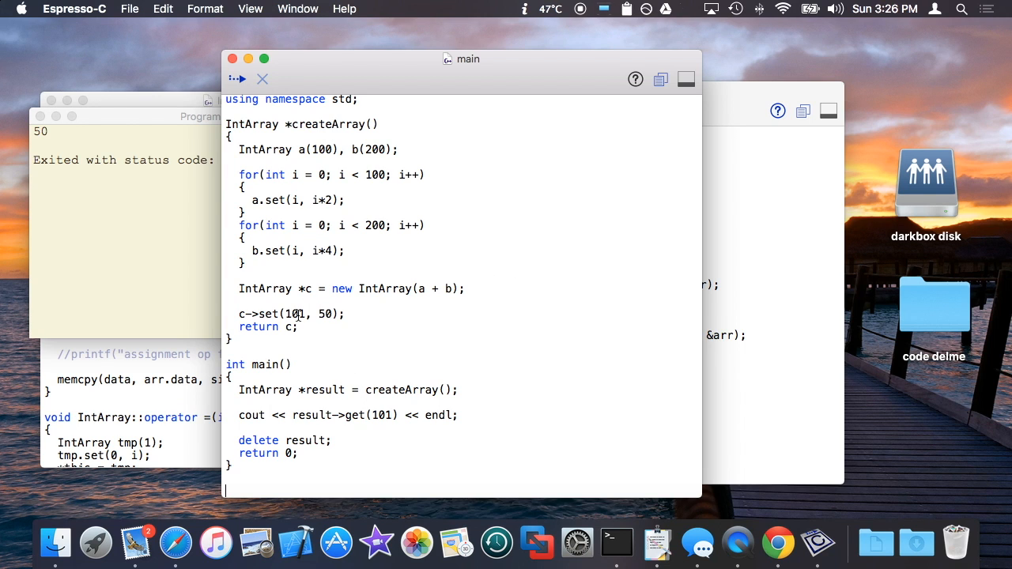
pyautogui.doubleClick(382, 414)
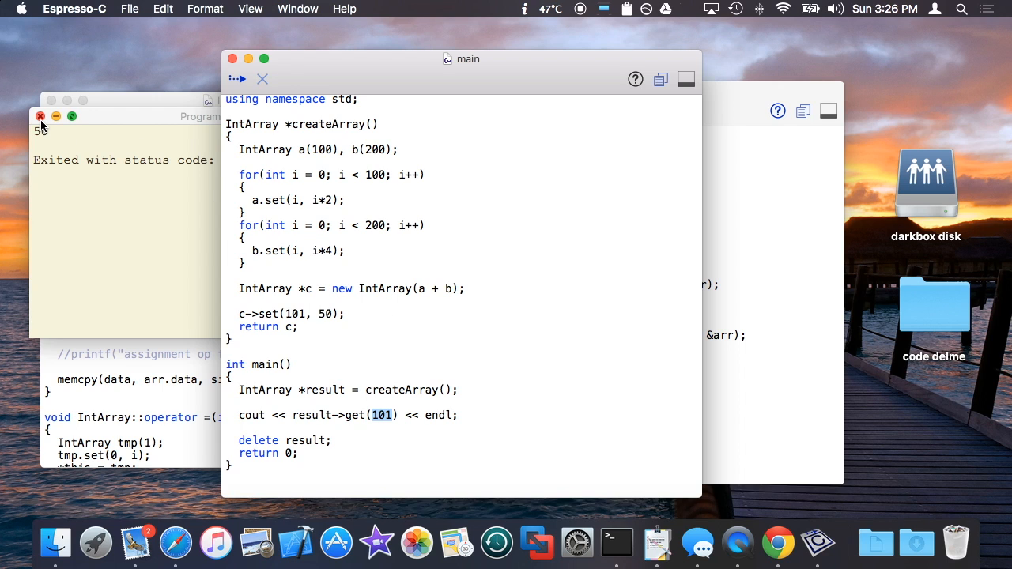
pyautogui.click(39, 117)
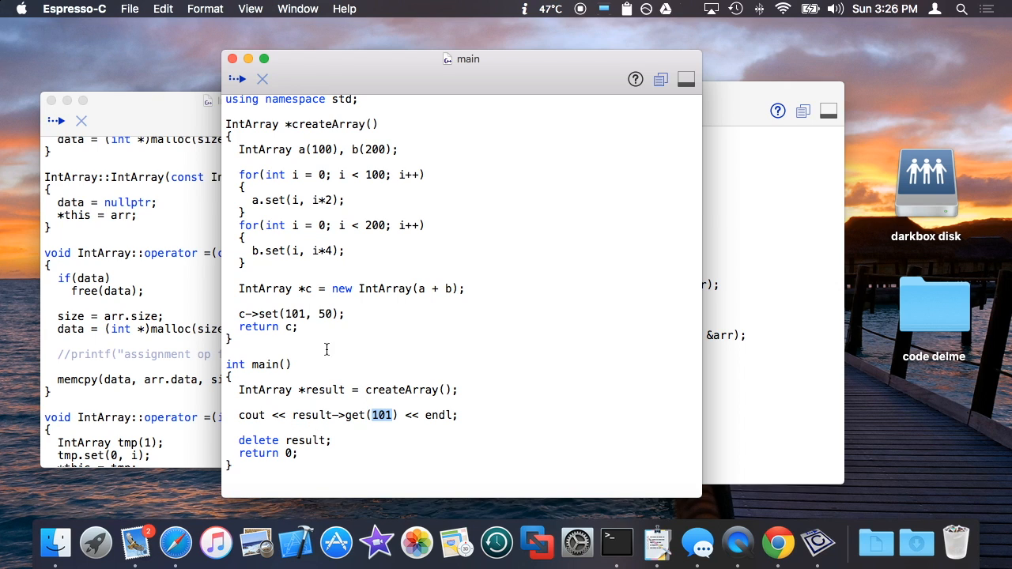
pyautogui.doubleClick(386, 288)
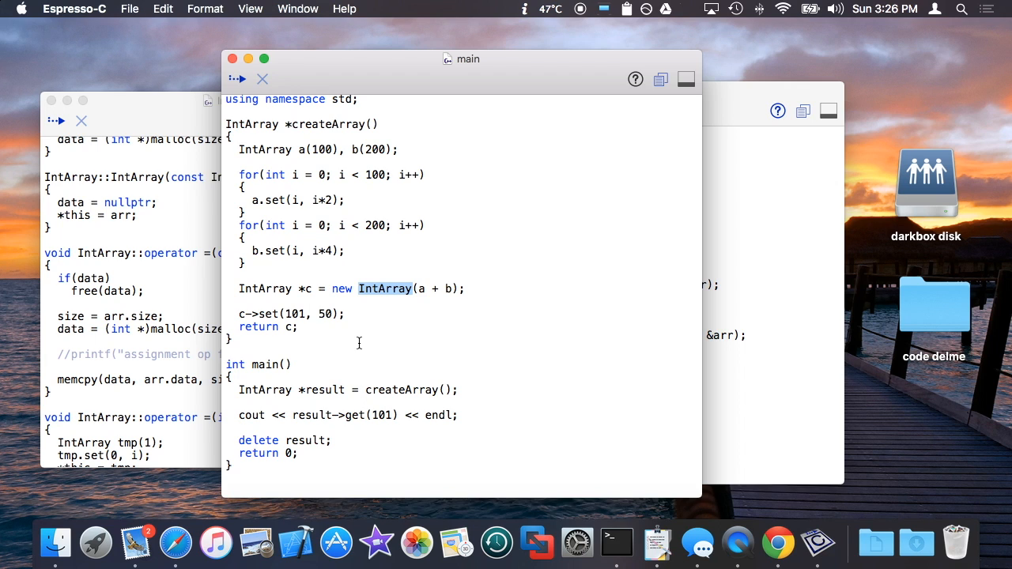
pyautogui.click(329, 452)
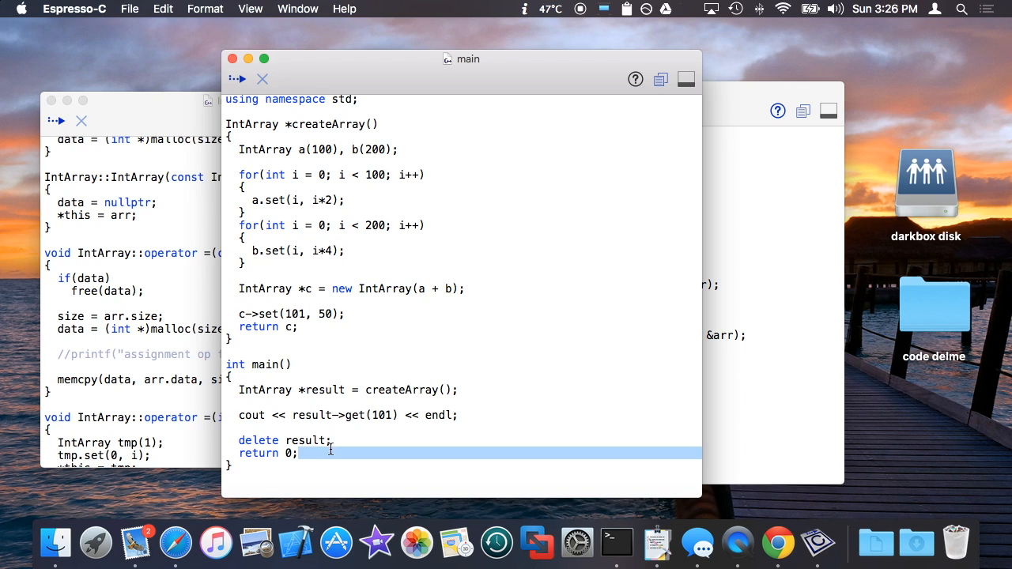
pyautogui.click(332, 440)
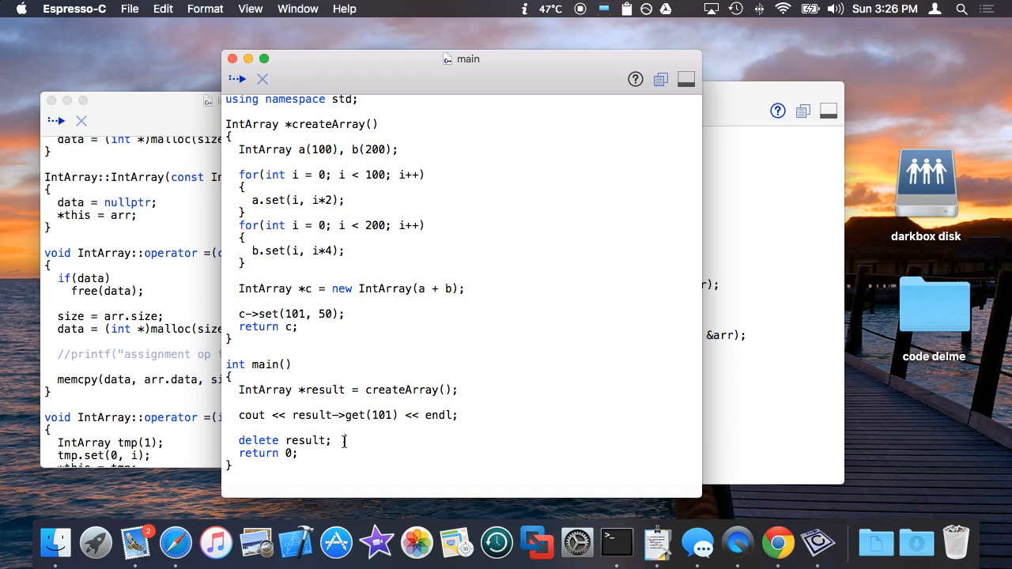
pyautogui.scroll(3)
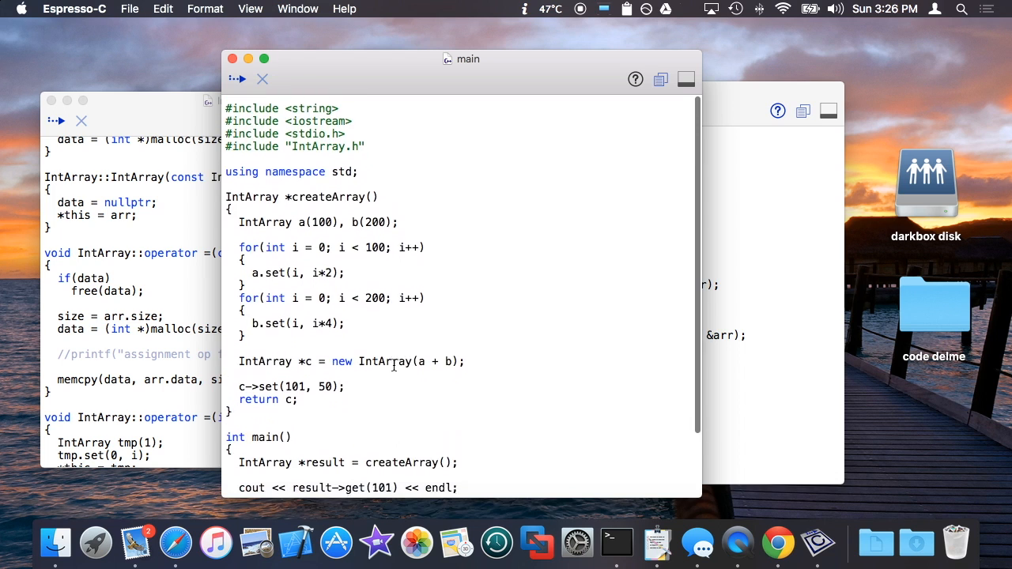
pyautogui.scroll(-3)
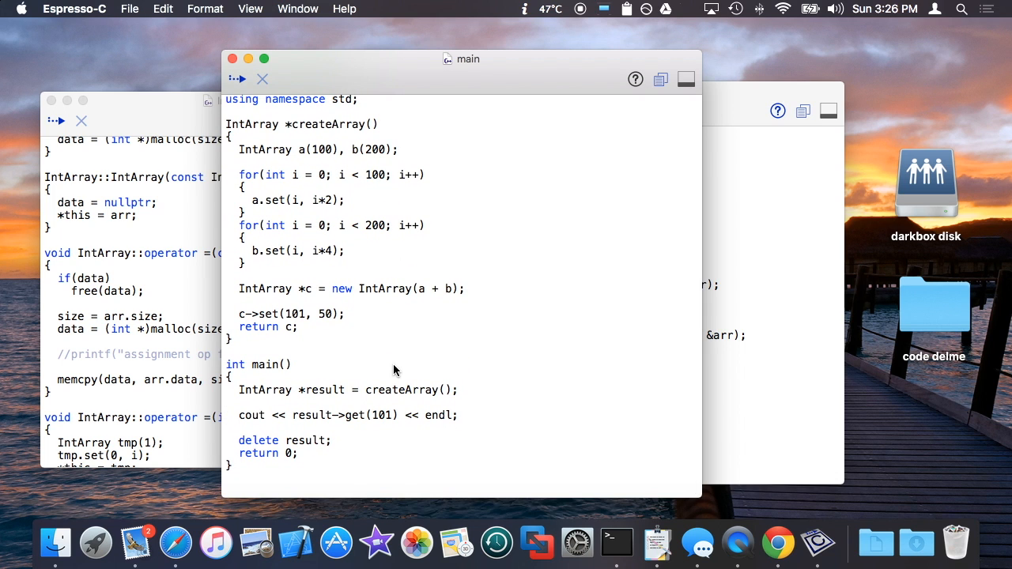
# - In the IntArray constructor allocate data with new int[n]; and release it with delete data
pyautogui.click(345, 439)
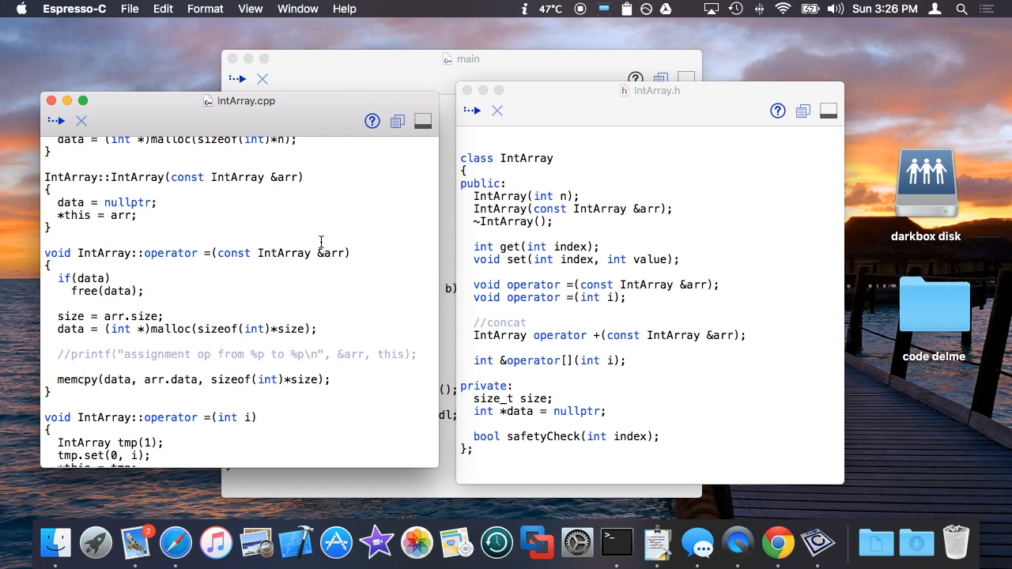
pyautogui.scroll(3)
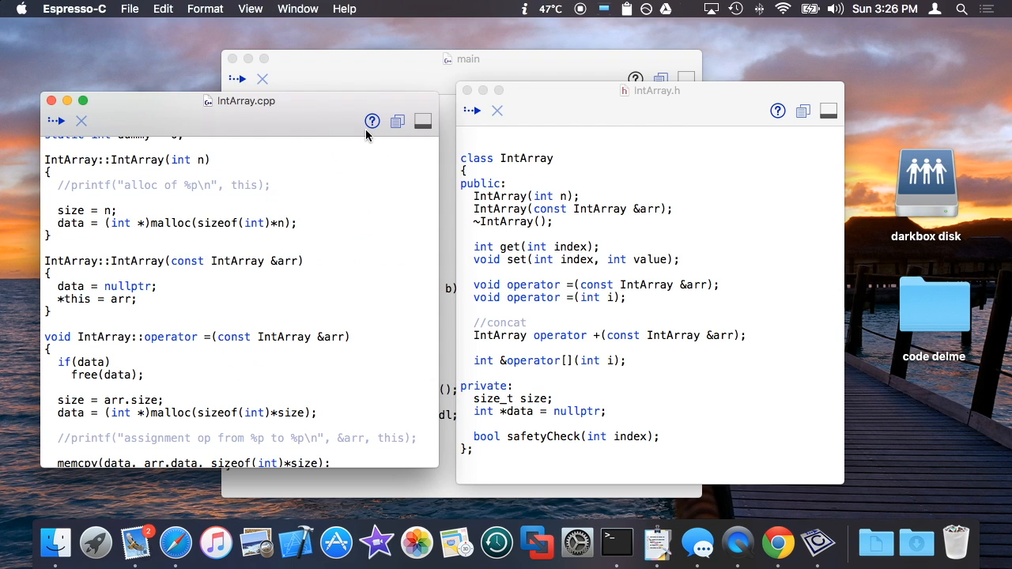
pyautogui.moveTo(380, 426)
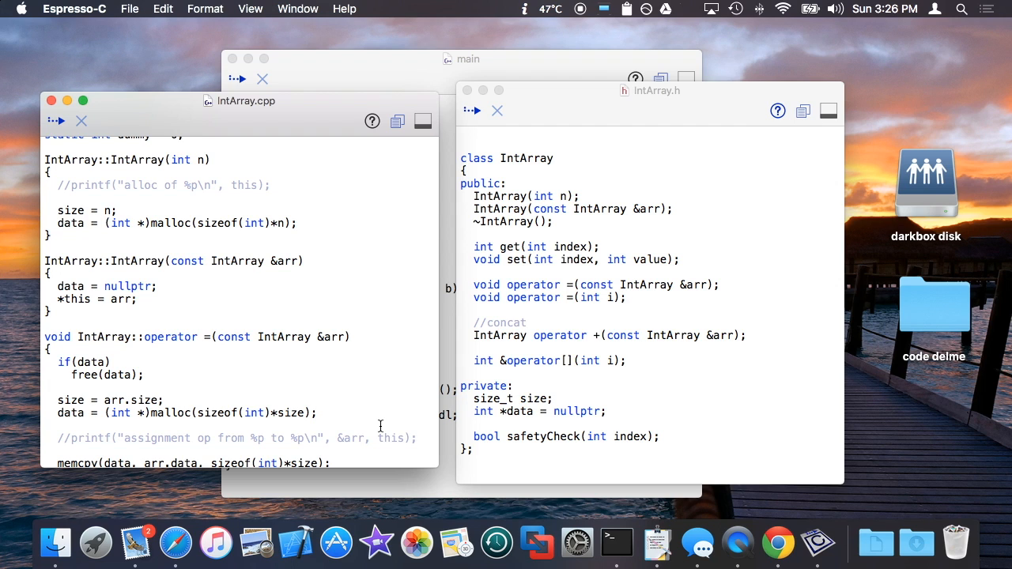
pyautogui.click(104, 223)
pyautogui.write(' //')
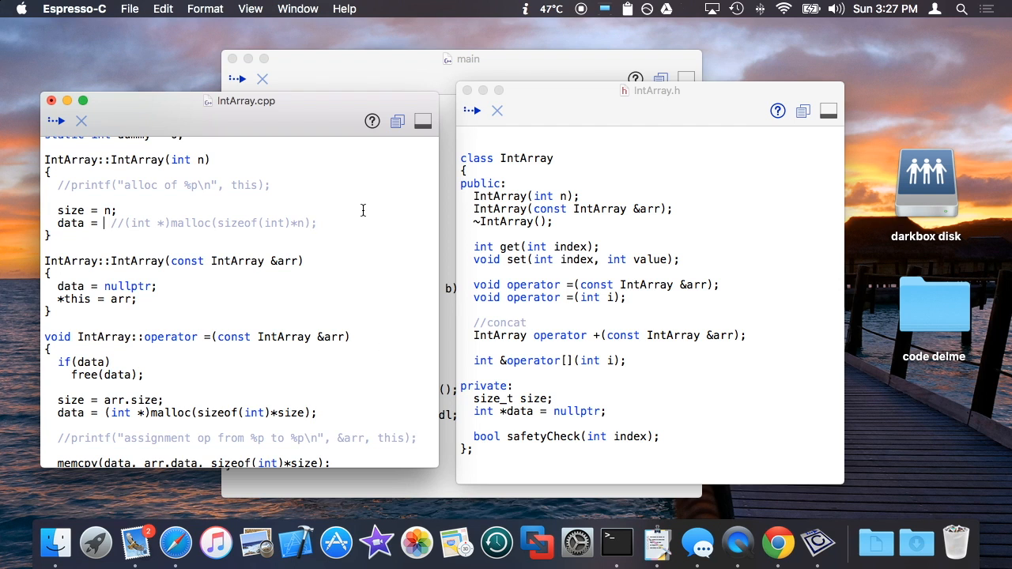
pyautogui.write('new int[n];')
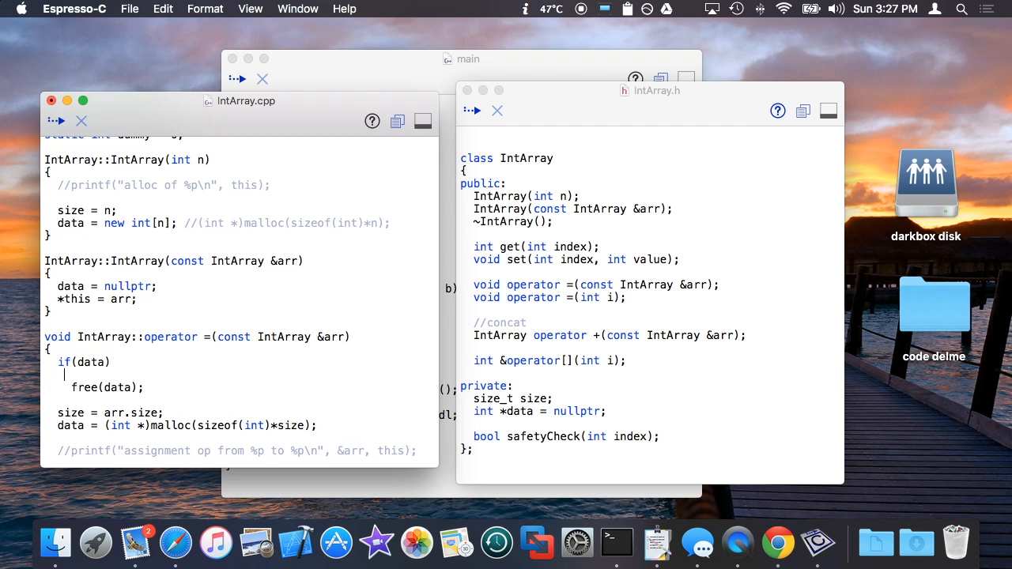
pyautogui.write('delete n;')
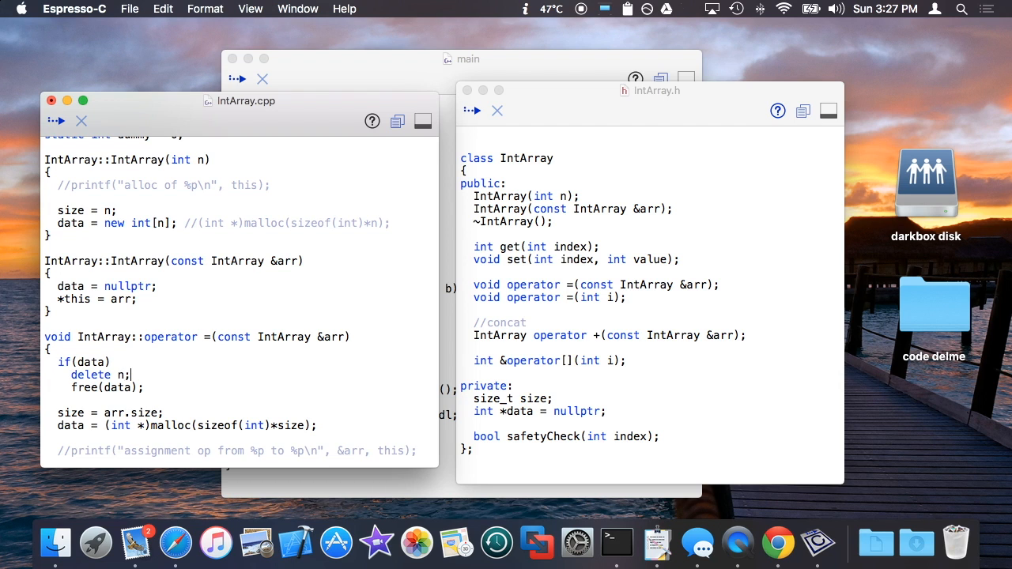
pyautogui.write('data')
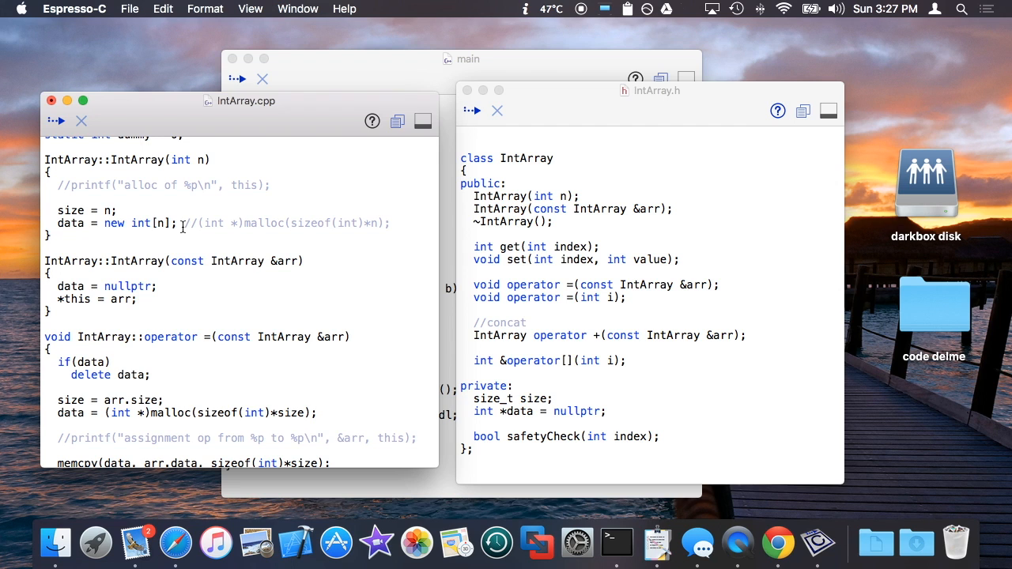
# - In the assignment operator allocate with new int[size]; and review the rest of IntArray.cpp
pyautogui.scroll(-3)
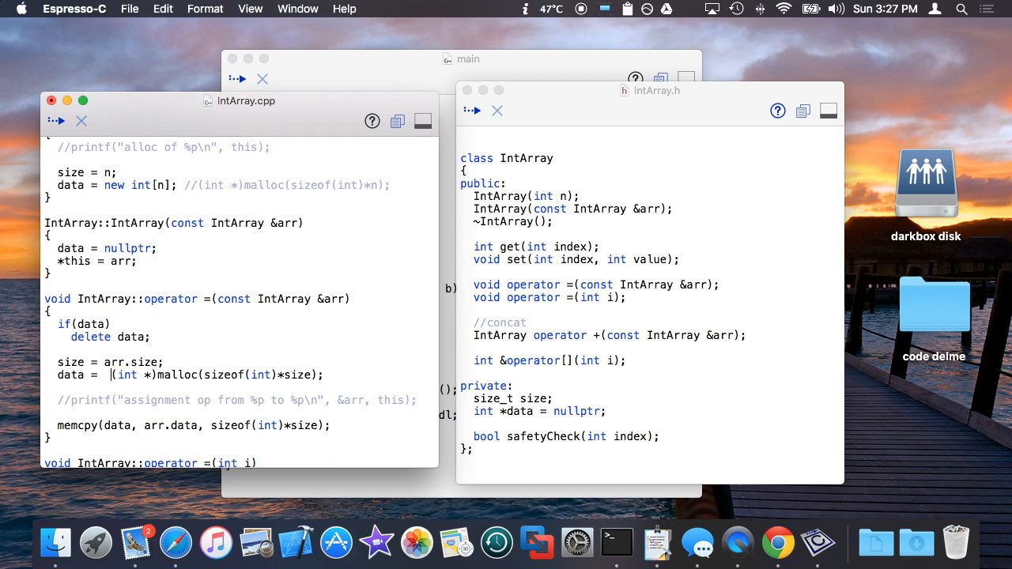
pyautogui.write('new')
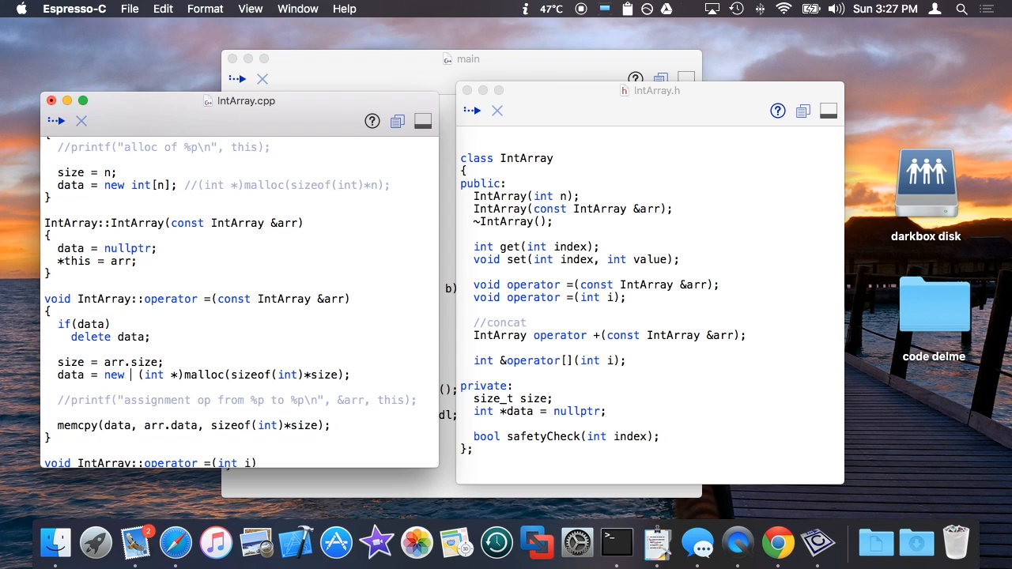
pyautogui.write('int[size];')
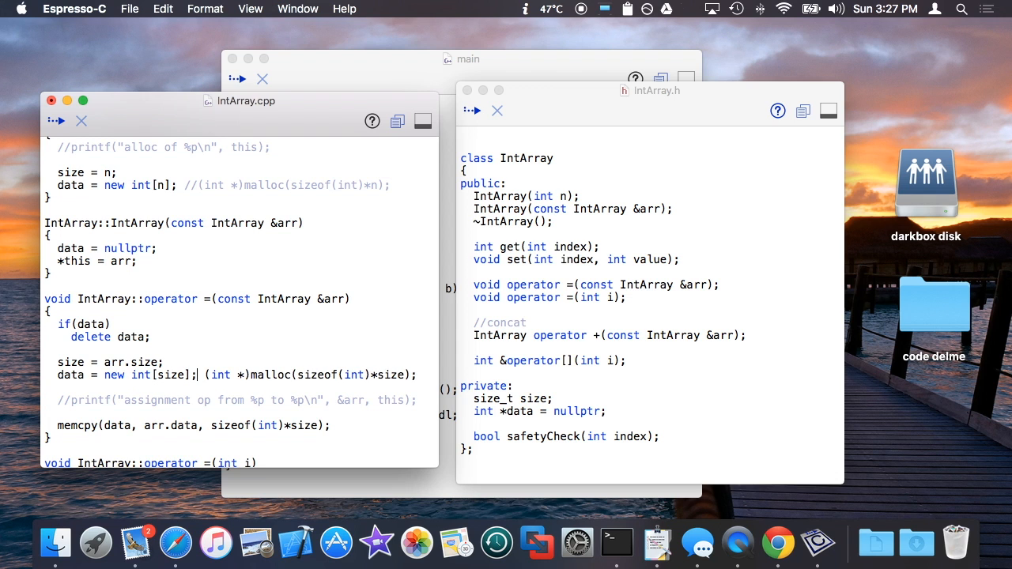
pyautogui.scroll(-3)
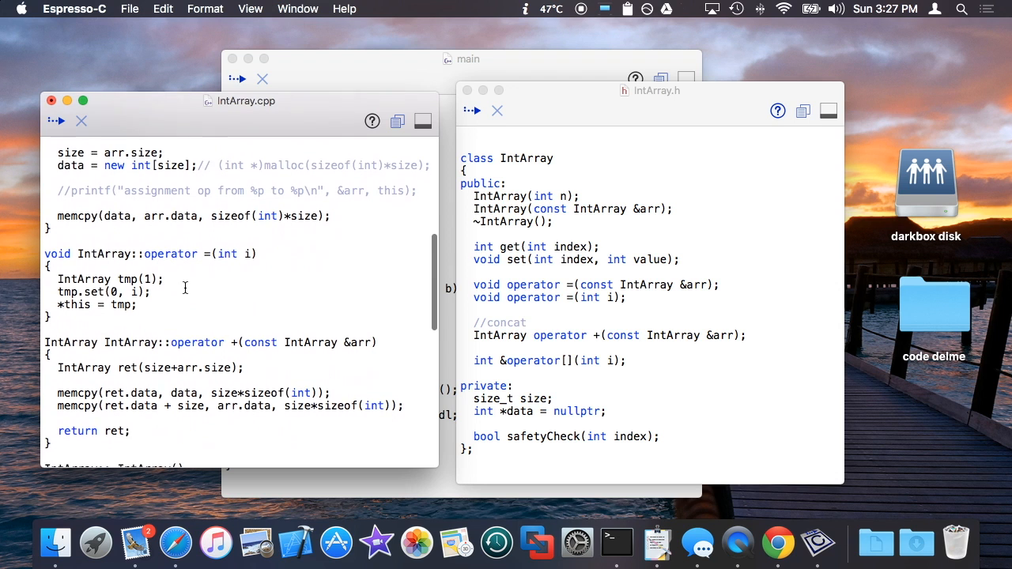
pyautogui.scroll(-3)
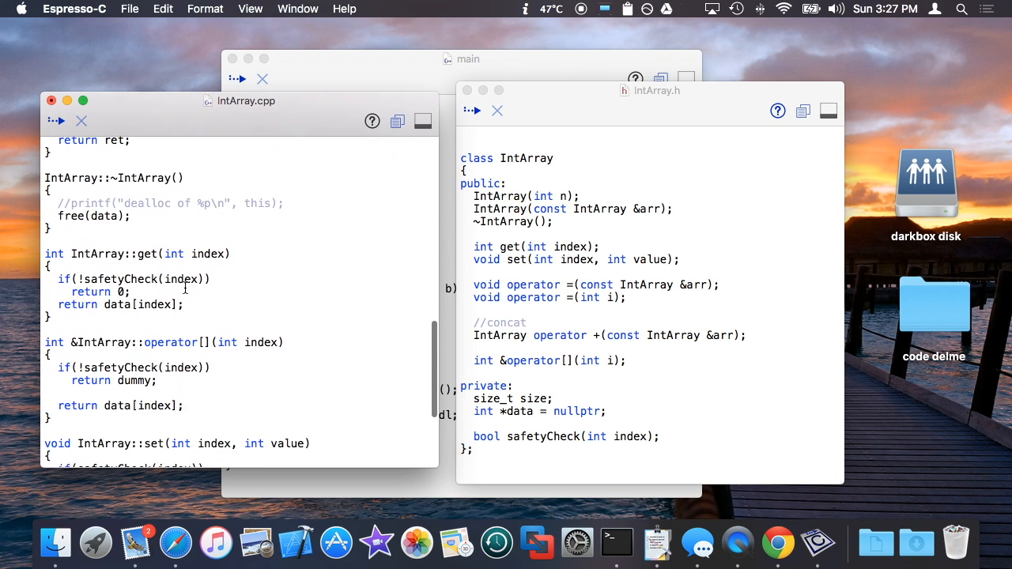
pyautogui.scroll(3)
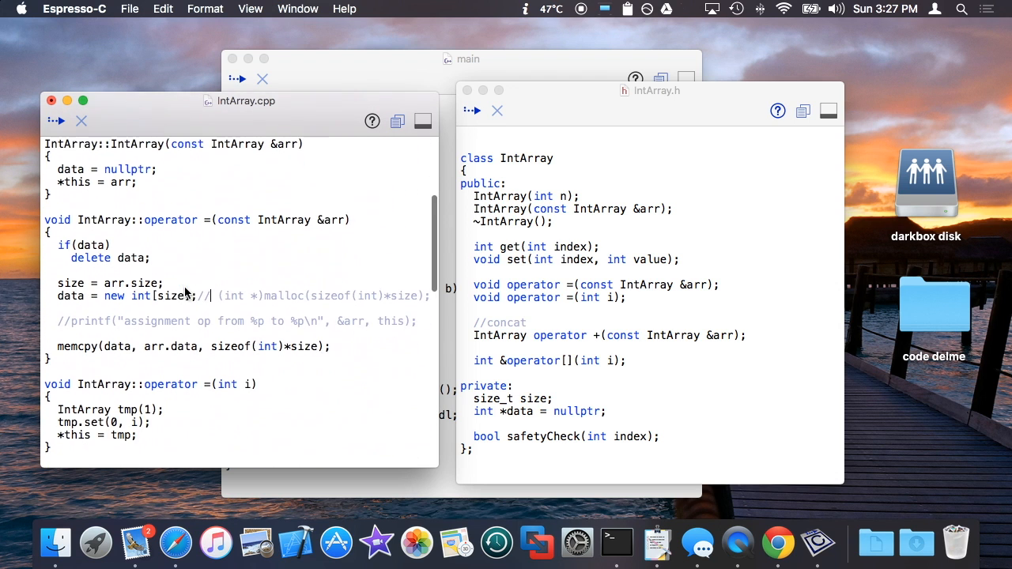
pyautogui.scroll(-3)
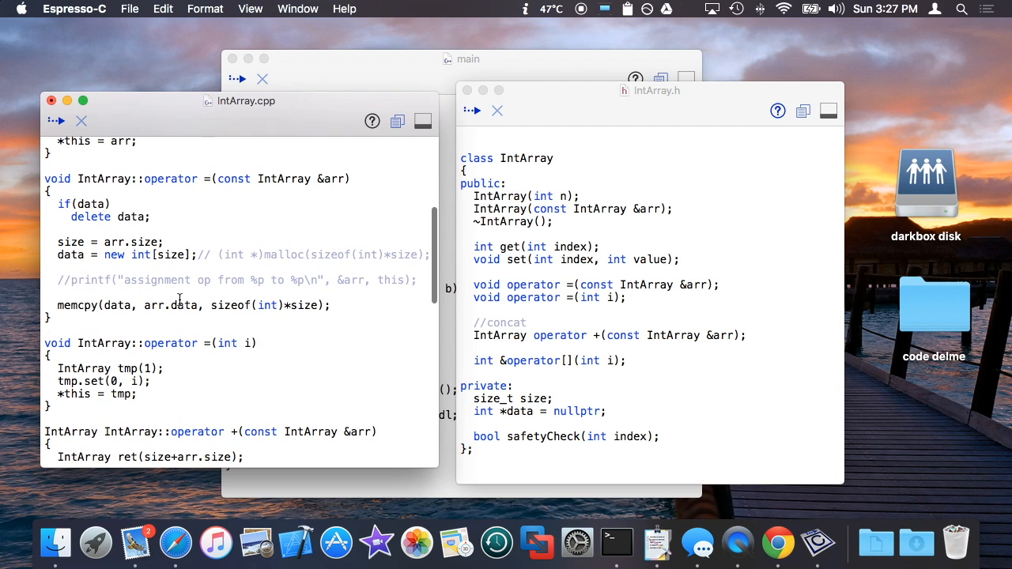
pyautogui.scroll(-3)
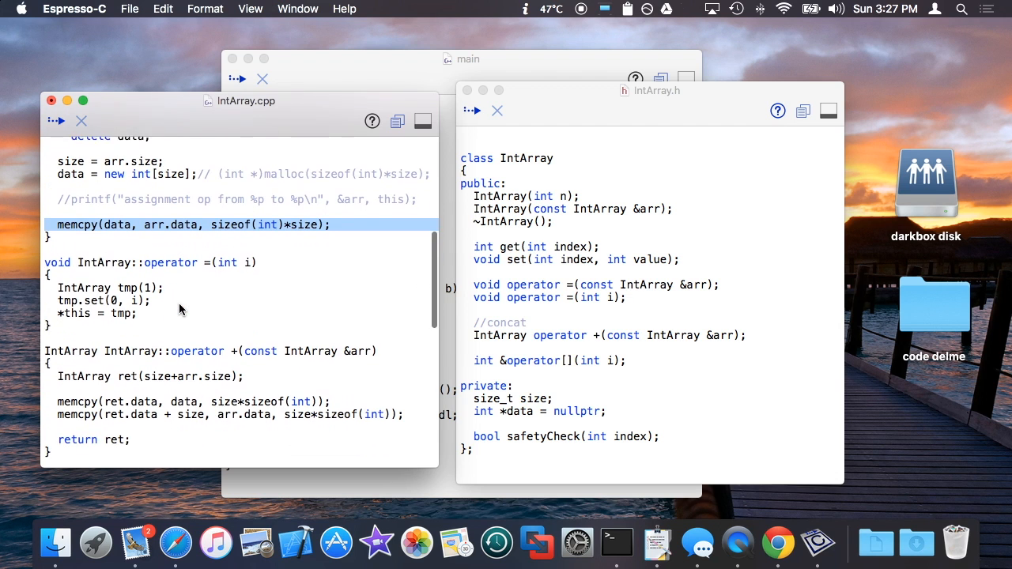
pyautogui.scroll(-3)
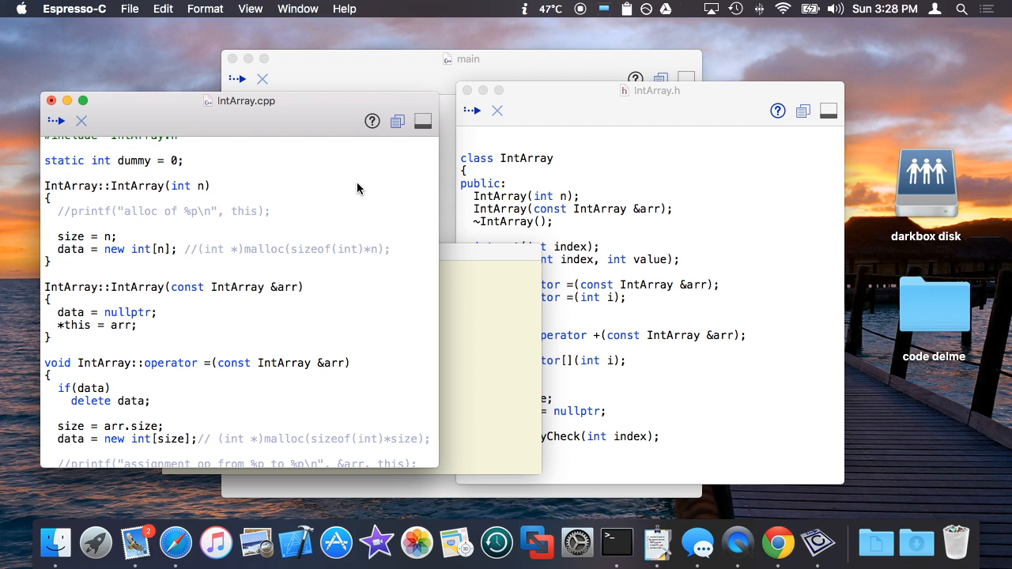
# - Close the IntArray windows and start a new untitled C++ file with a Hi there main
pyautogui.click(462, 58)
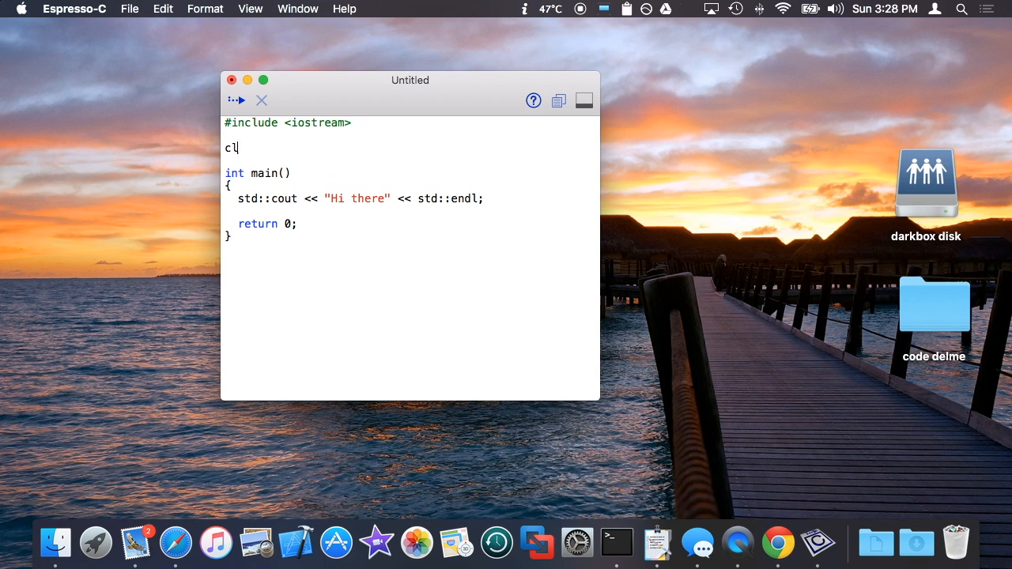
# - Define class Example with a public ~Example() printing "destructor of example", plus using namespace std
pyautogui.write('ass Example')
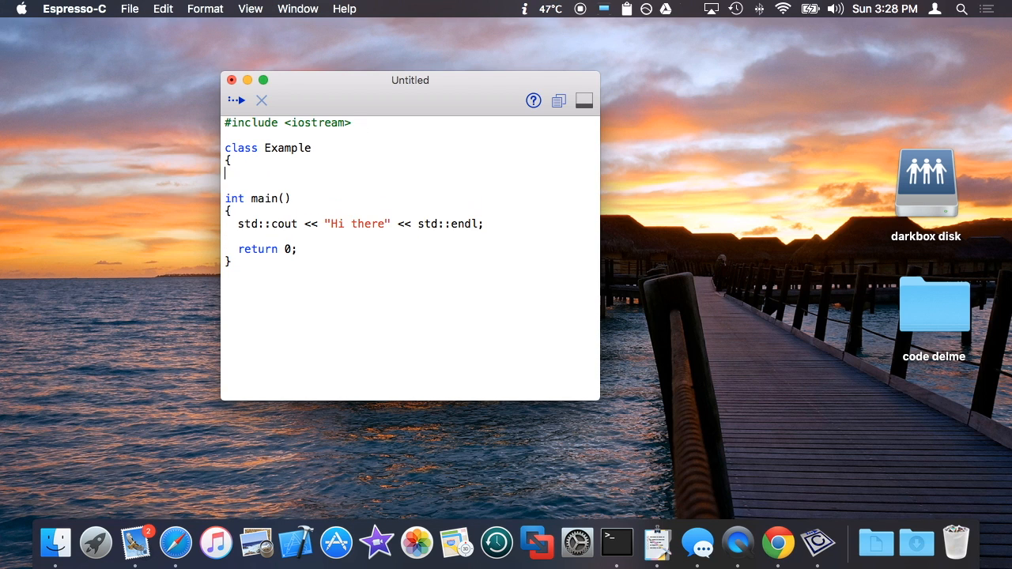
pyautogui.write('public:')
pyautogui.write('}')
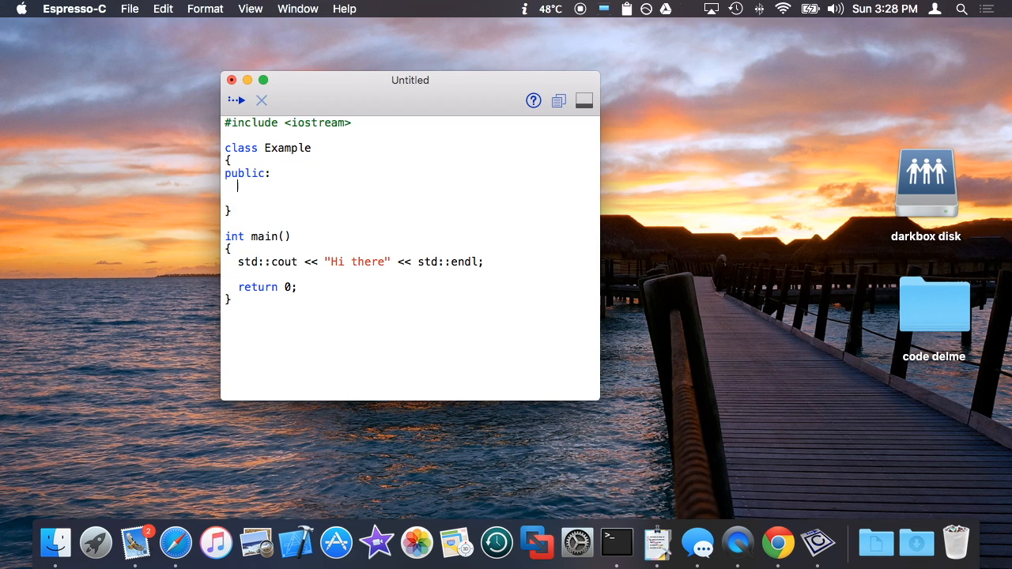
pyautogui.write('~Example()')
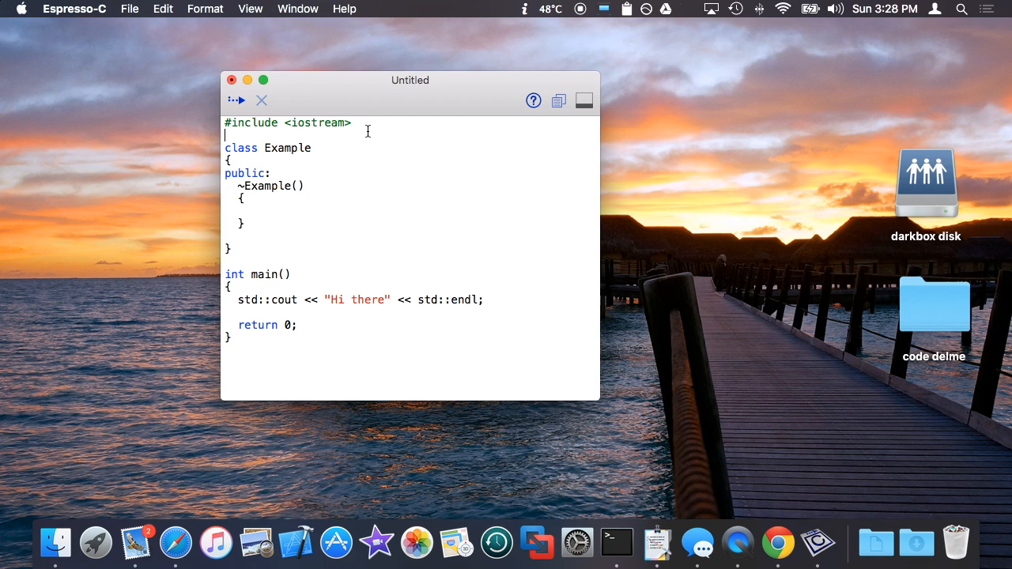
pyautogui.write('using namespac')
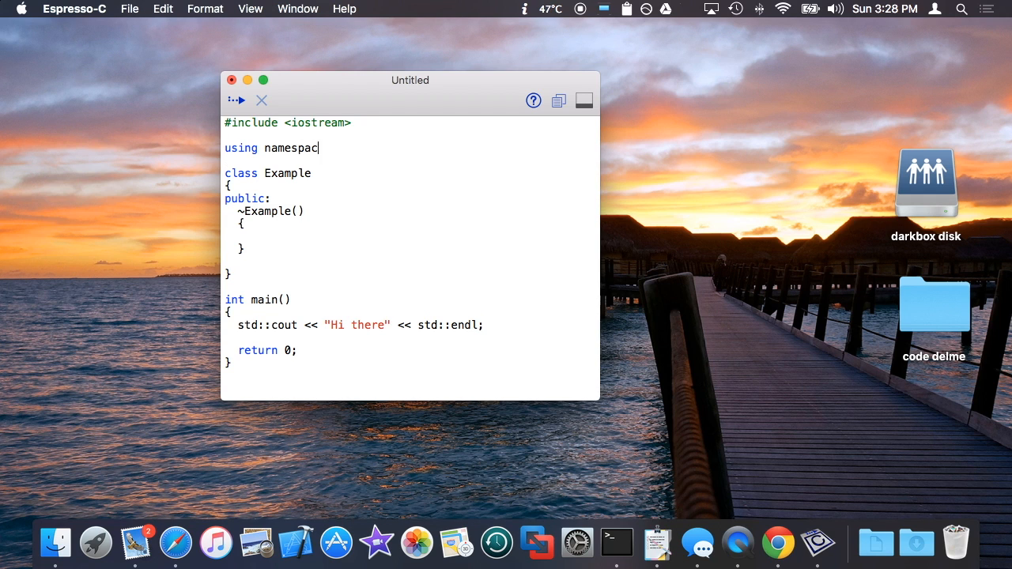
pyautogui.write('e std;')
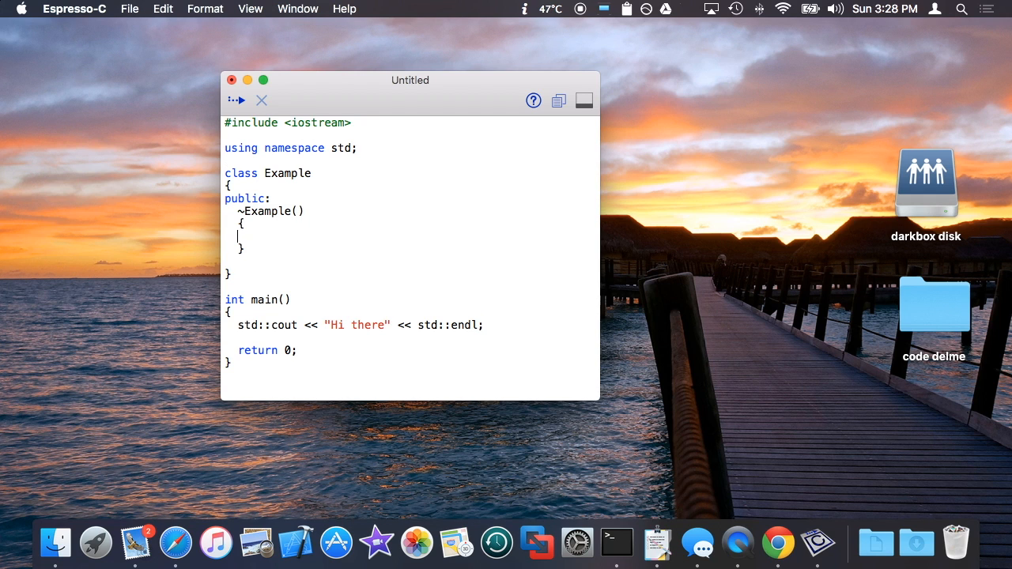
pyautogui.write('cout << "de')
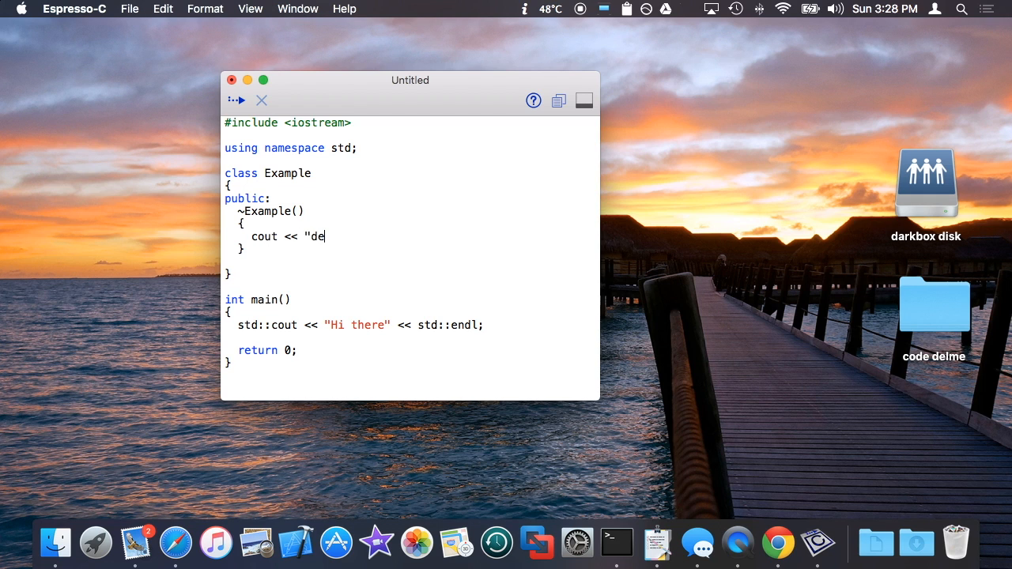
pyautogui.write('structor of exampl')
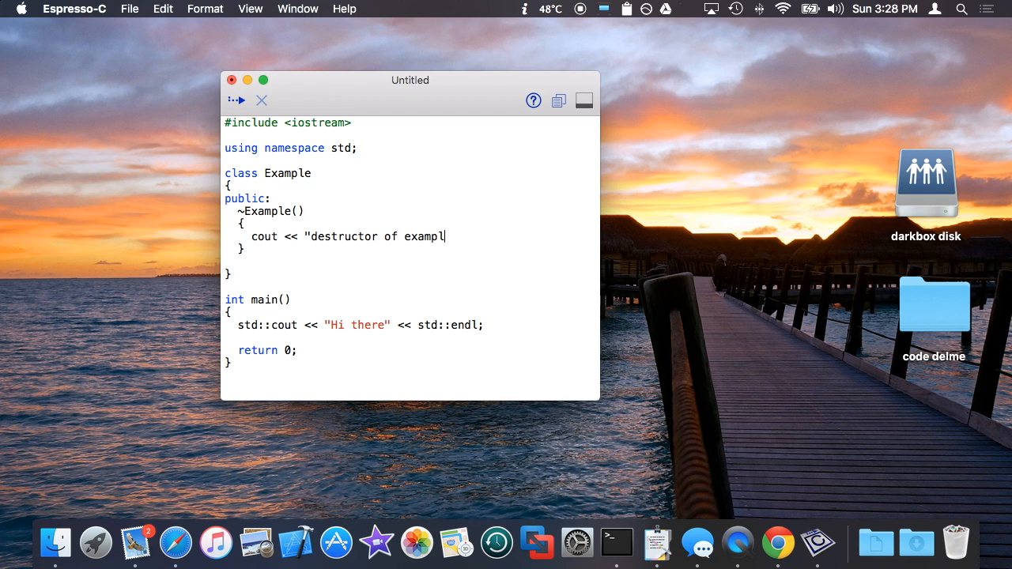
pyautogui.write('e" << endl;')
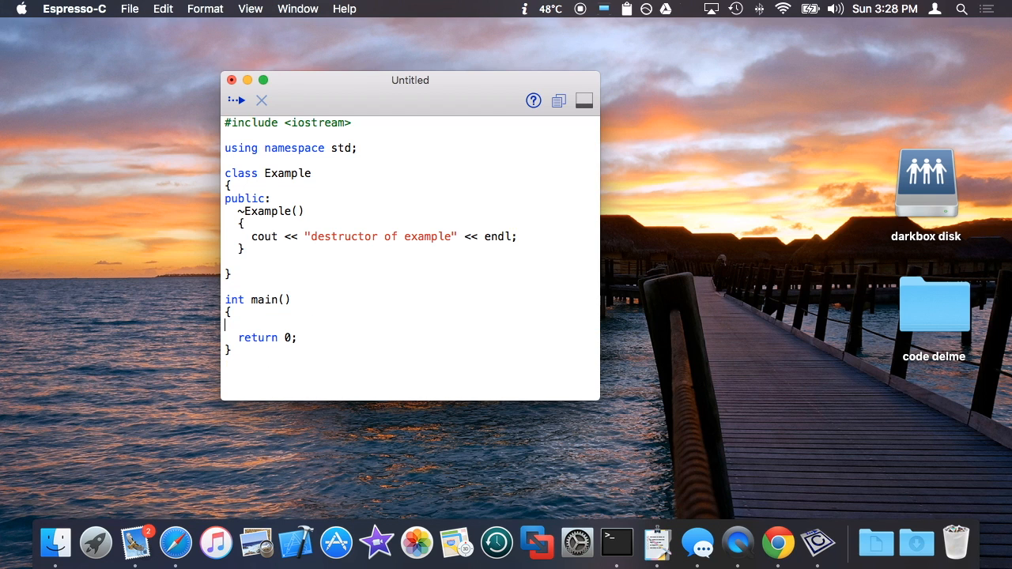
# - In main write auto example = new Example; followed by a delete line
pyautogui.write('auto')
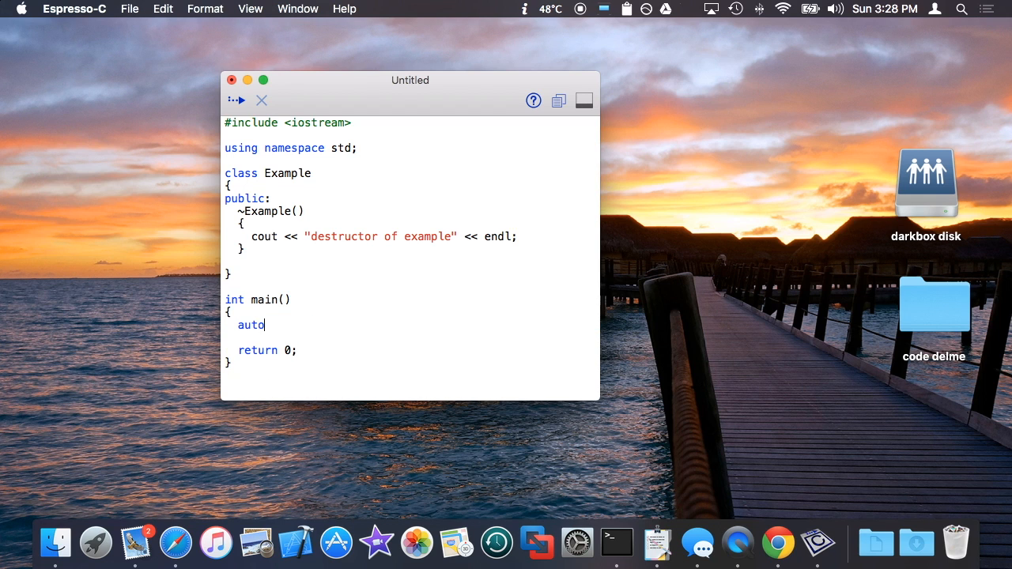
pyautogui.write('example = new Example;')
pyautogui.write('delete d')
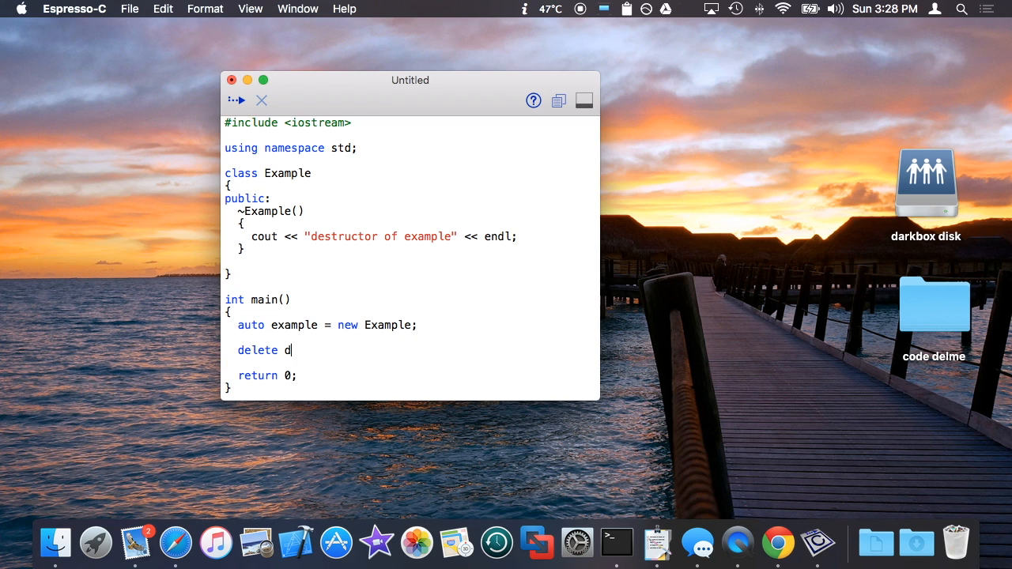
pyautogui.write('elte;')
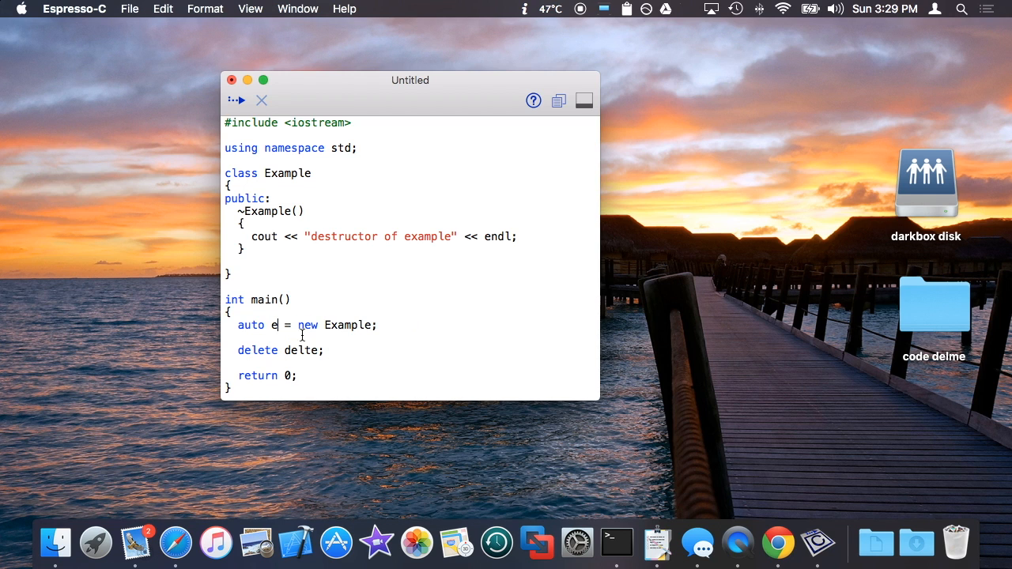
# - Run, read the 'expected ;' error, and add the semicolon after the class's closing brace
pyautogui.click(237, 100)
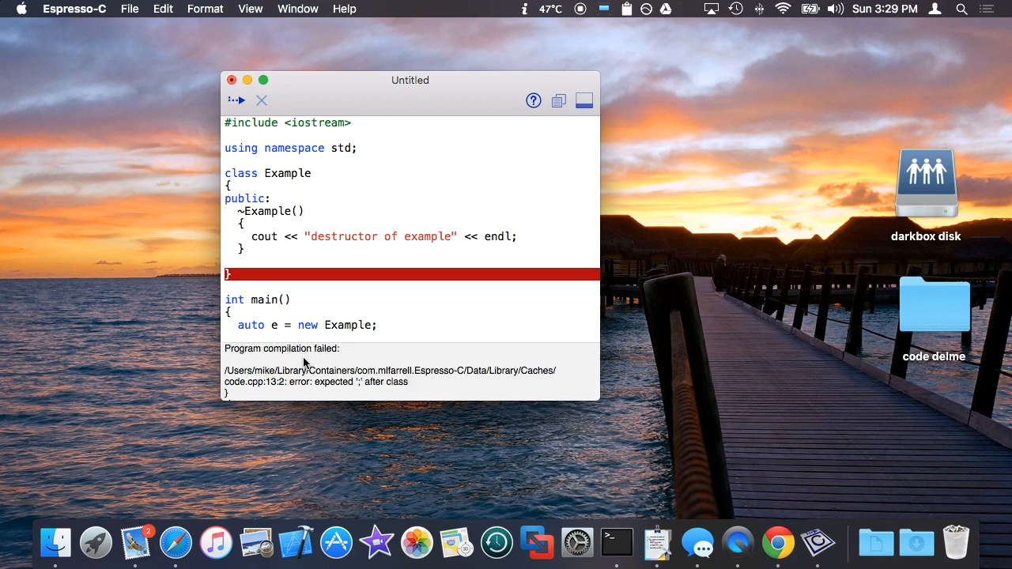
pyautogui.scroll(-3)
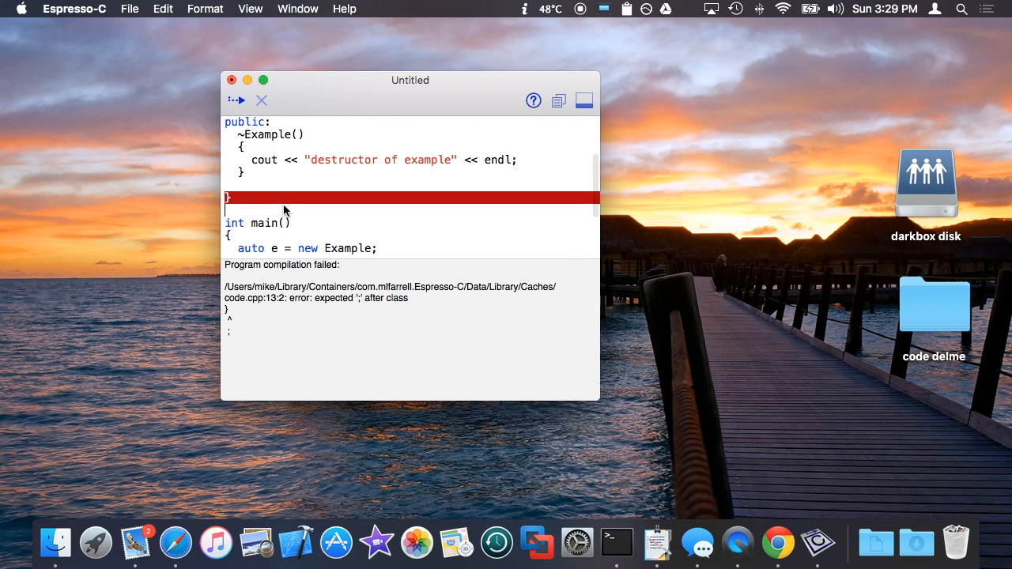
pyautogui.write(';')
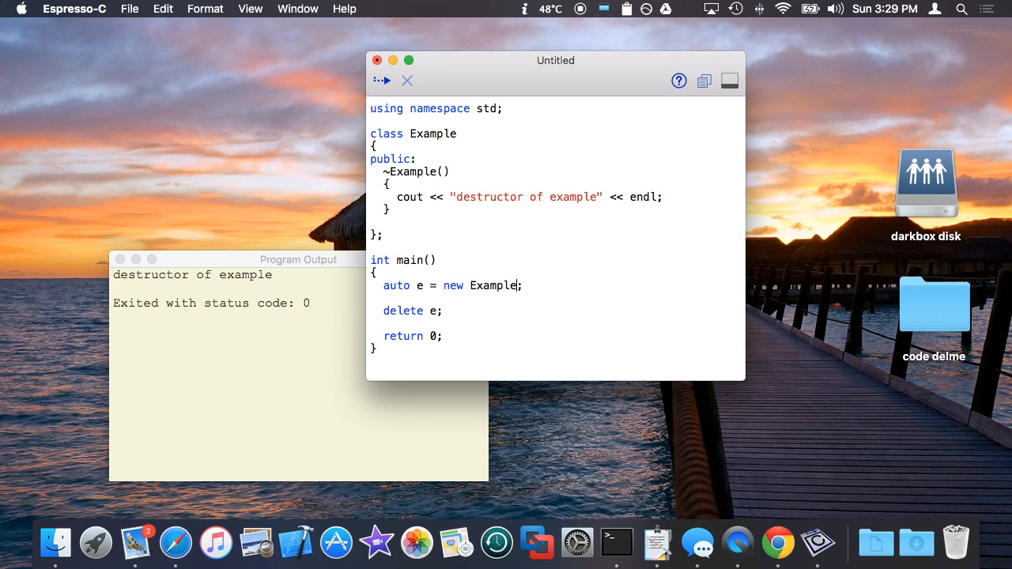
# - Allocate new Example[100], run without saving, and see the free-not-allocated crash in Program Output
pyautogui.write('[100]')
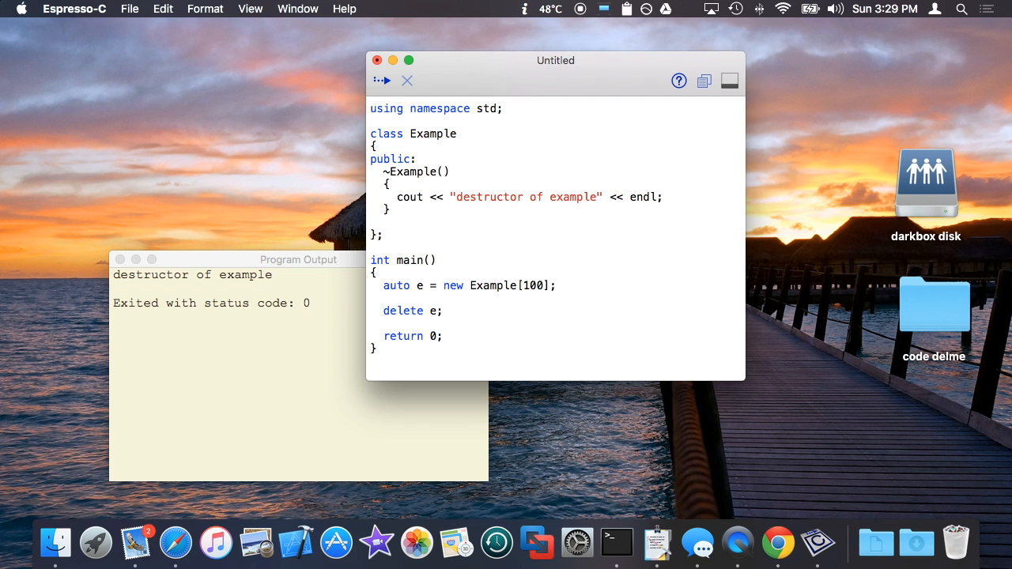
pyautogui.press('cmd+s')
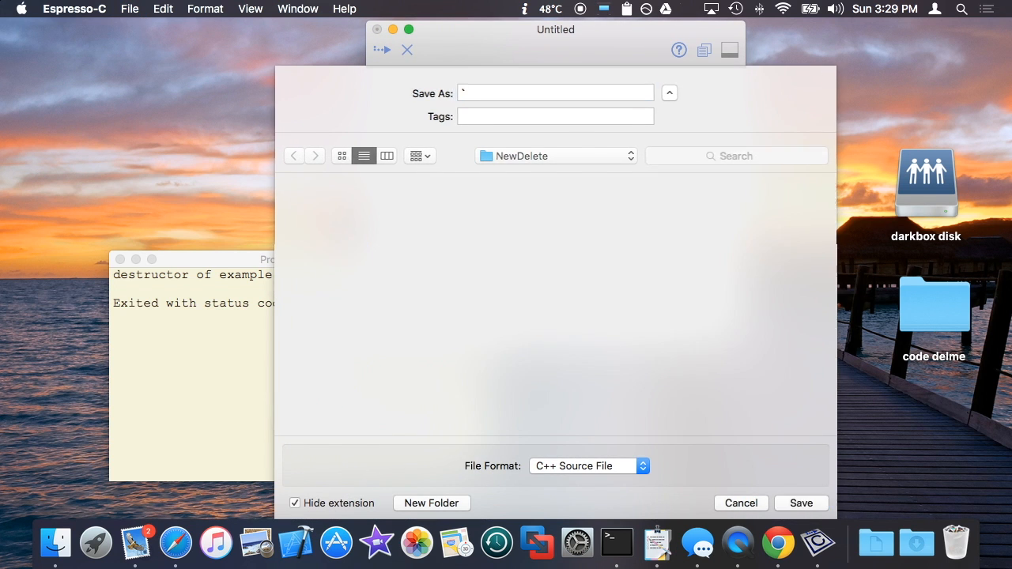
pyautogui.click(740, 503)
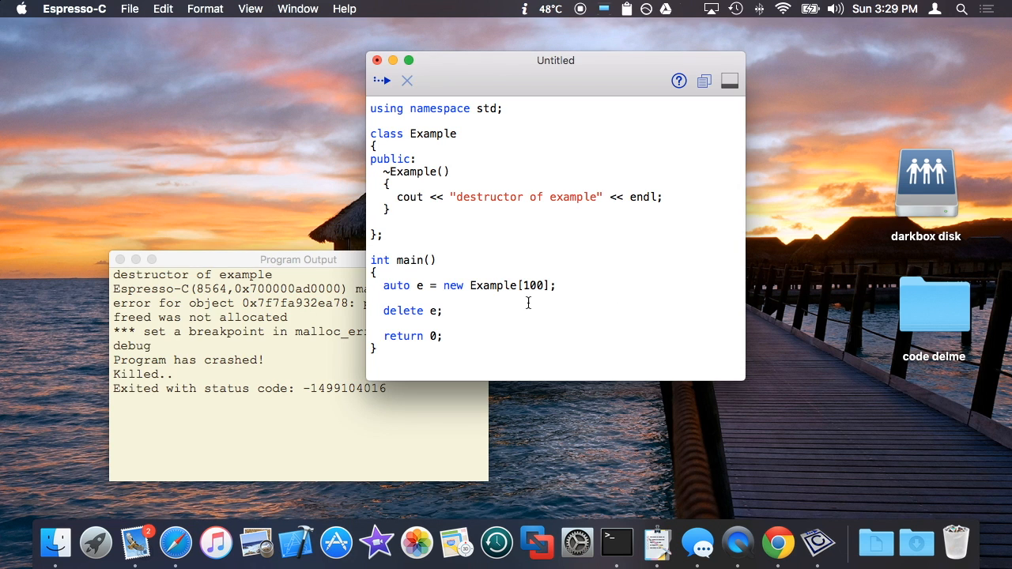
pyautogui.click(383, 300)
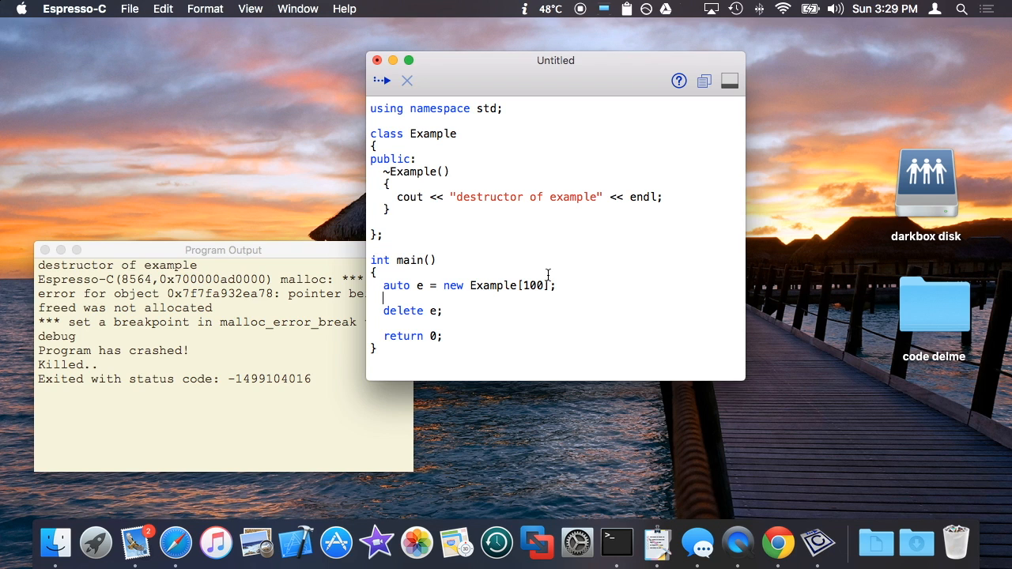
pyautogui.moveTo(468, 281)
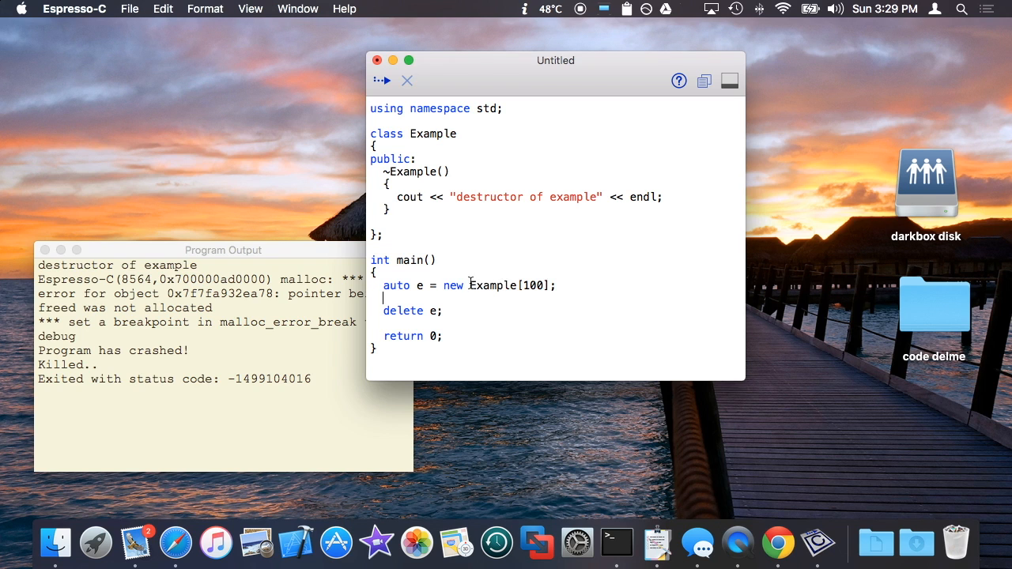
# - Change the deletion to delete []e;, run, and view the 100 destructor messages in Program Output
pyautogui.doubleClick(395, 285)
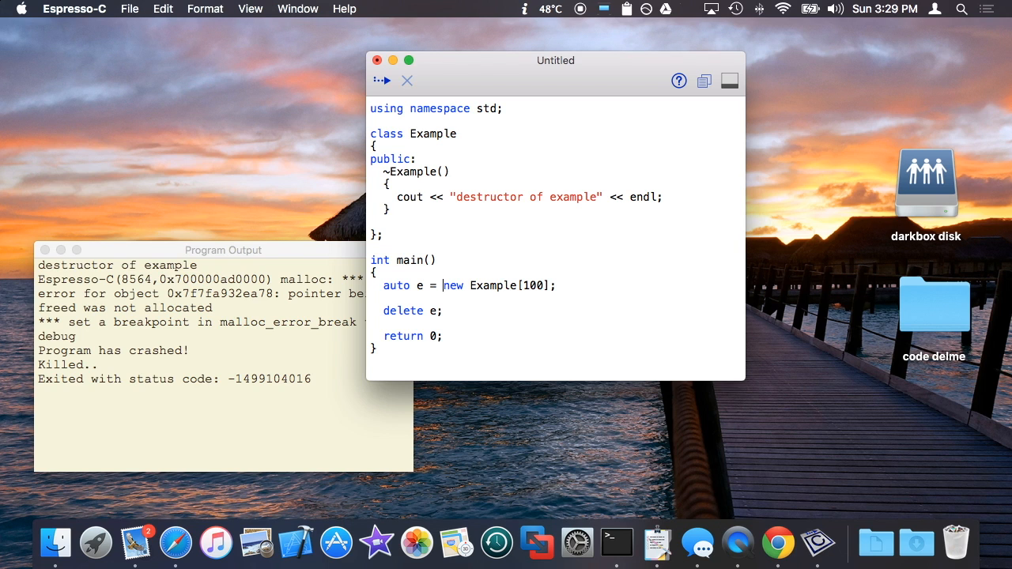
pyautogui.click(427, 310)
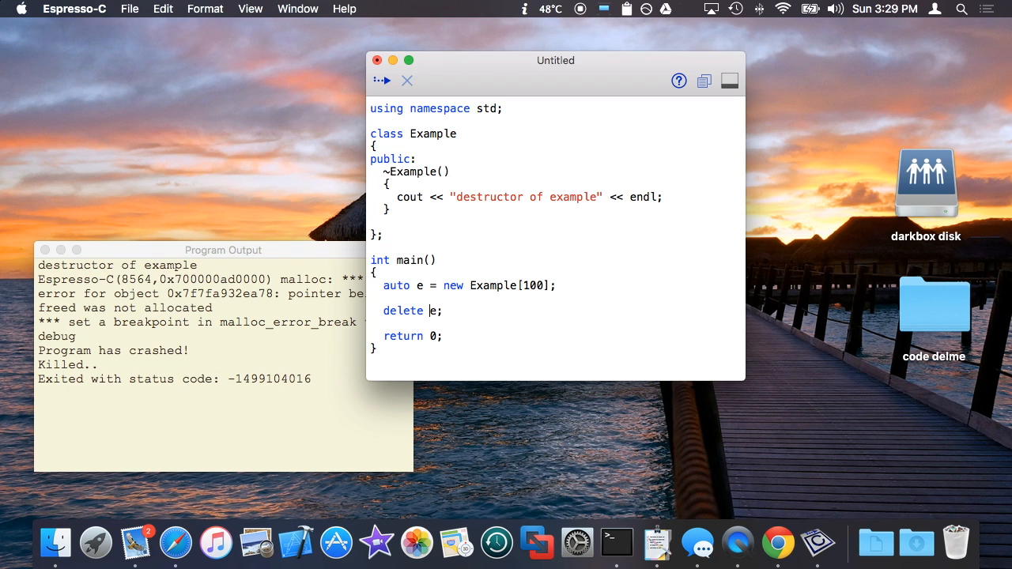
pyautogui.write('[]')
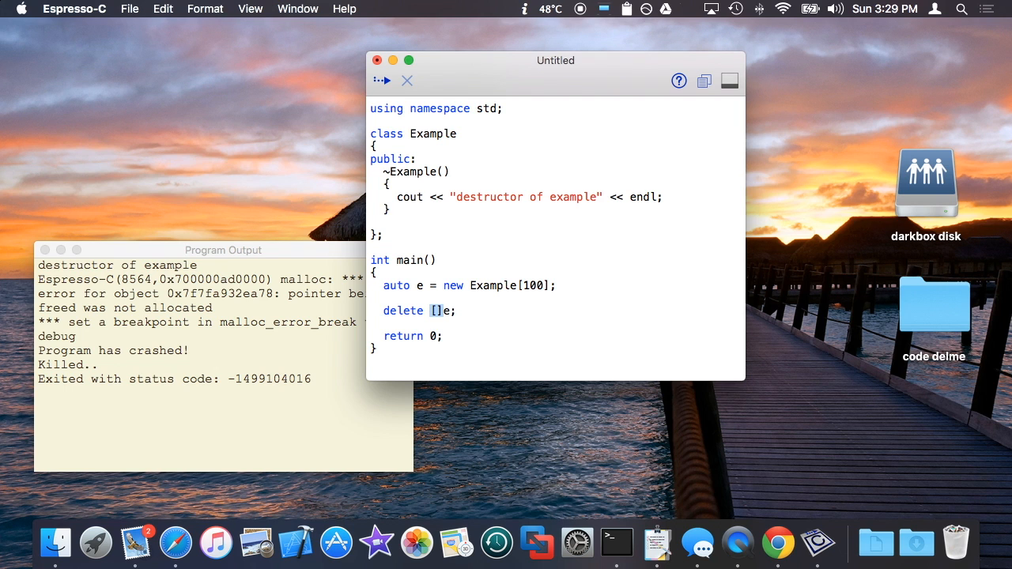
pyautogui.click(382, 79)
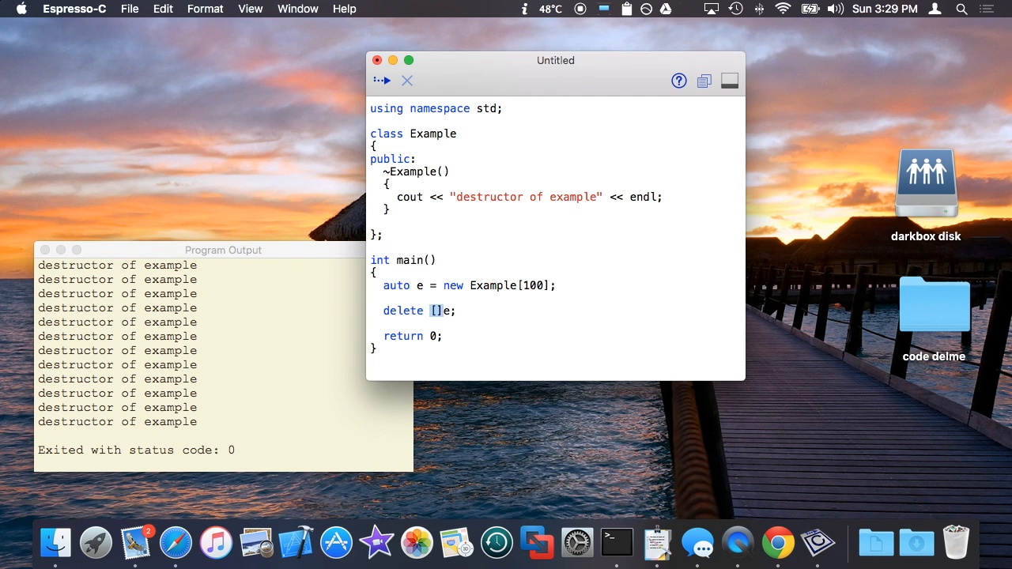
pyautogui.click(223, 250)
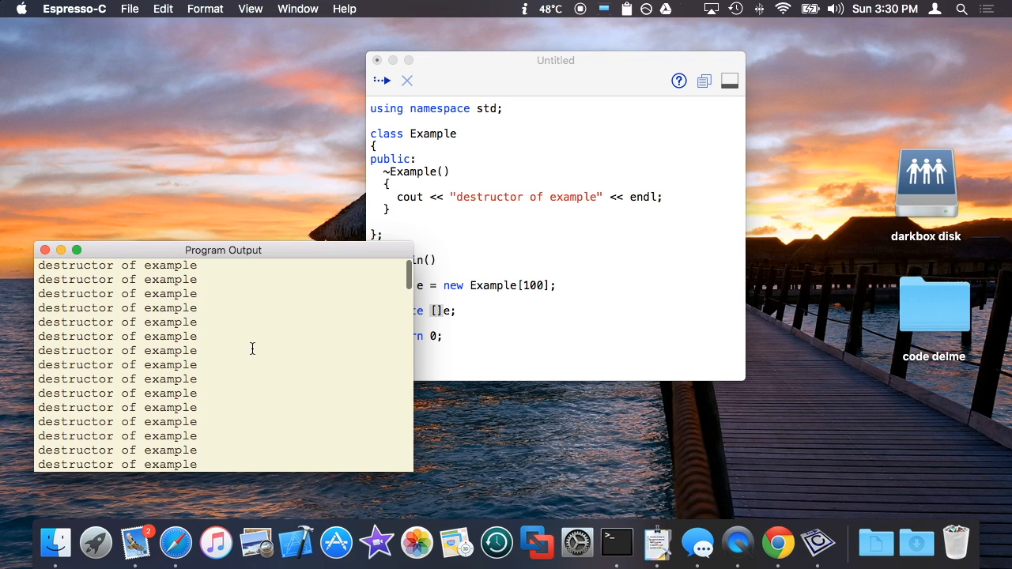
pyautogui.moveTo(204, 272)
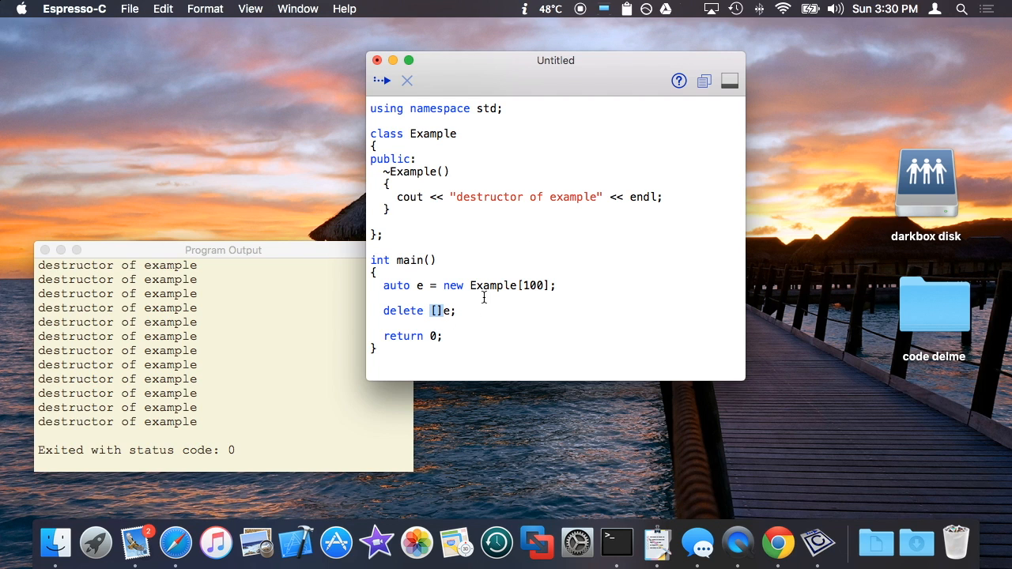
pyautogui.doubleClick(491, 284)
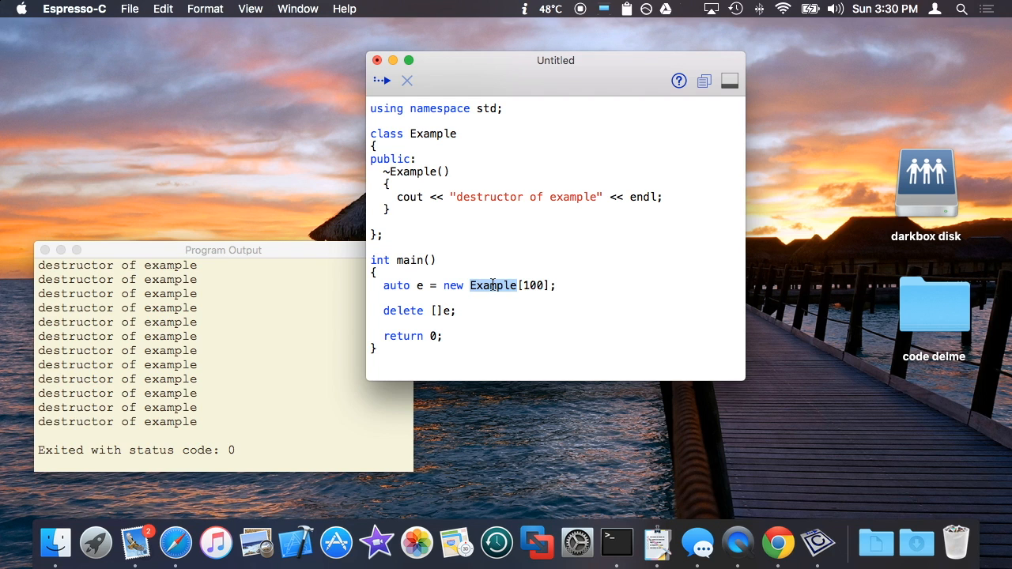
pyautogui.click(382, 221)
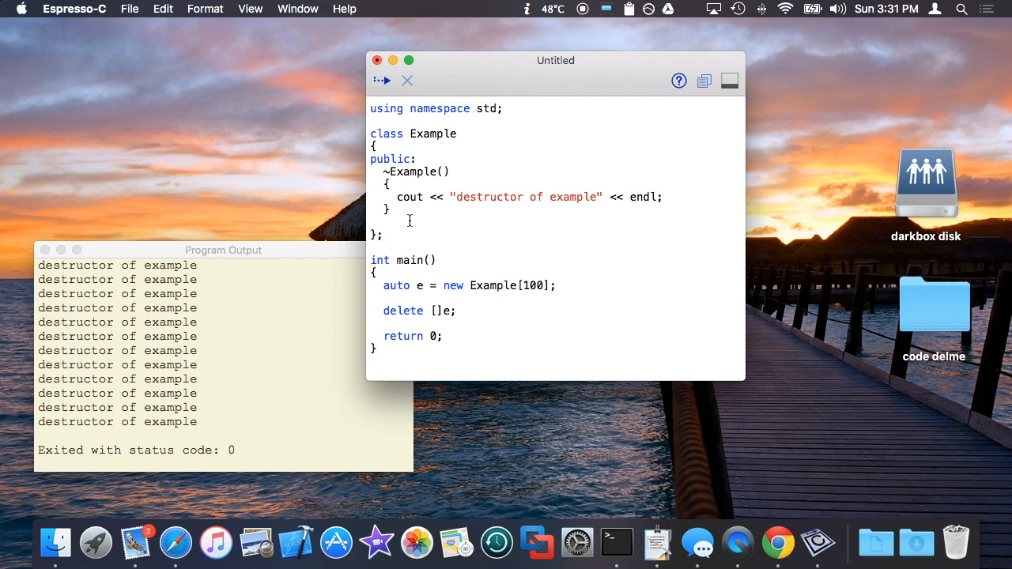
pyautogui.moveTo(553, 91)
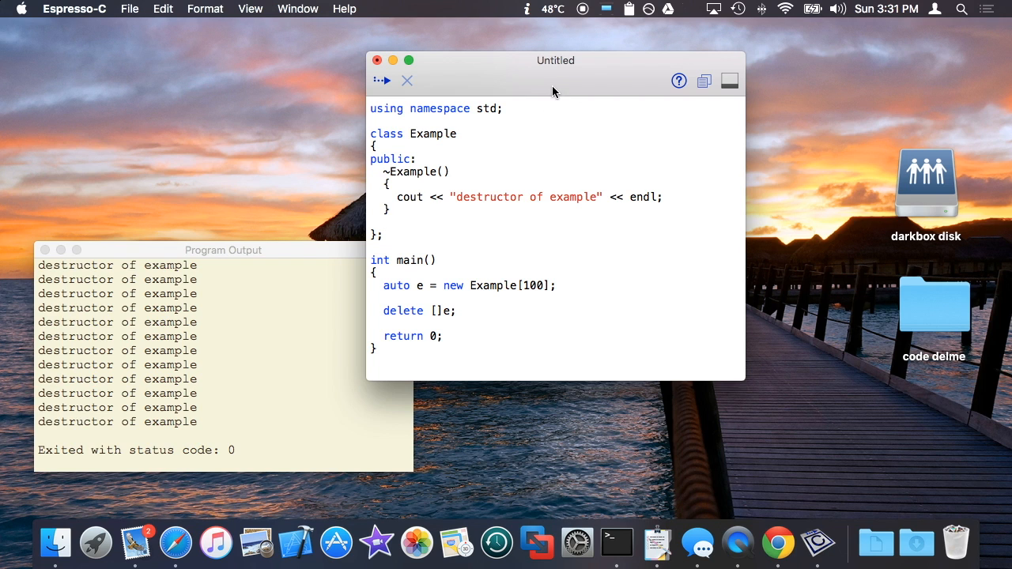